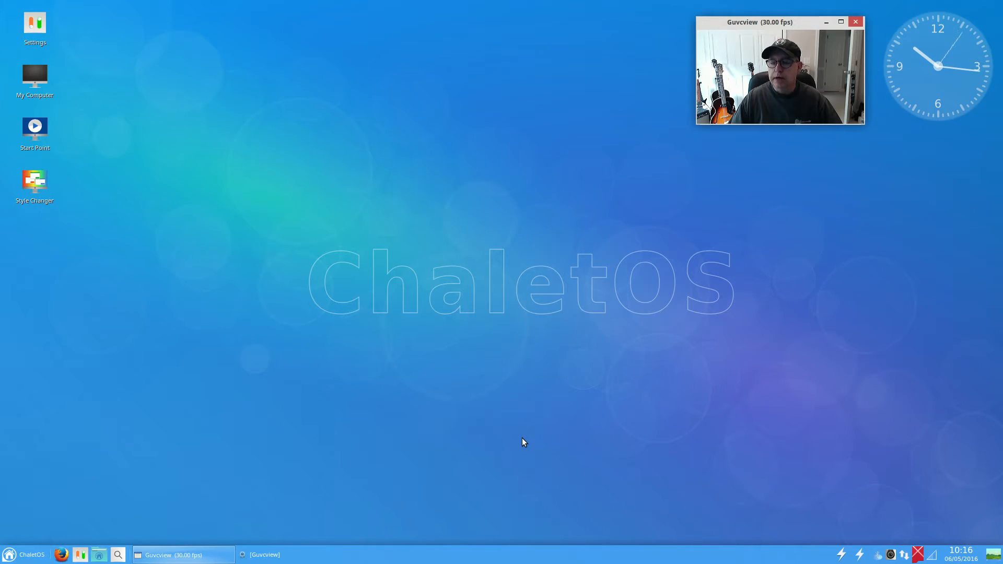
pyautogui.moveTo(641, 337)
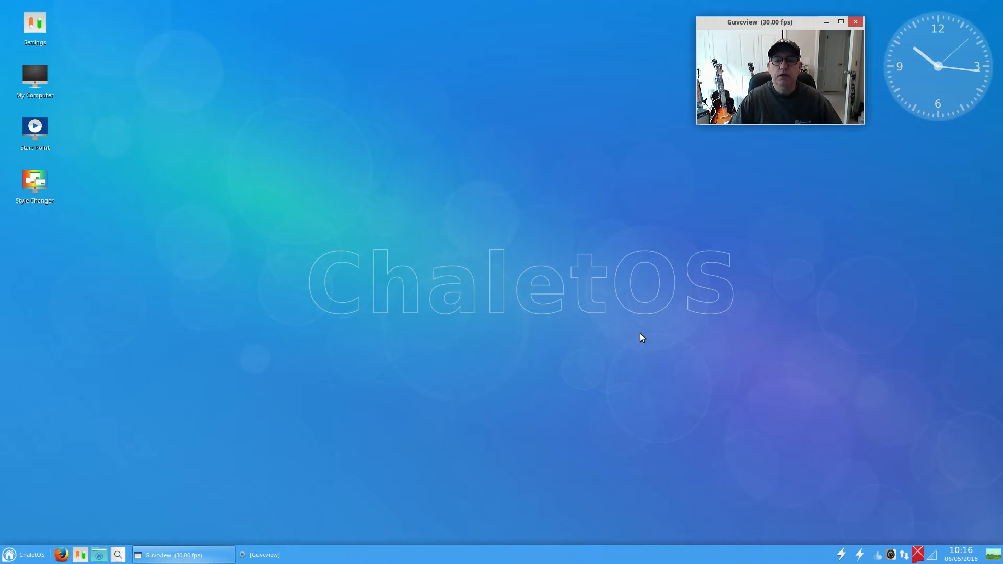
pyautogui.moveTo(332, 334)
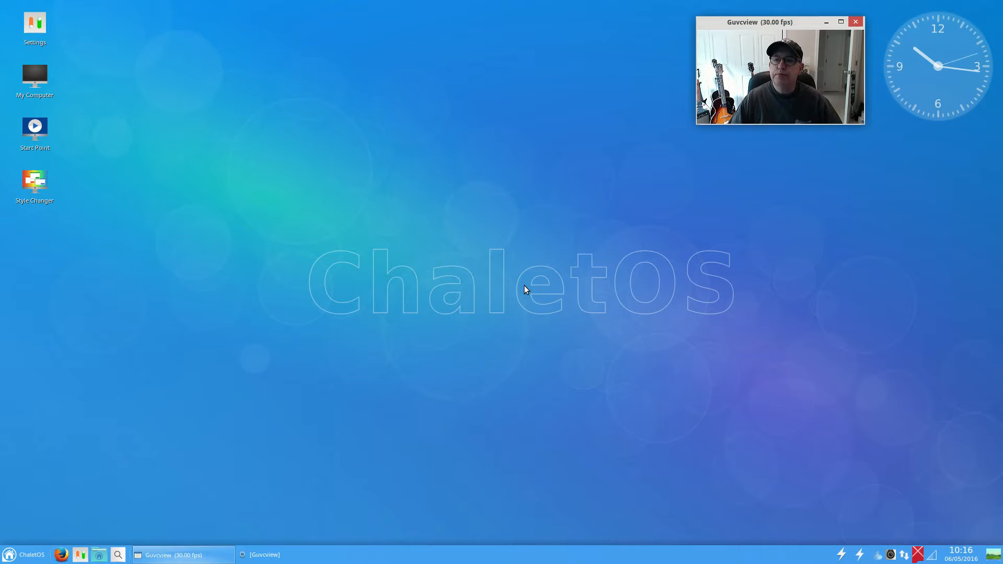
pyautogui.moveTo(351, 337)
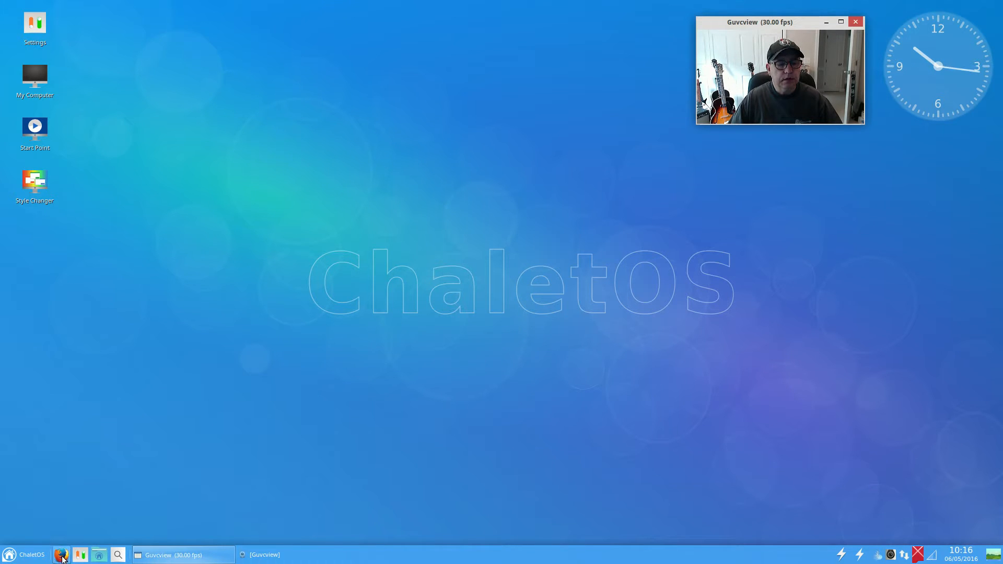
# - Launch Firefox, search Google for 'distro' and open the DistroWatch.com result
pyautogui.click(62, 555)
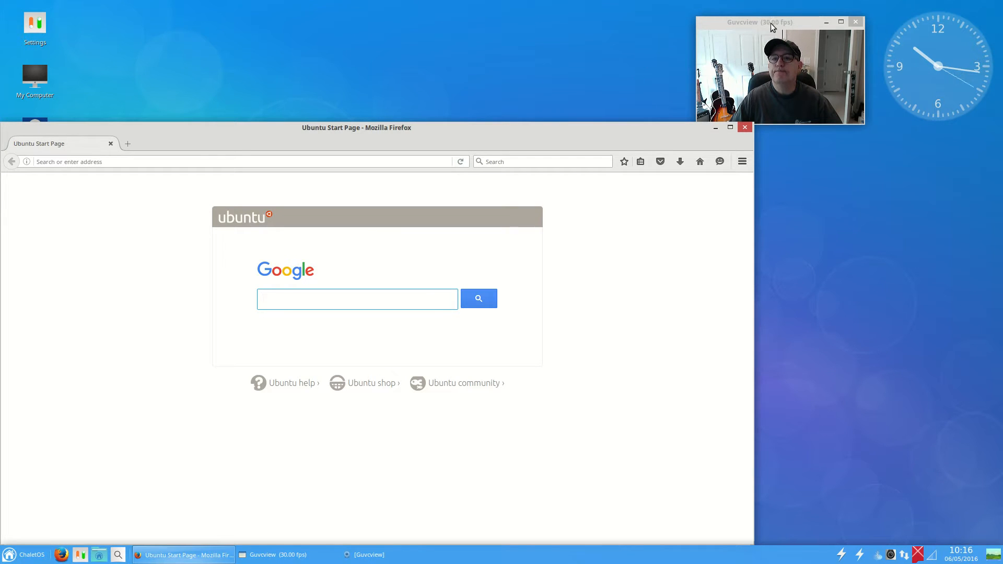
pyautogui.moveTo(759, 22); pyautogui.dragTo(883, 141)
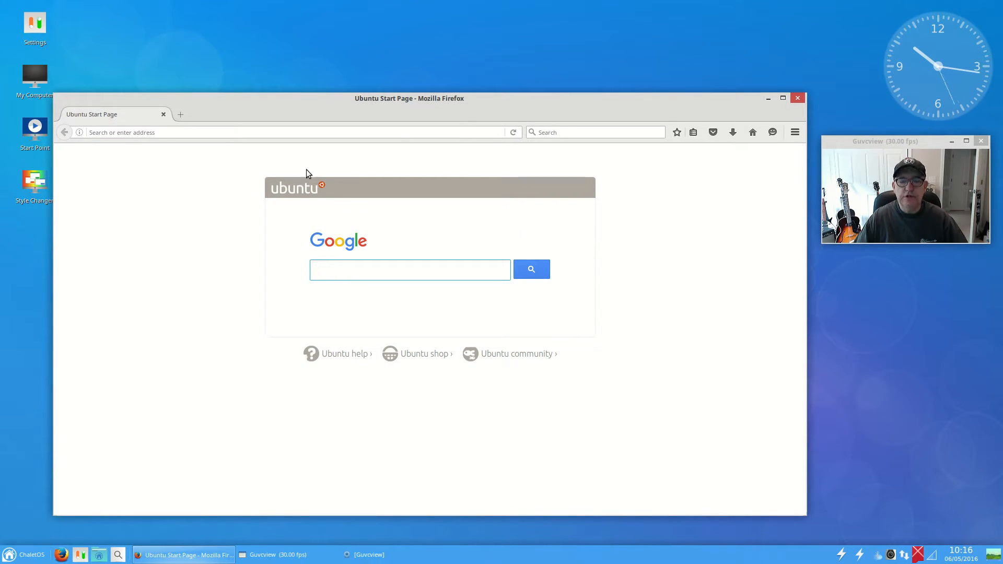
pyautogui.click(409, 269)
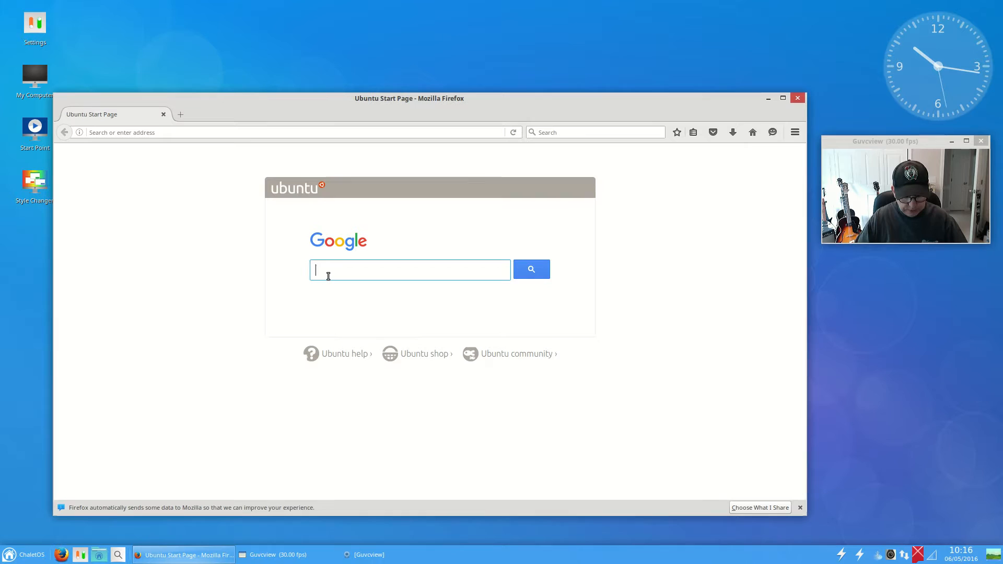
pyautogui.write('distrowatch')
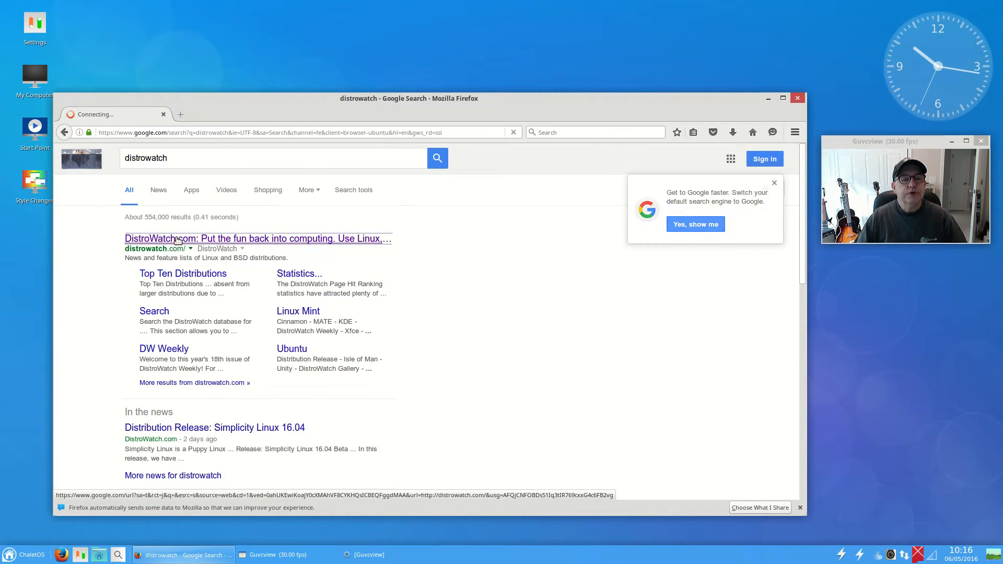
pyautogui.click(256, 238)
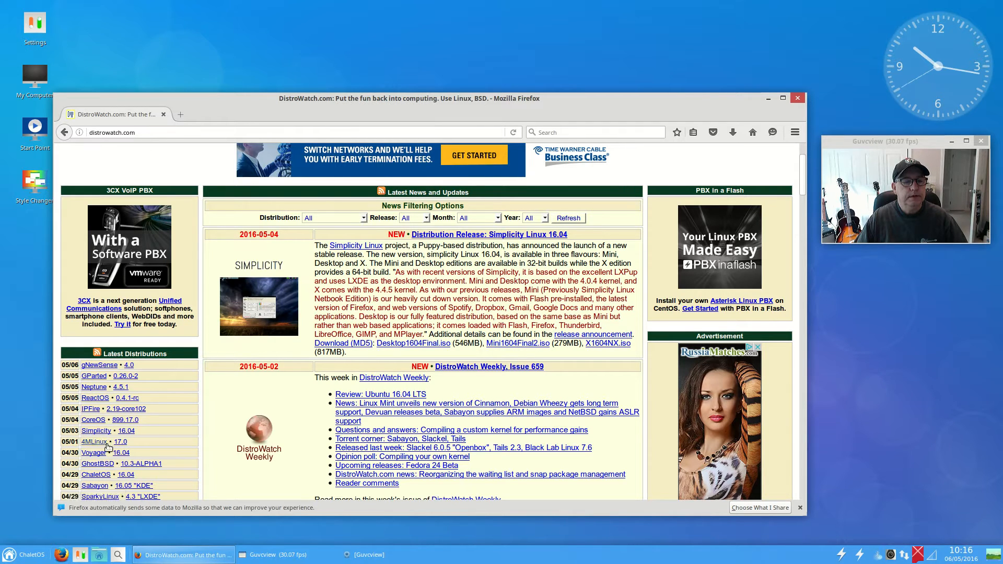
pyautogui.moveTo(99, 496)
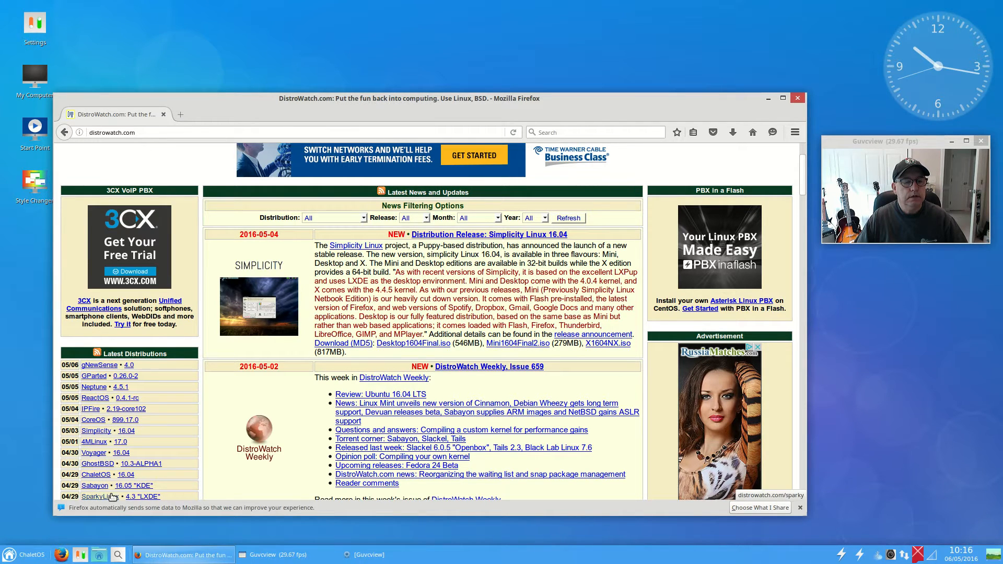
# - View DistroWatch's ChaletOS page, reposition the browser window, then close Firefox
pyautogui.click(95, 484)
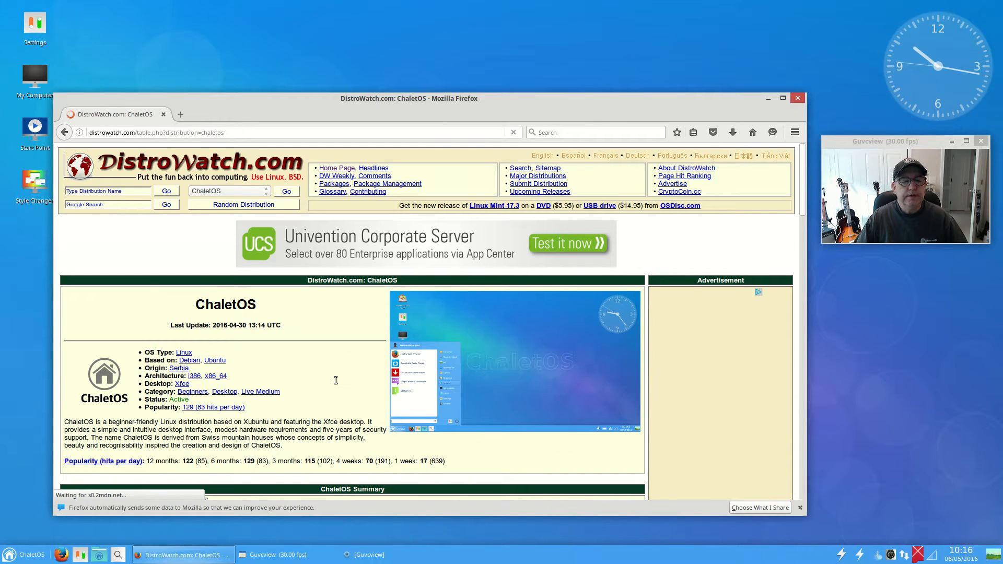
pyautogui.scroll(-3)
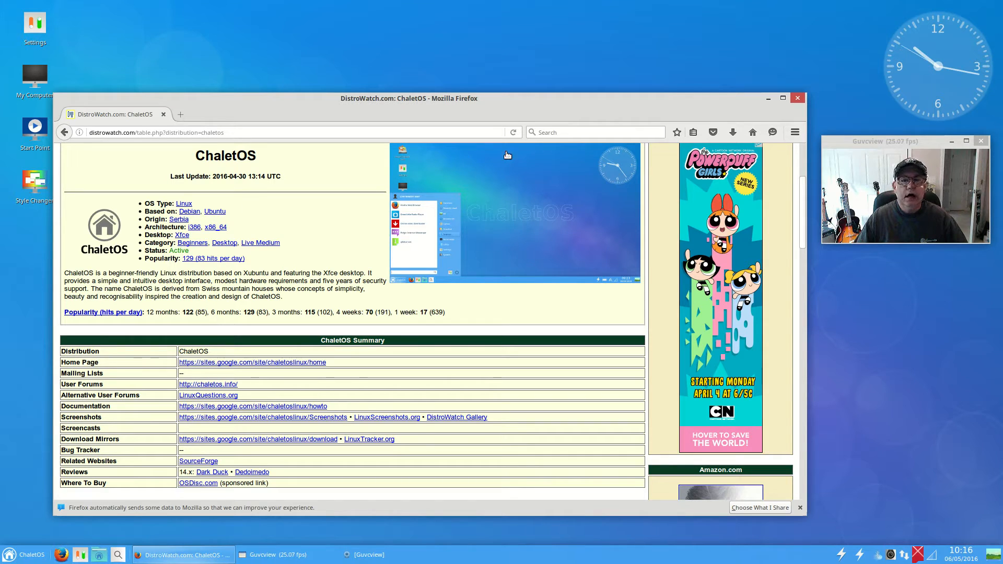
pyautogui.moveTo(408, 98); pyautogui.dragTo(417, 56)
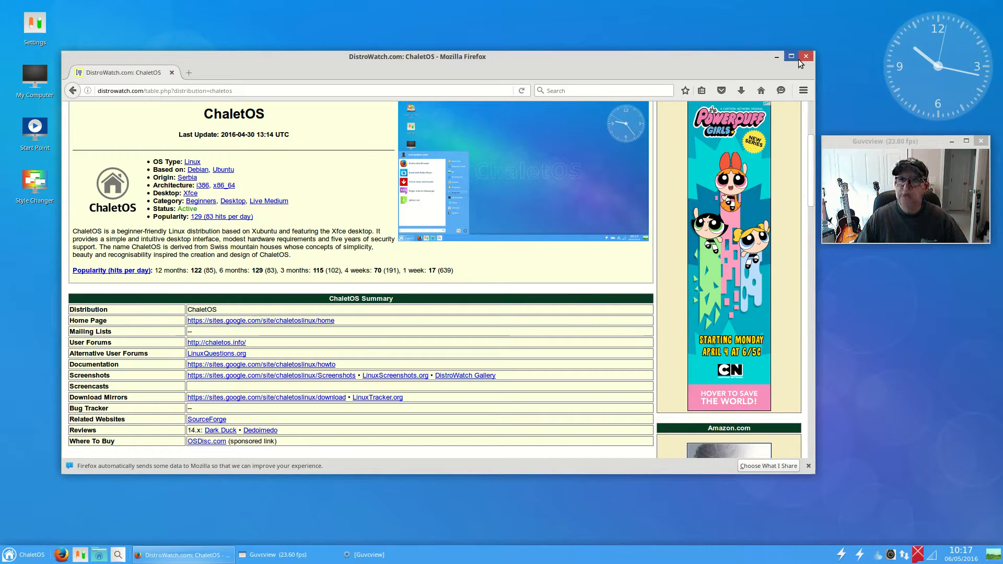
pyautogui.click(776, 56)
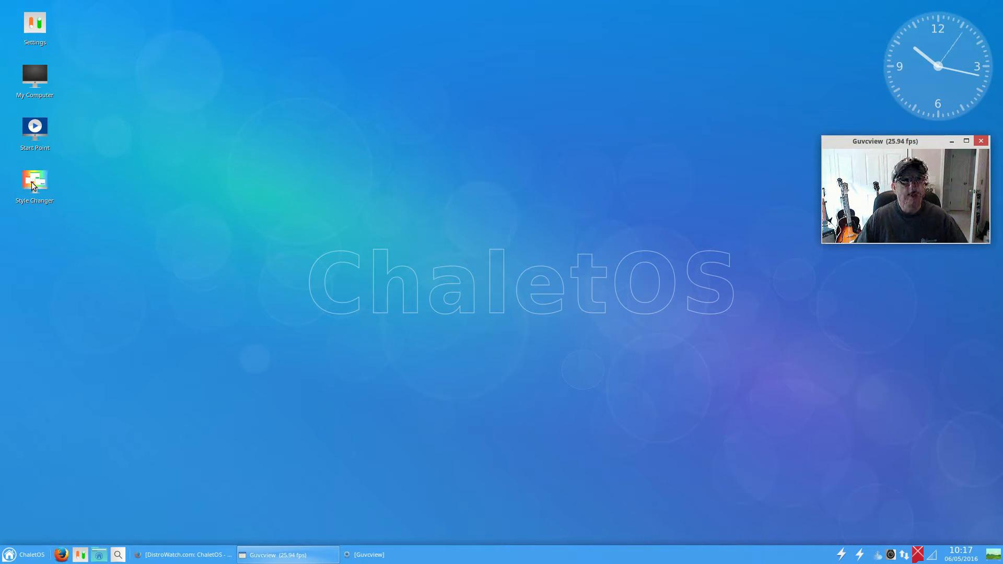
pyautogui.moveTo(34, 180)
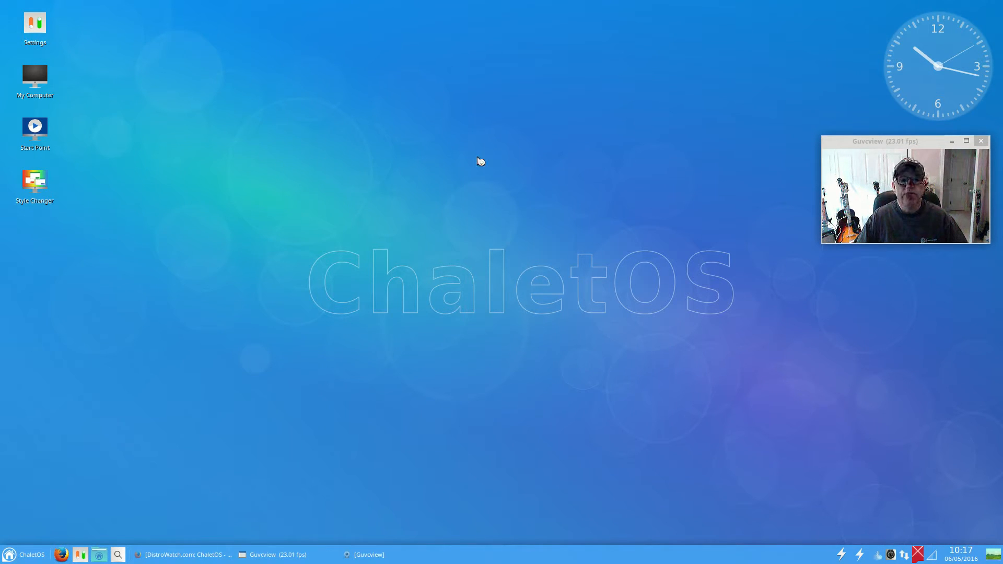
# - Launch Style Changer and preview the Beige Classic, Beige Modern, Brave Modern and Basic Modern styles
pyautogui.doubleClick(34, 180)
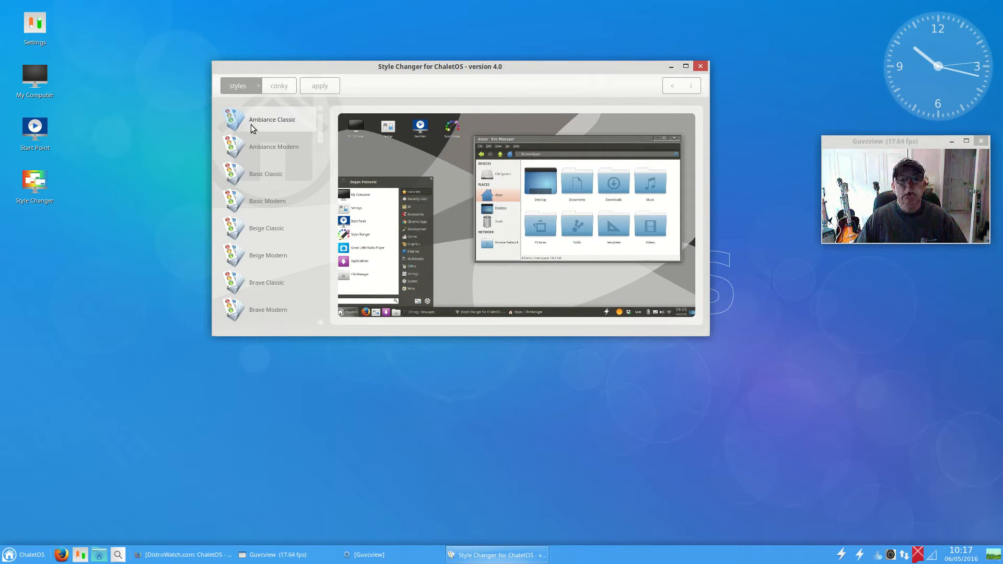
pyautogui.moveTo(273, 146)
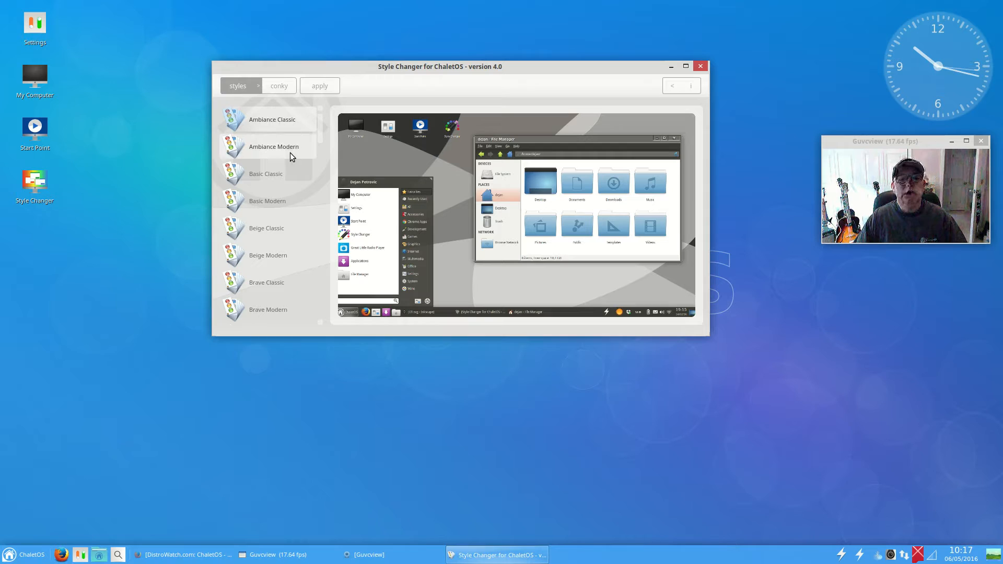
pyautogui.moveTo(271, 155)
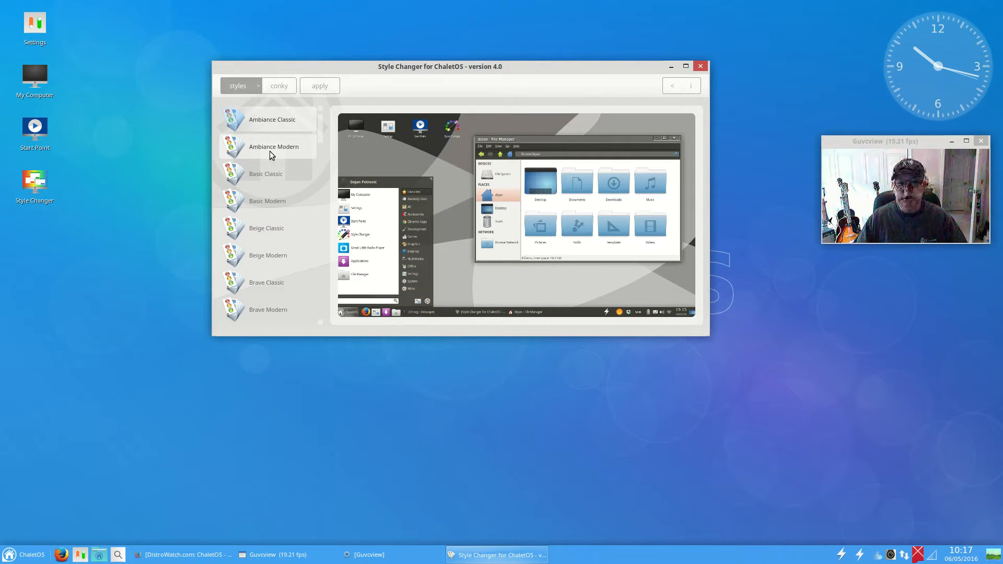
pyautogui.moveTo(267, 259)
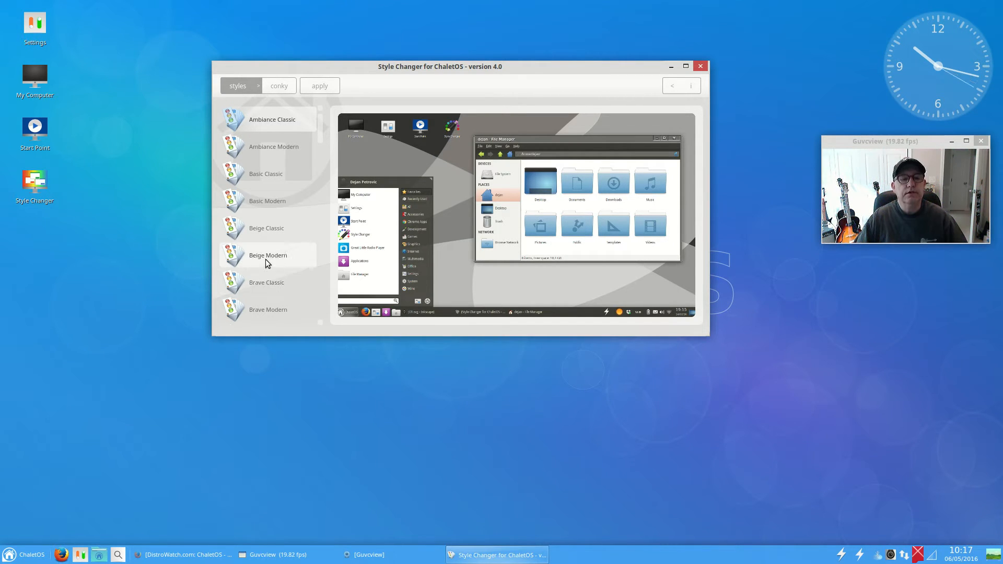
pyautogui.moveTo(266, 229)
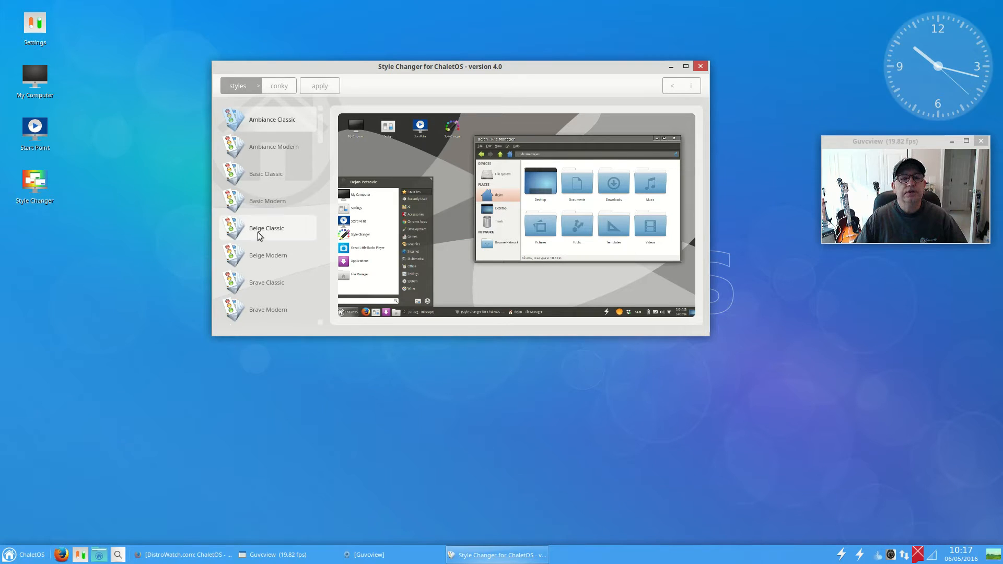
pyautogui.click(265, 228)
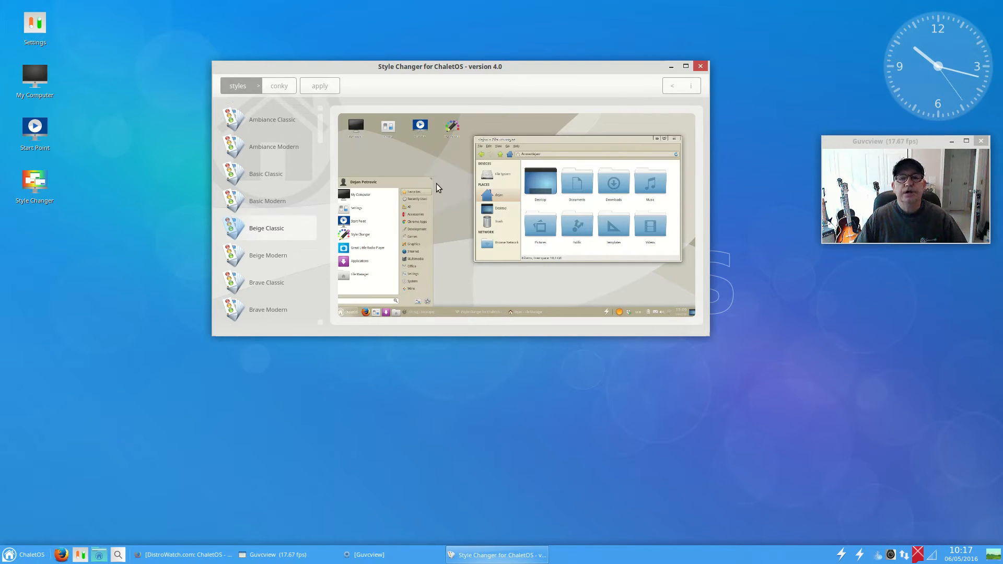
pyautogui.moveTo(571, 145)
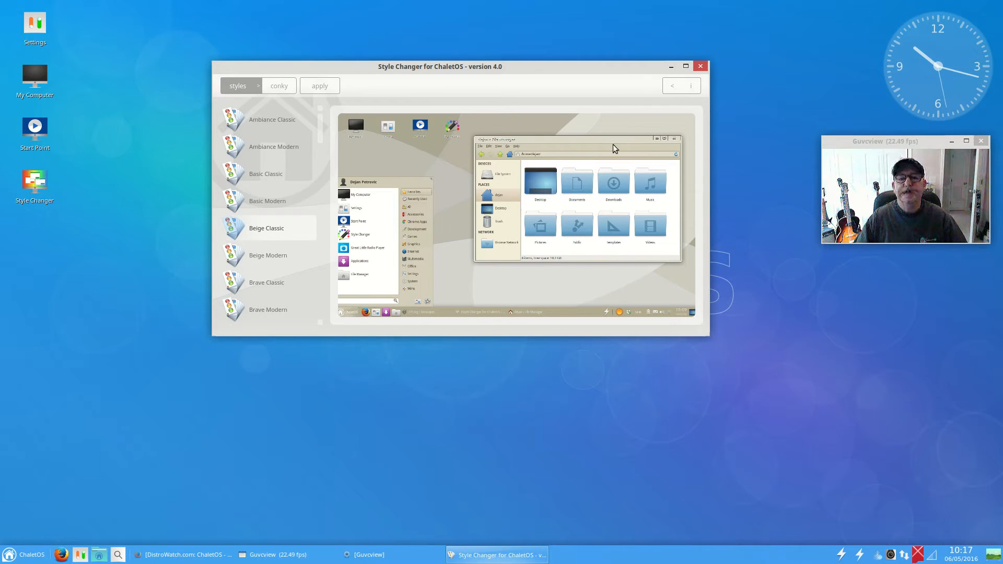
pyautogui.moveTo(492, 146)
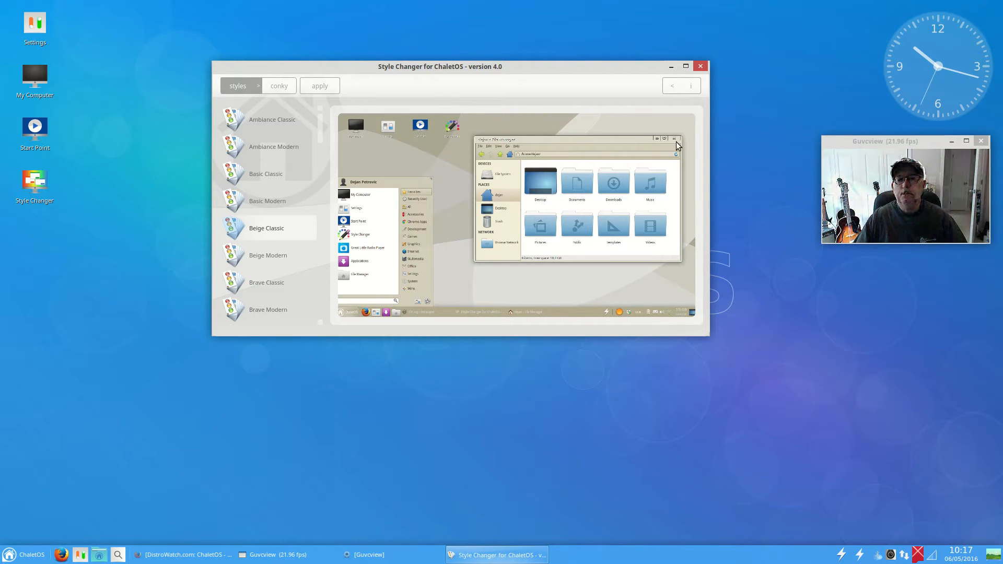
pyautogui.moveTo(533, 148)
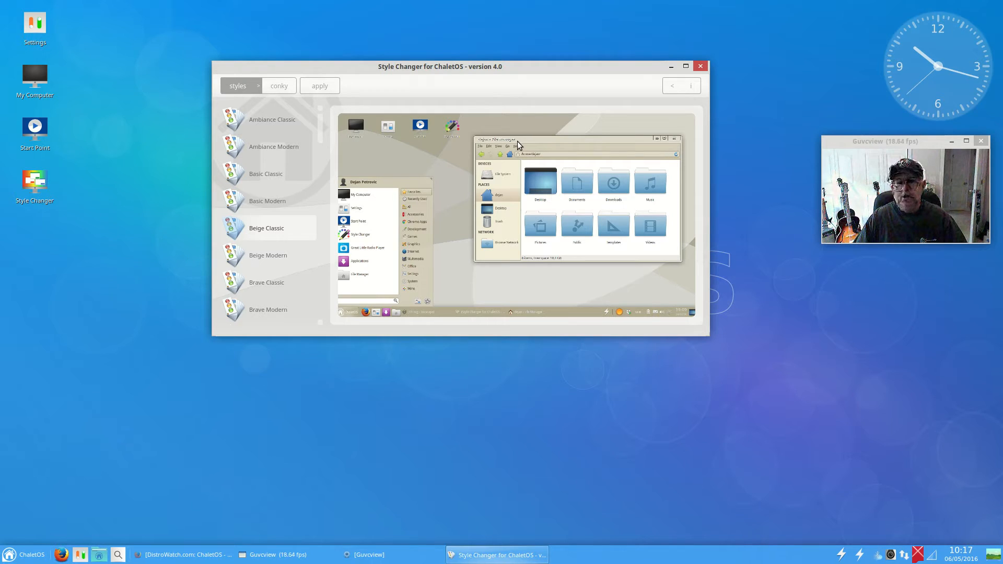
pyautogui.moveTo(672, 255)
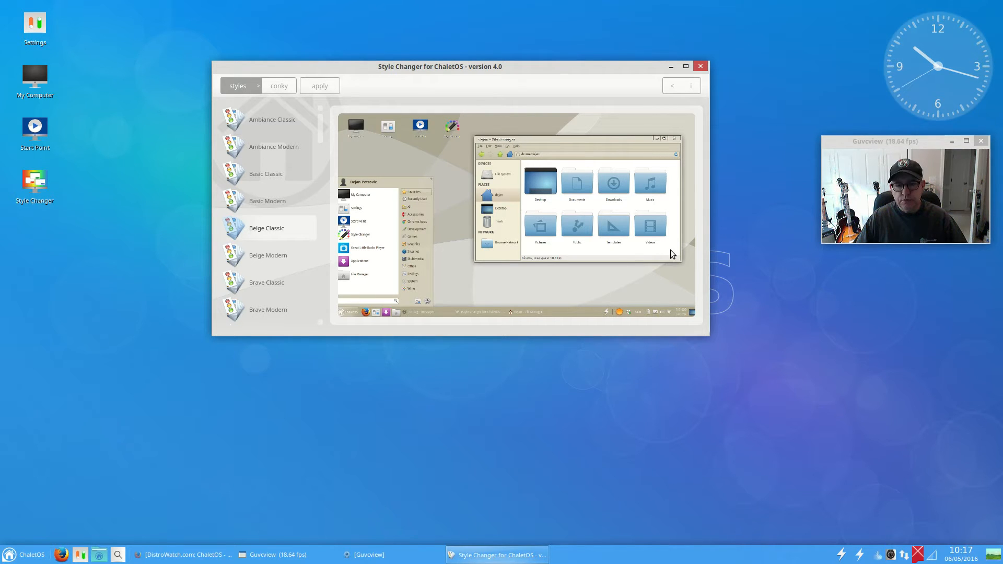
pyautogui.moveTo(563, 146)
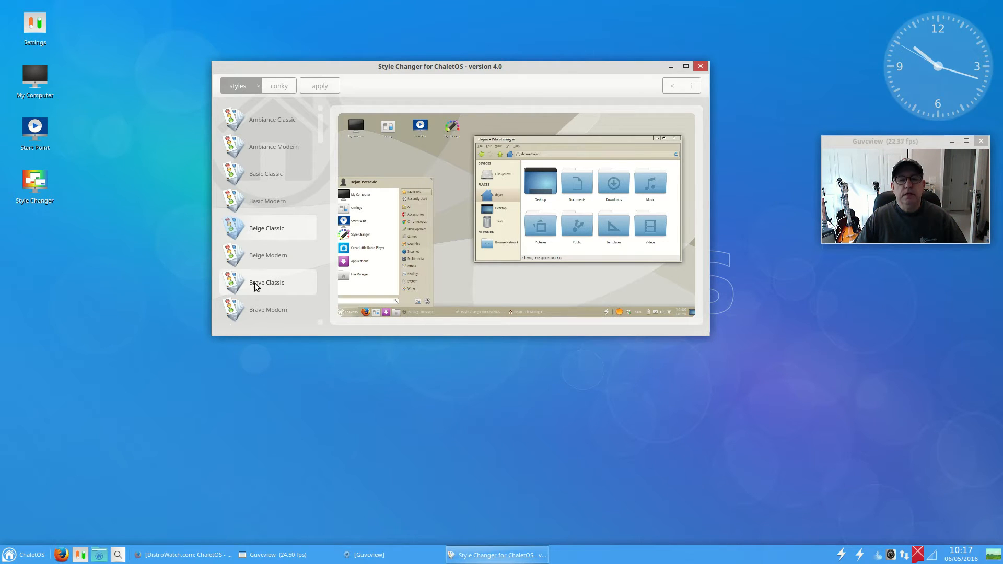
pyautogui.click(268, 255)
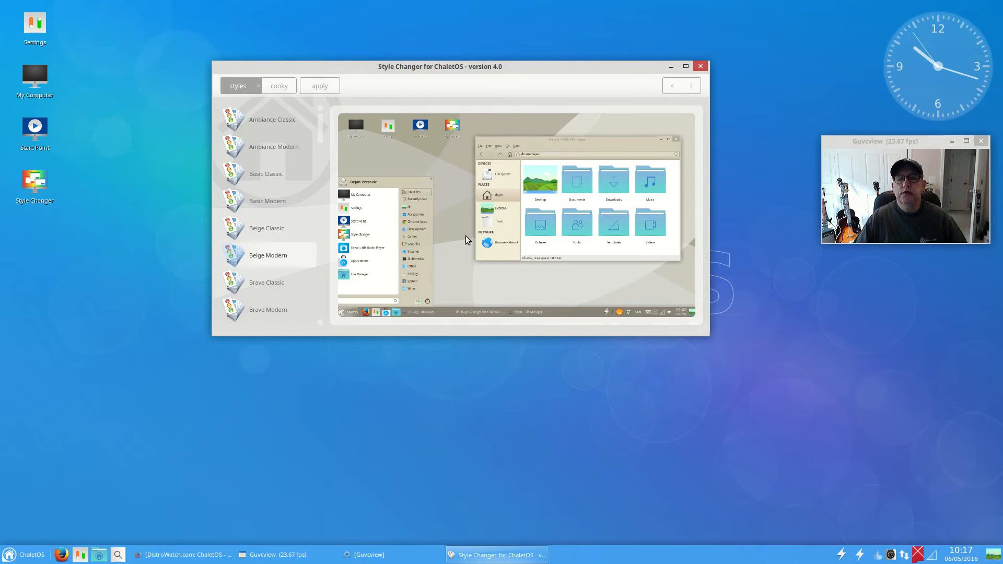
pyautogui.moveTo(597, 149)
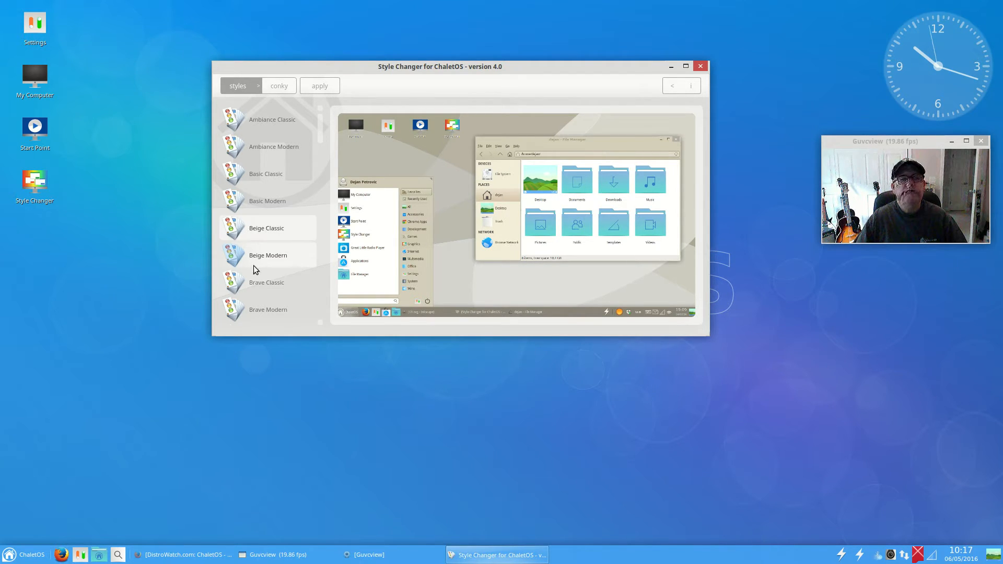
pyautogui.click(266, 282)
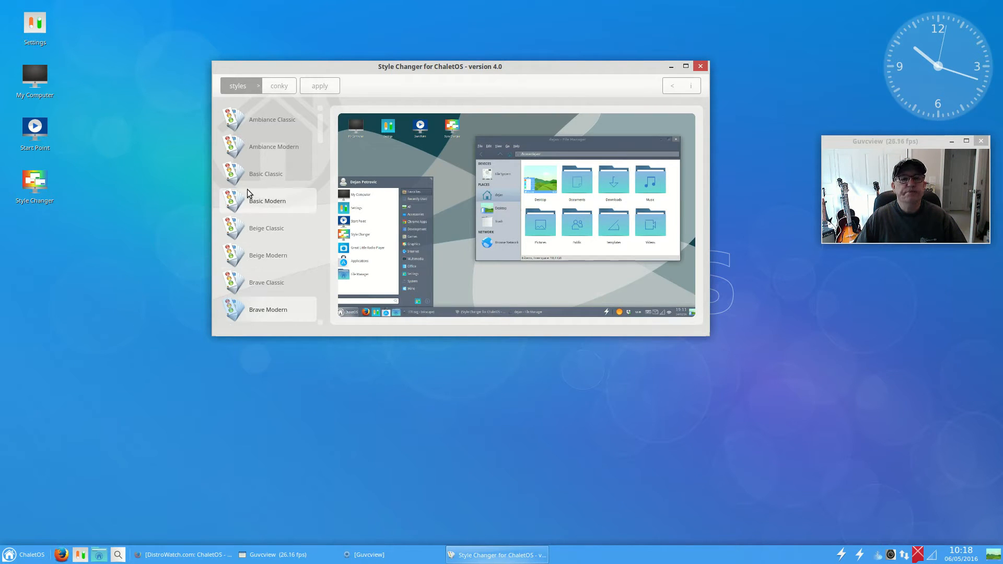
pyautogui.click(670, 65)
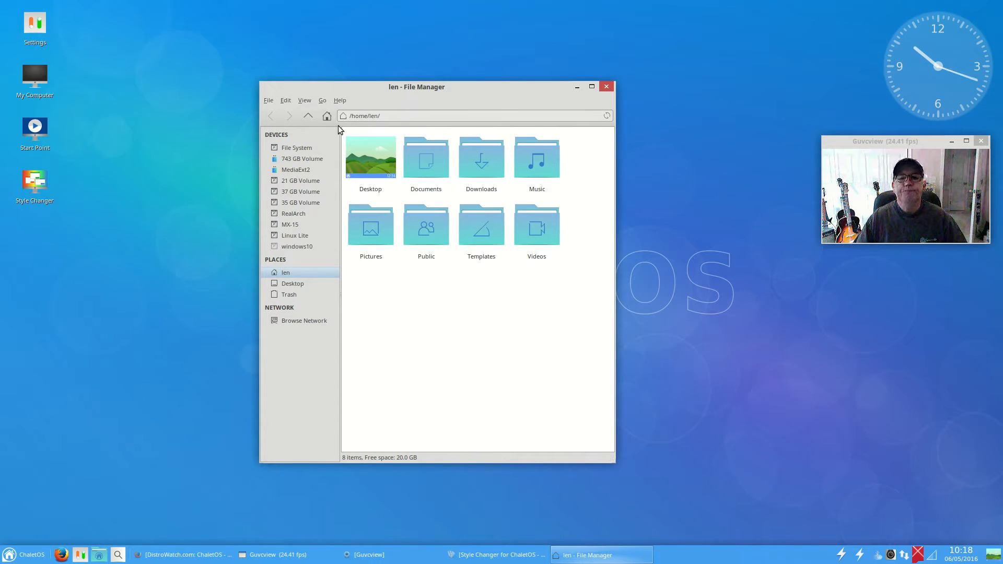
pyautogui.moveTo(393, 87)
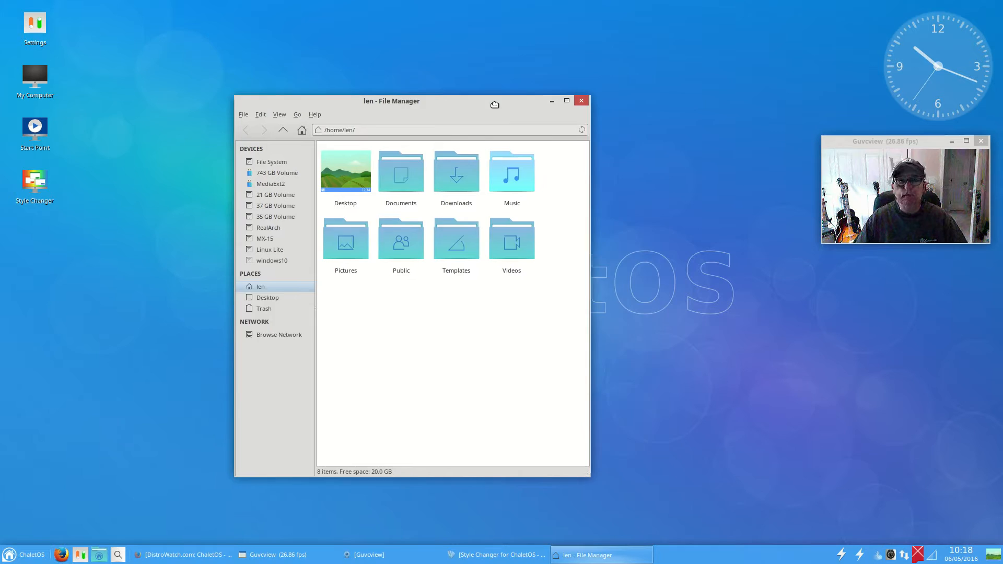
# - Move the Thunar home folder window around the desktop, then close it
pyautogui.moveTo(391, 100); pyautogui.dragTo(463, 96)
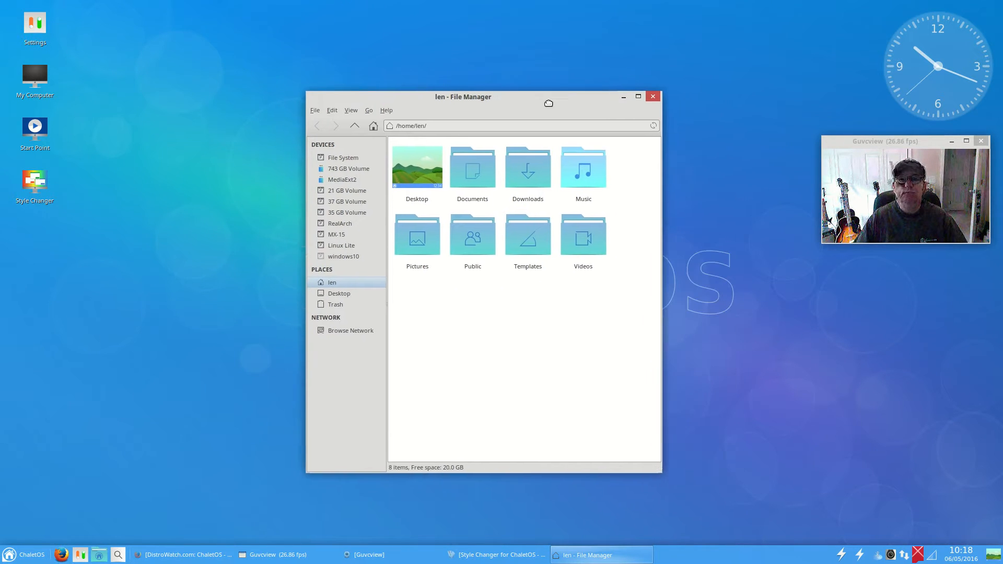
pyautogui.moveTo(462, 96); pyautogui.dragTo(511, 109)
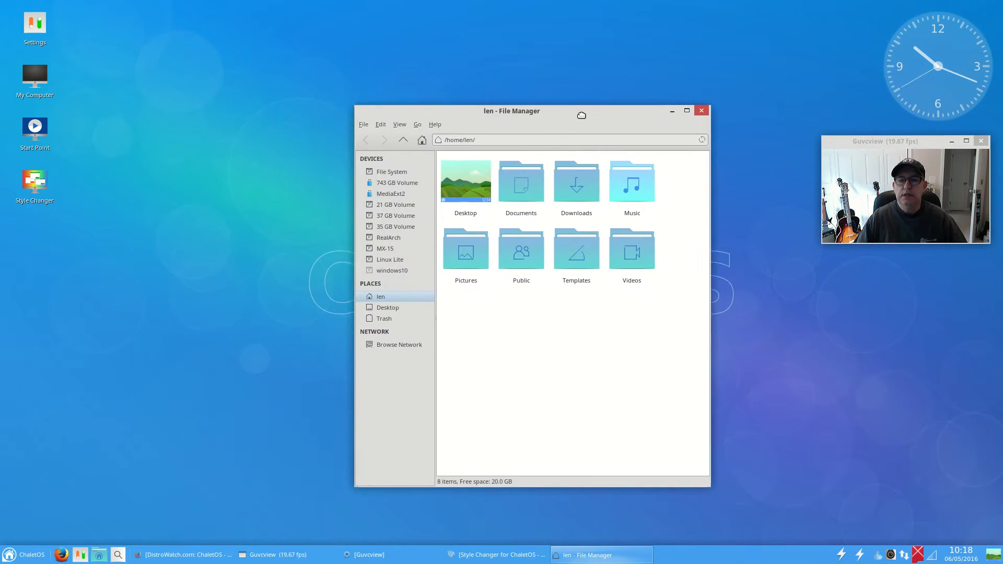
pyautogui.moveTo(511, 110); pyautogui.dragTo(543, 123)
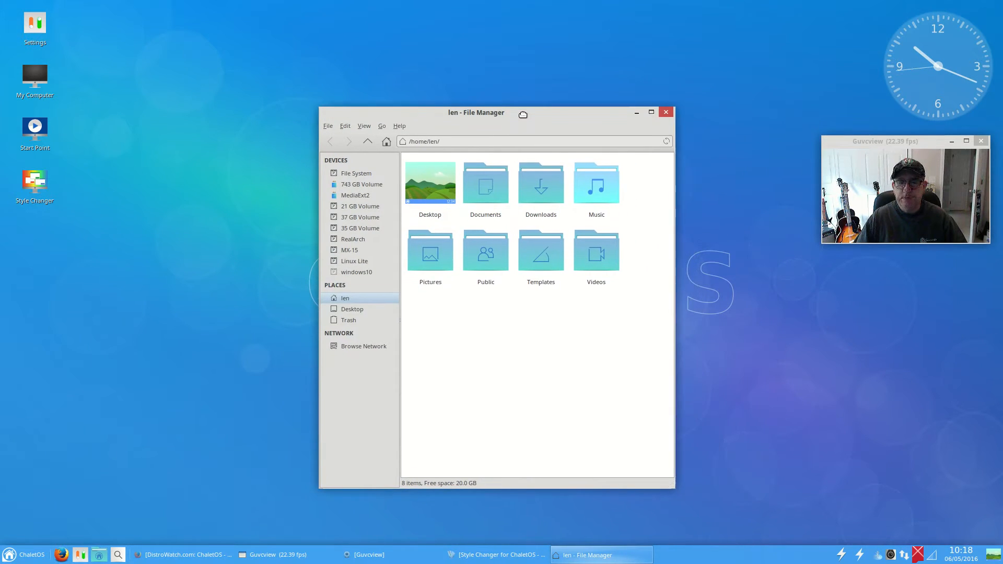
pyautogui.moveTo(476, 112); pyautogui.dragTo(489, 116)
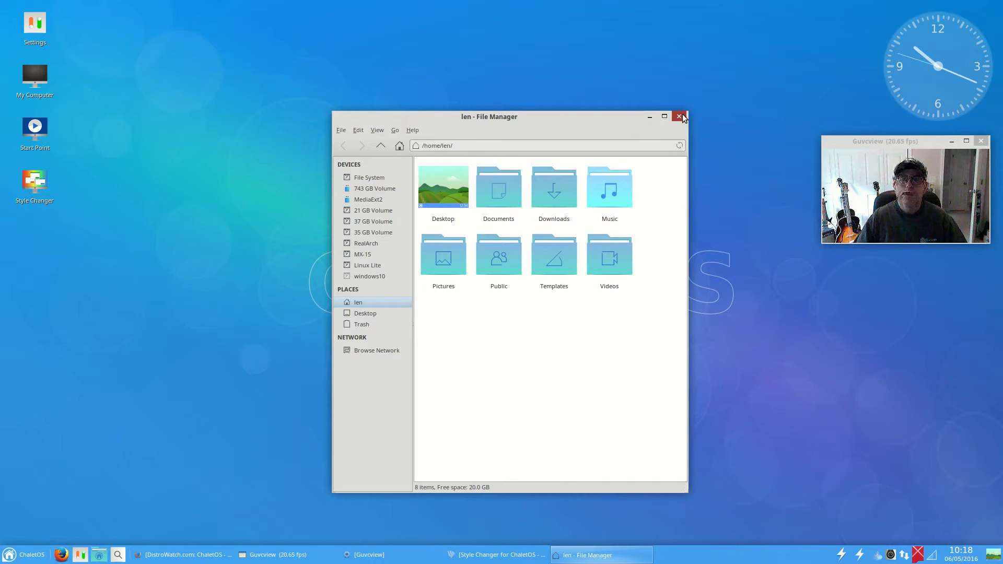
pyautogui.click(678, 116)
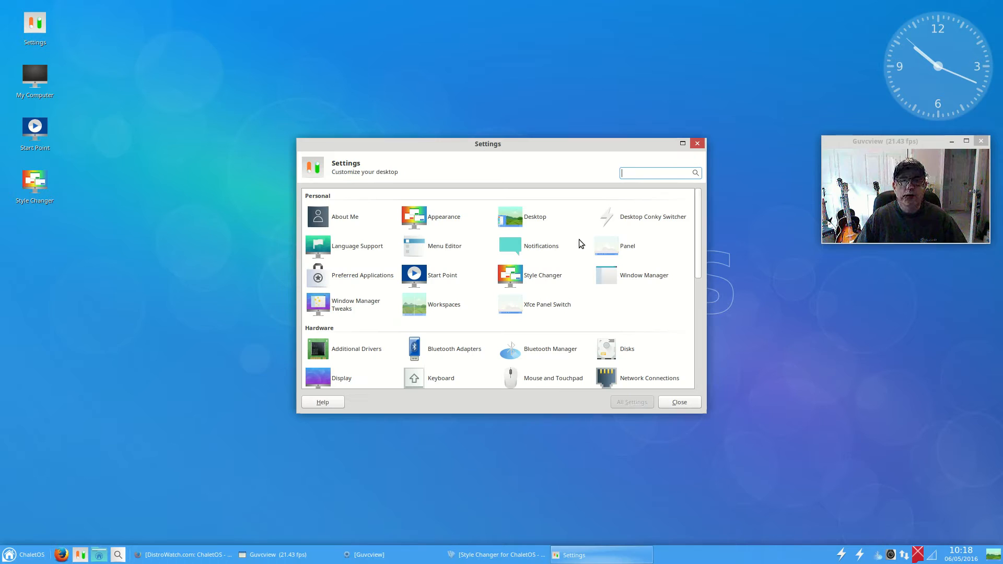
pyautogui.moveTo(591, 313)
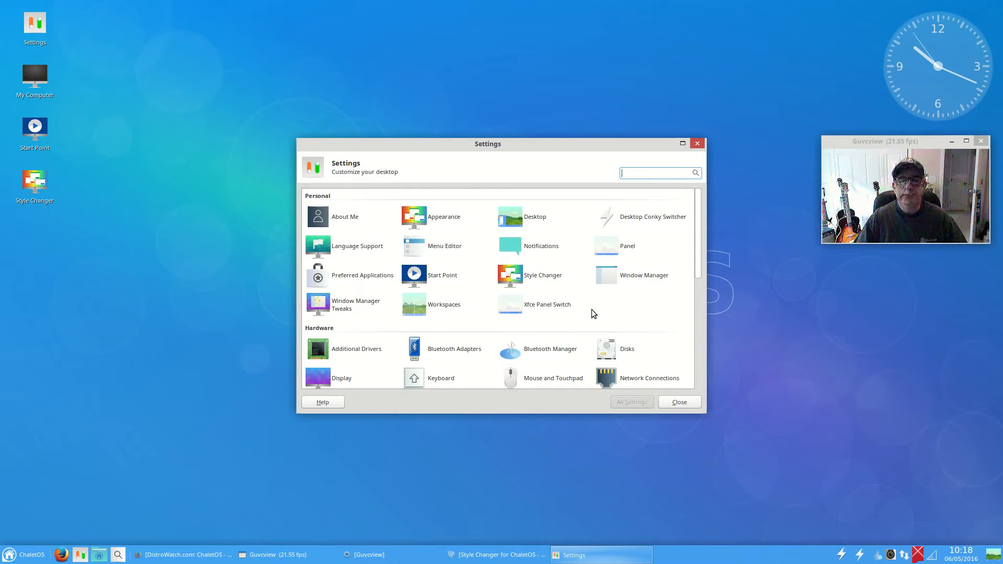
pyautogui.moveTo(355, 303)
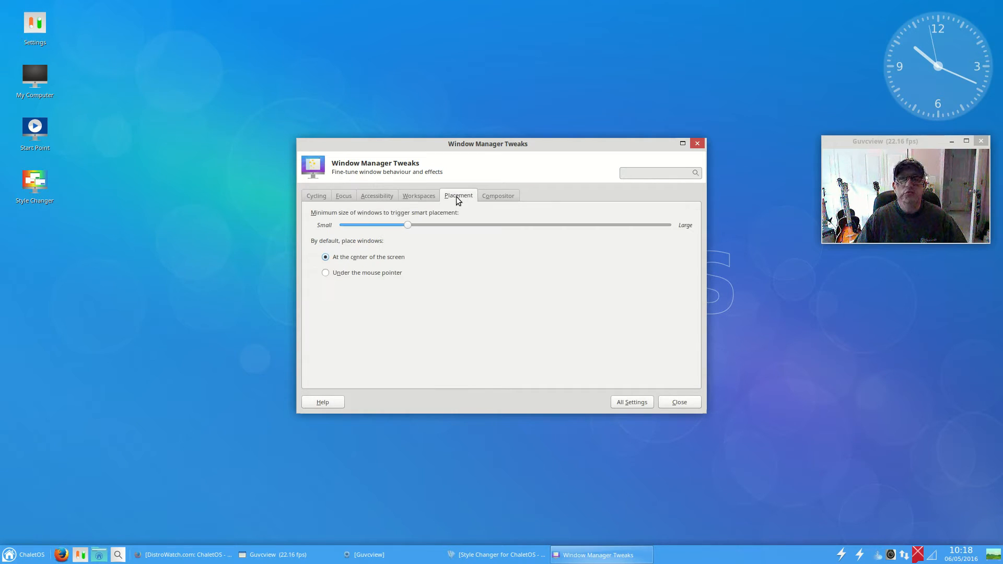
# - Raise the smart-placement size threshold almost to Large, view the Compositor options, and close Window Manager Tweaks
pyautogui.moveTo(409, 224); pyautogui.dragTo(537, 224)
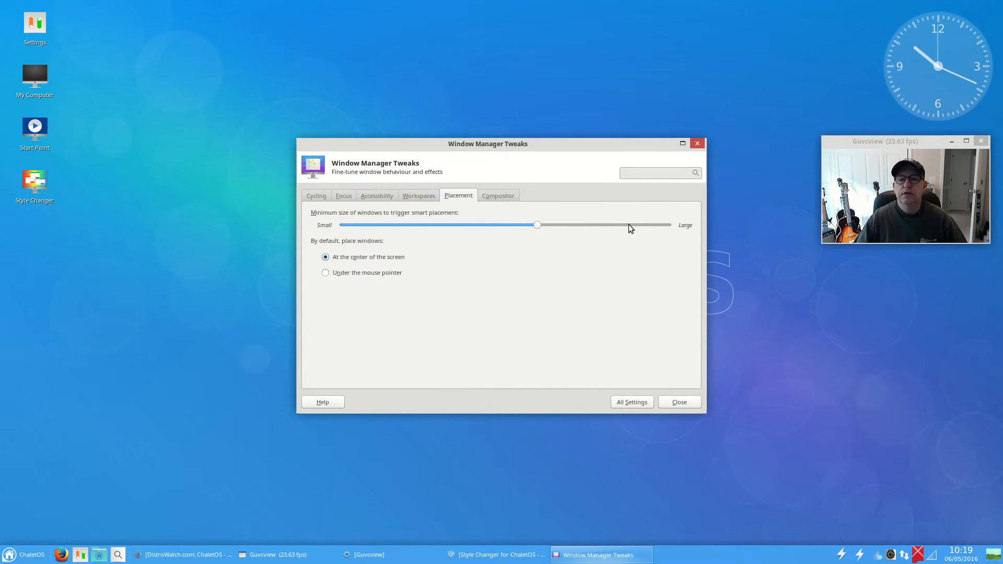
pyautogui.moveTo(537, 225); pyautogui.dragTo(633, 225)
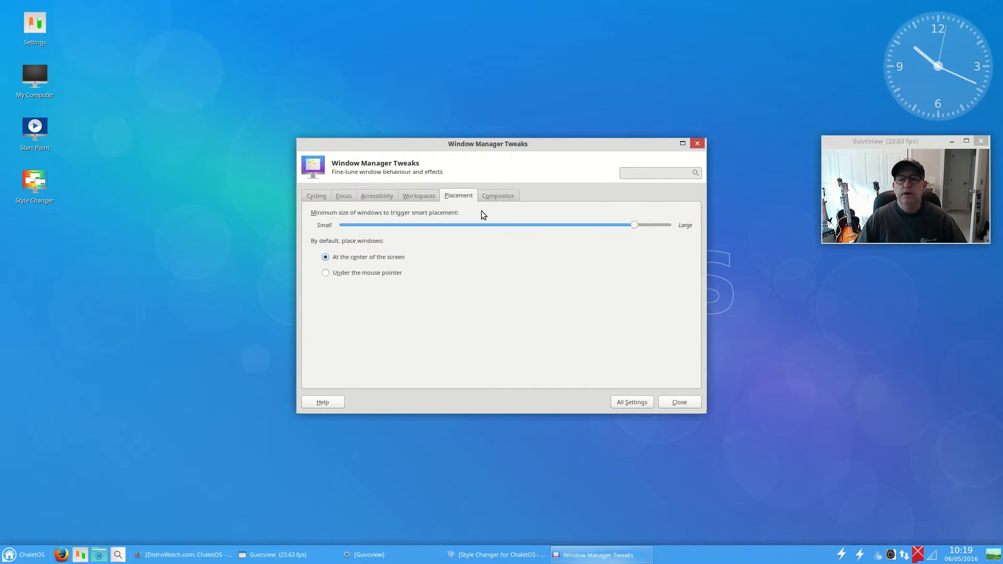
pyautogui.click(497, 195)
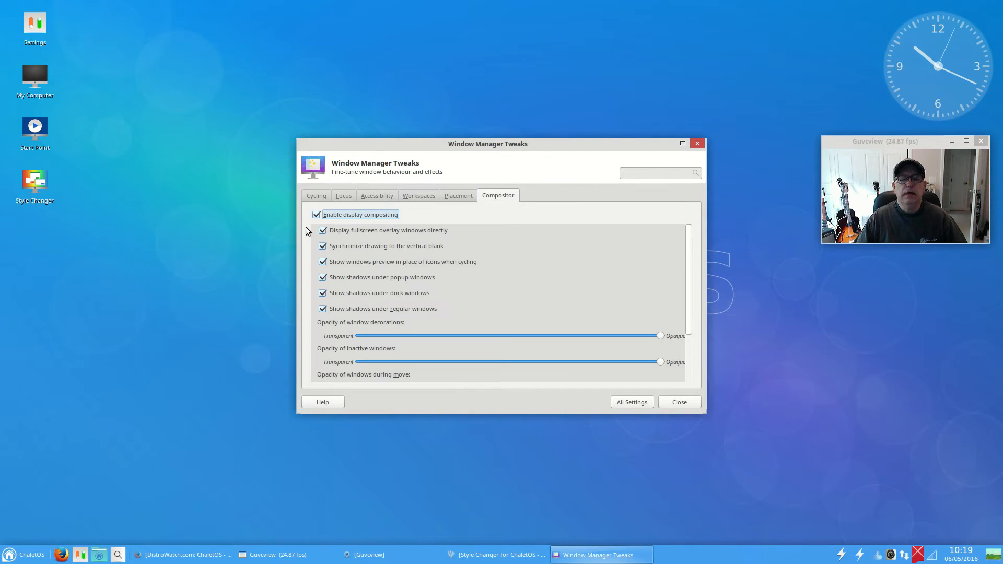
pyautogui.moveTo(362, 331)
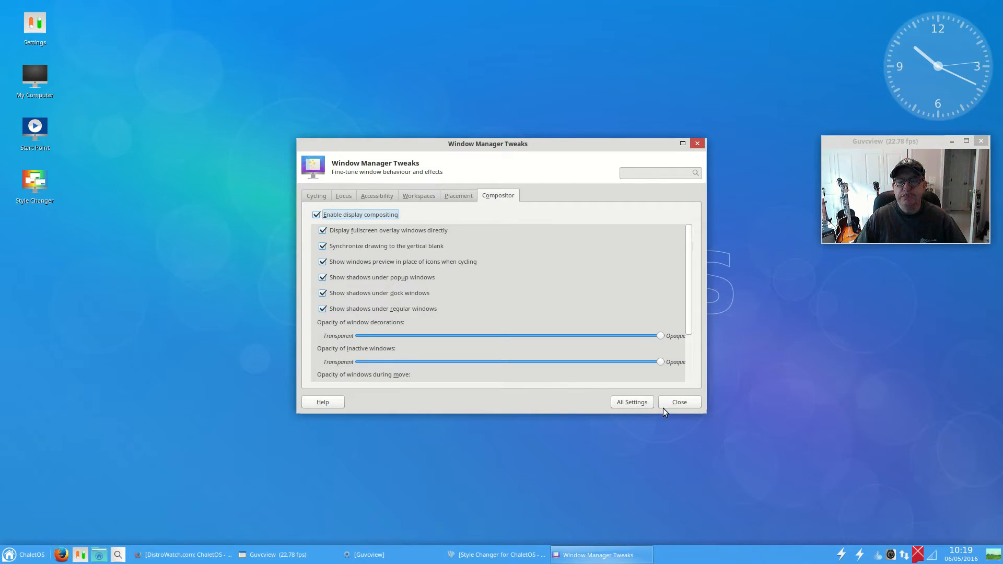
pyautogui.moveTo(679, 401)
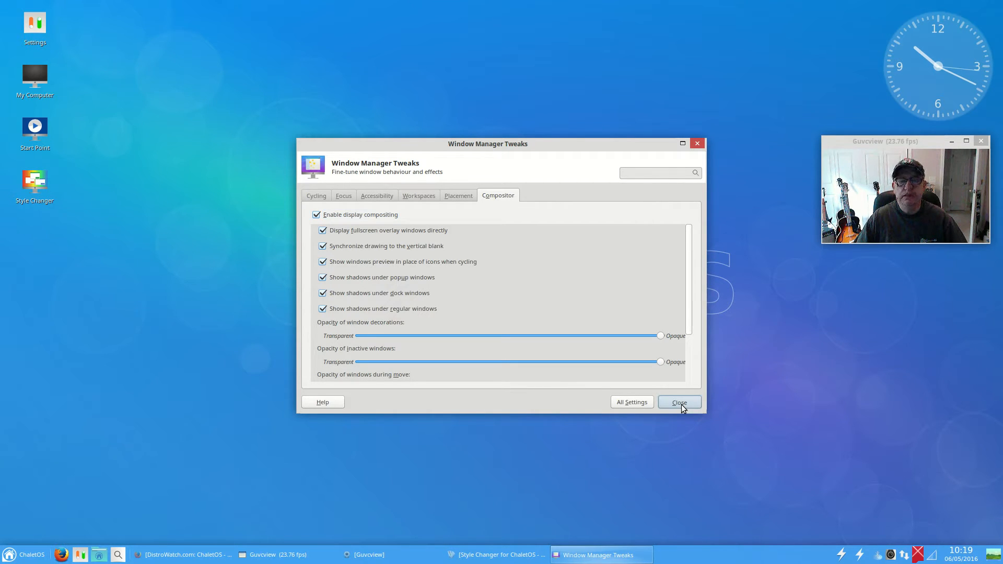
pyautogui.click(678, 401)
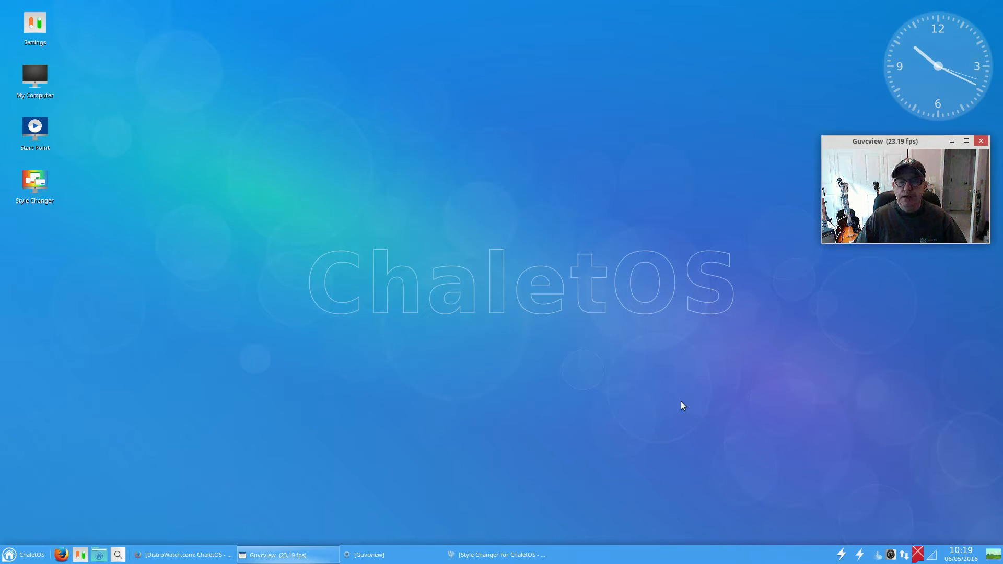
pyautogui.moveTo(440, 268)
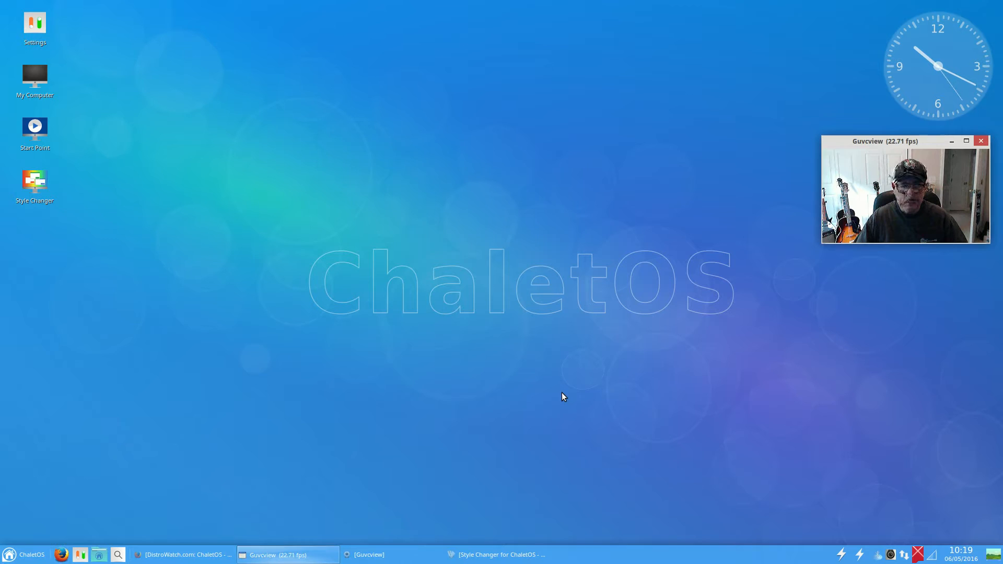
pyautogui.moveTo(462, 418)
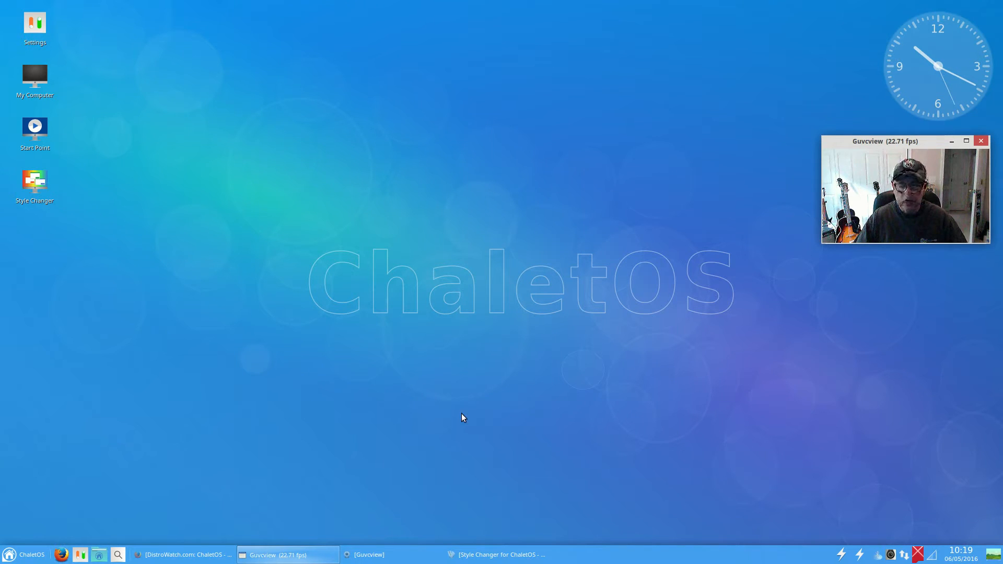
pyautogui.moveTo(3, 415)
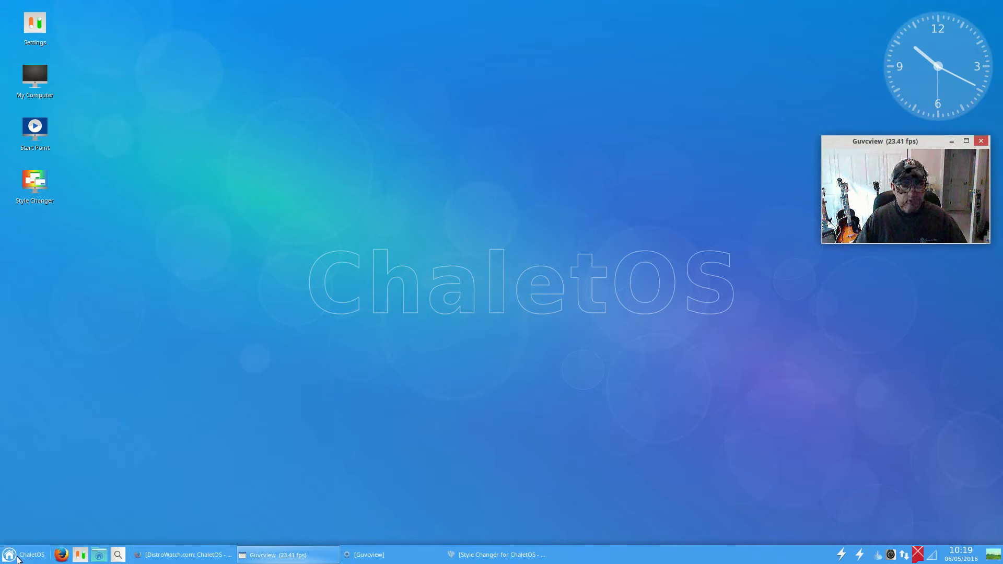
pyautogui.click(7, 553)
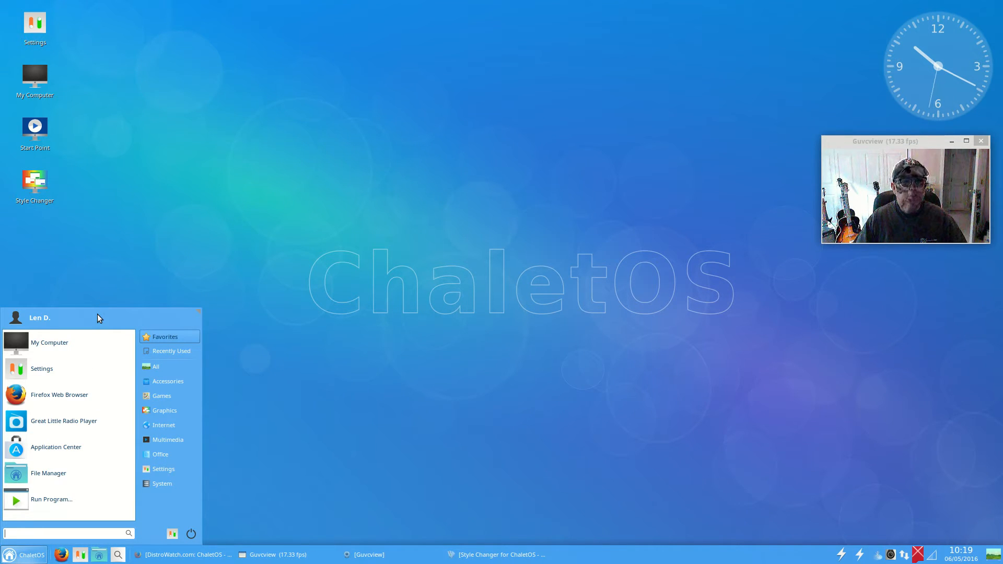
pyautogui.moveTo(157, 436)
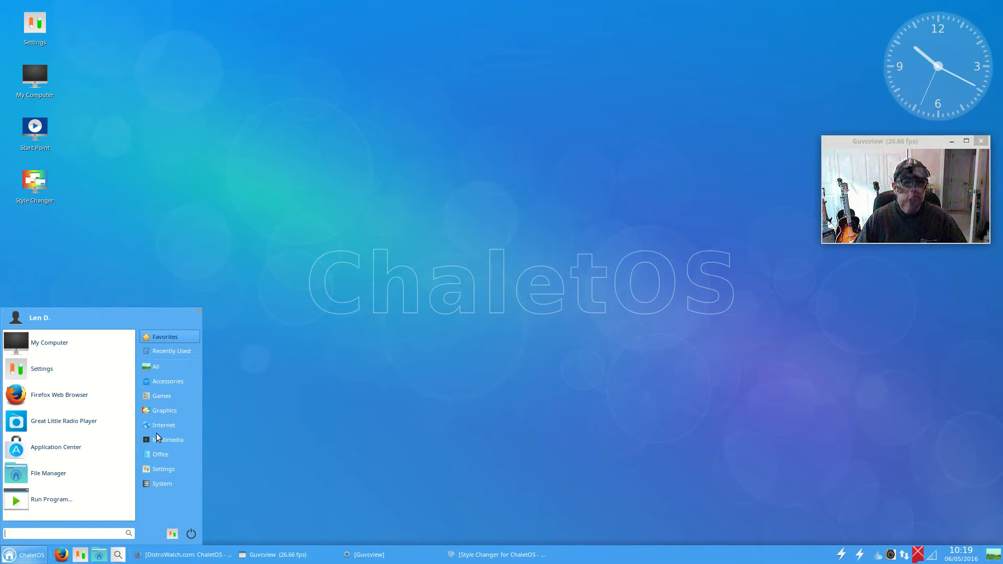
pyautogui.moveTo(170, 440)
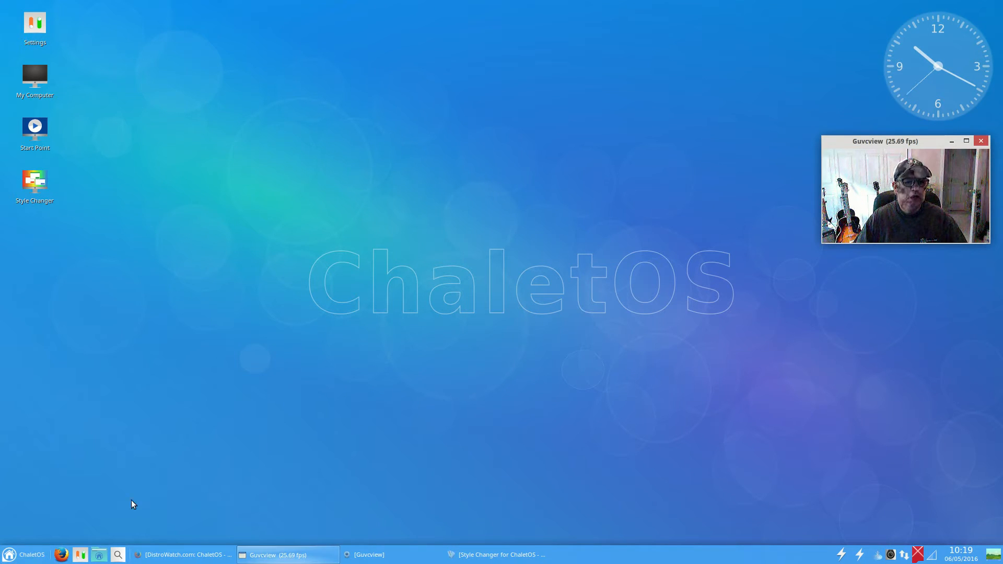
# - Open the Whisker Menu properties from the start button and show its Behavior settings
pyautogui.rightClick(10, 554)
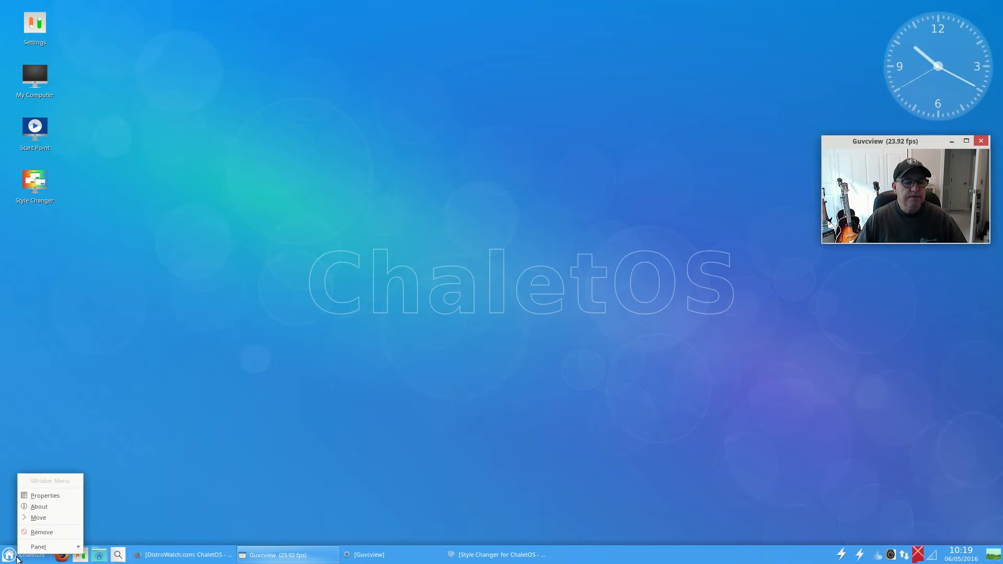
pyautogui.click(44, 495)
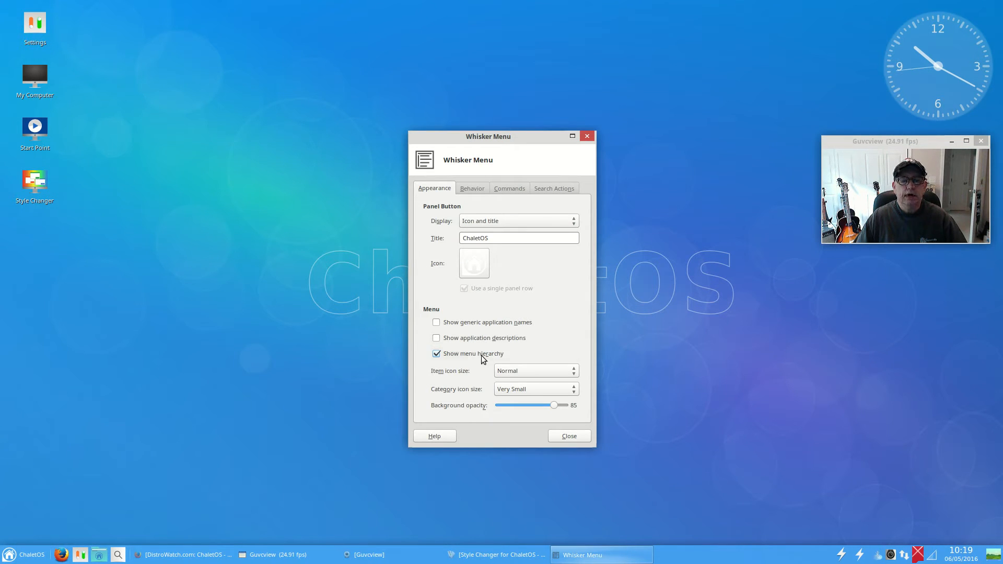
pyautogui.click(471, 188)
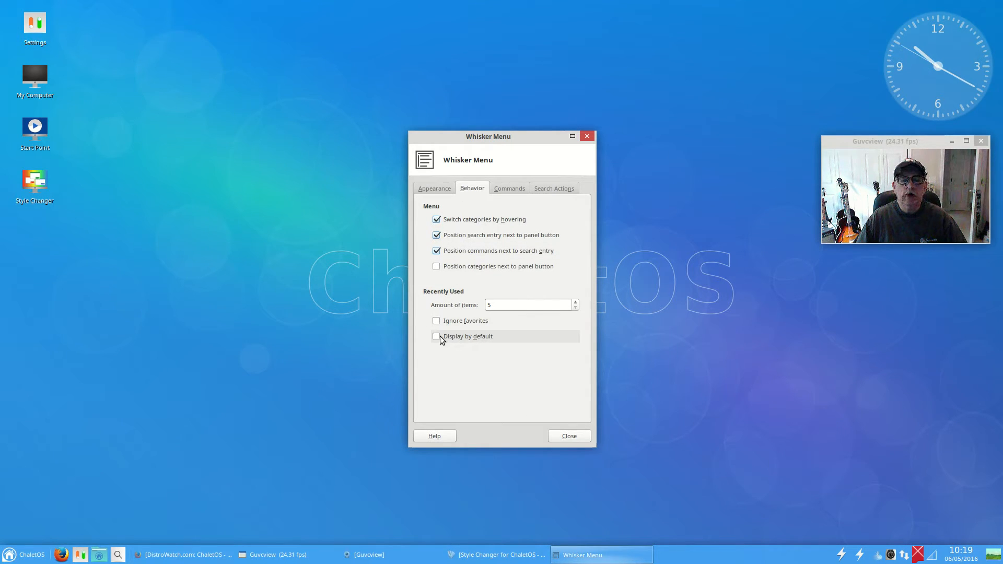
# - Show recently used items by default, raise their count to 10, and place categories next to the panel button
pyautogui.click(437, 335)
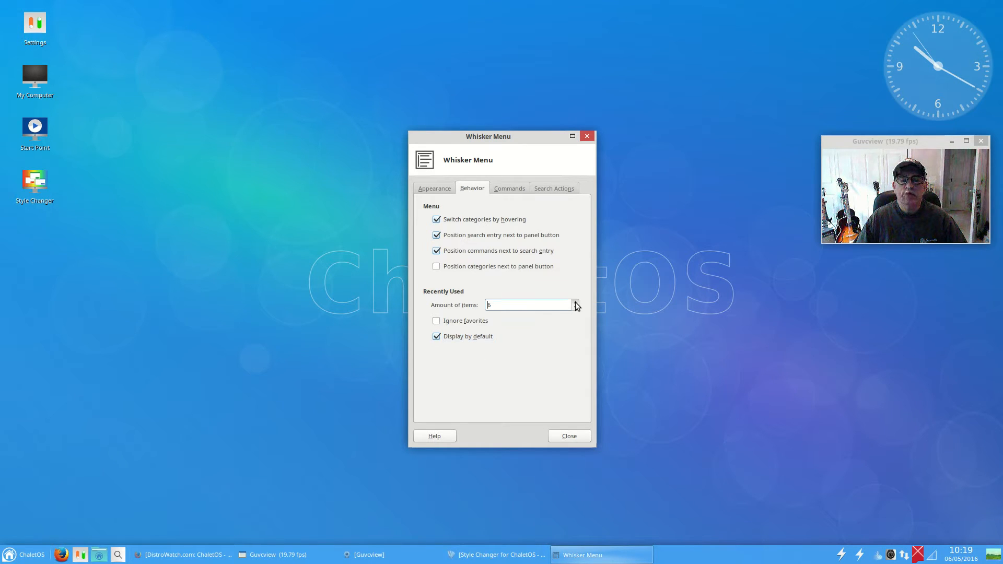
pyautogui.click(574, 302)
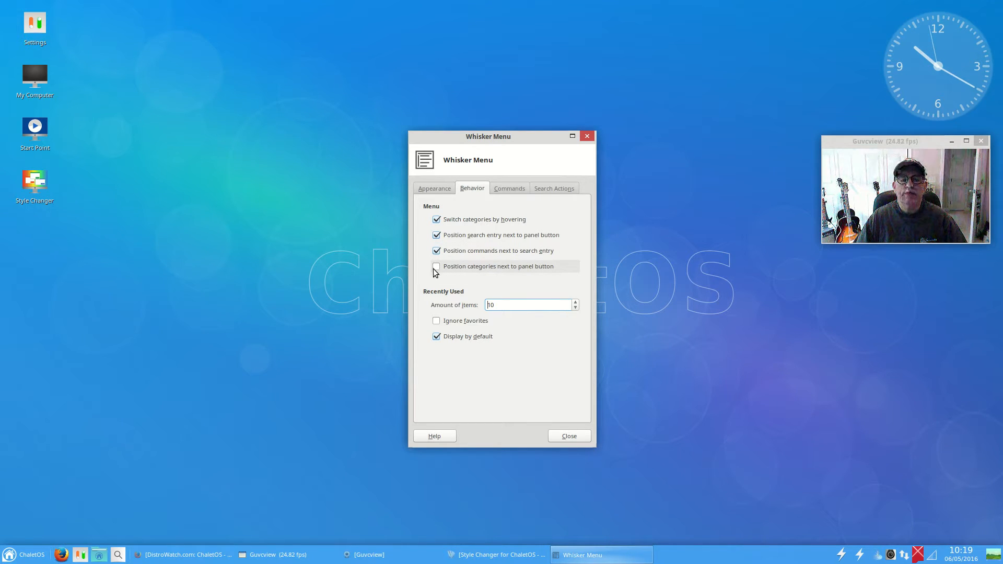
pyautogui.moveTo(543, 267)
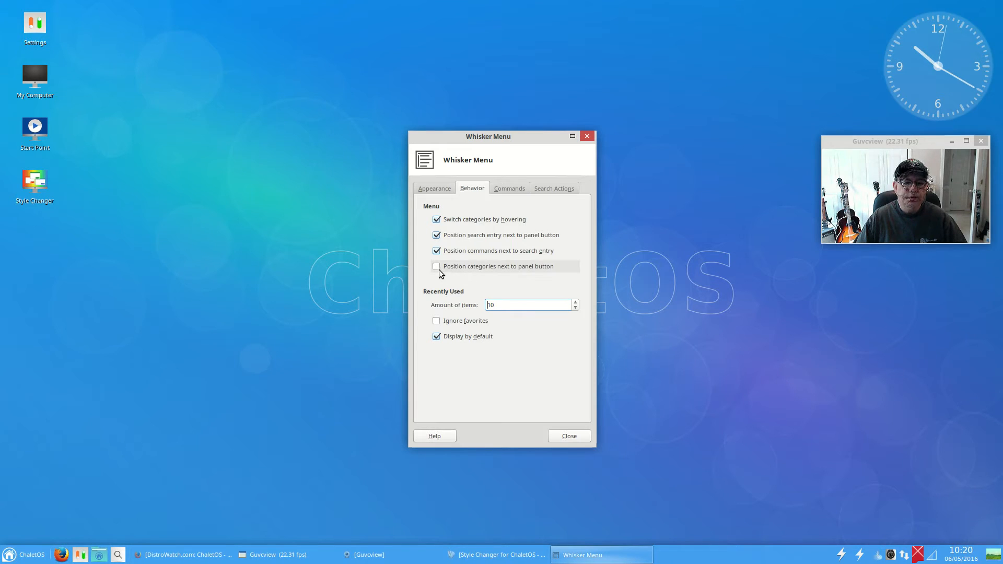
pyautogui.click(567, 435)
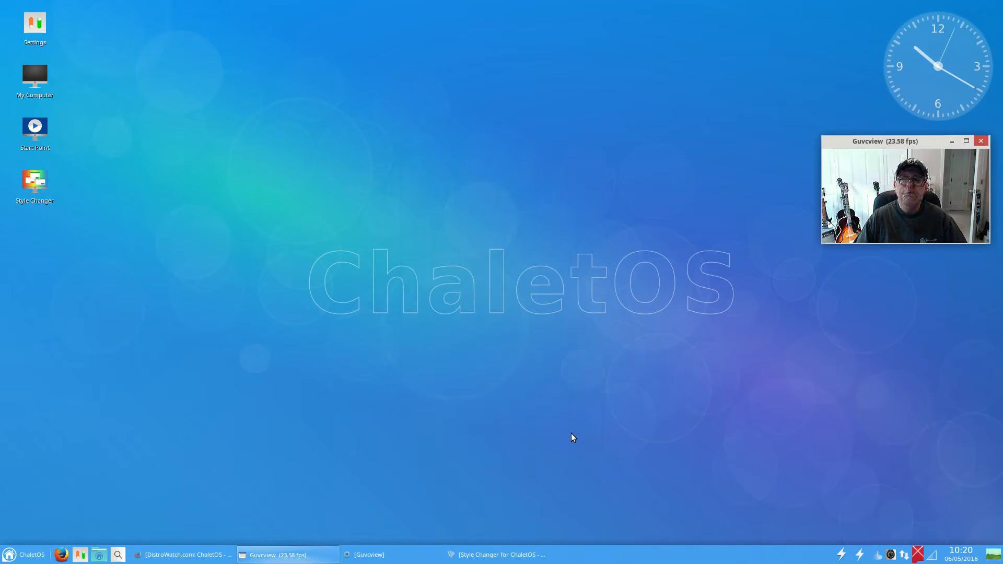
# - Open the application menu, browse the Accessories list, and show the Games category
pyautogui.click(24, 555)
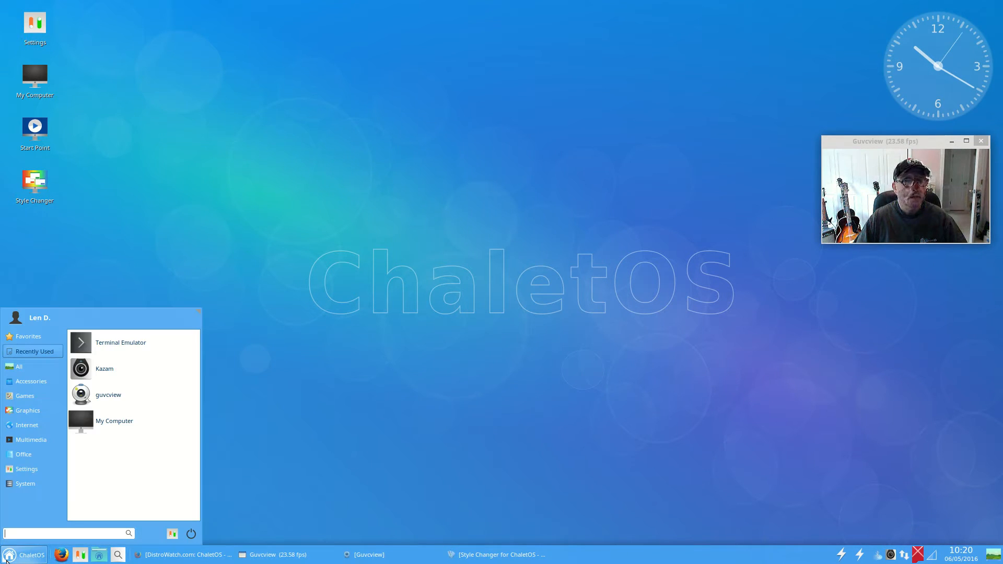
pyautogui.moveTo(157, 370)
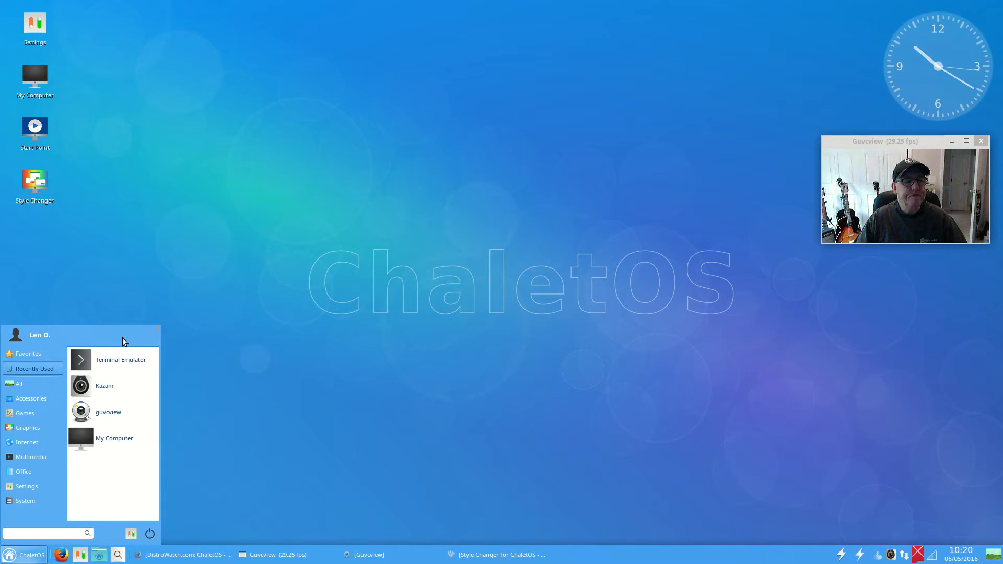
pyautogui.click(30, 398)
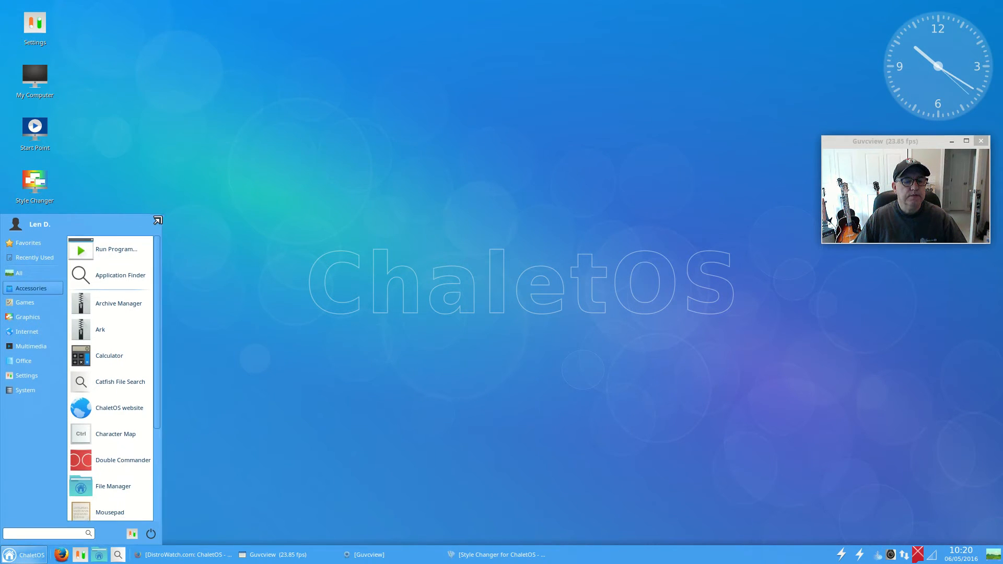
pyautogui.moveTo(100, 329)
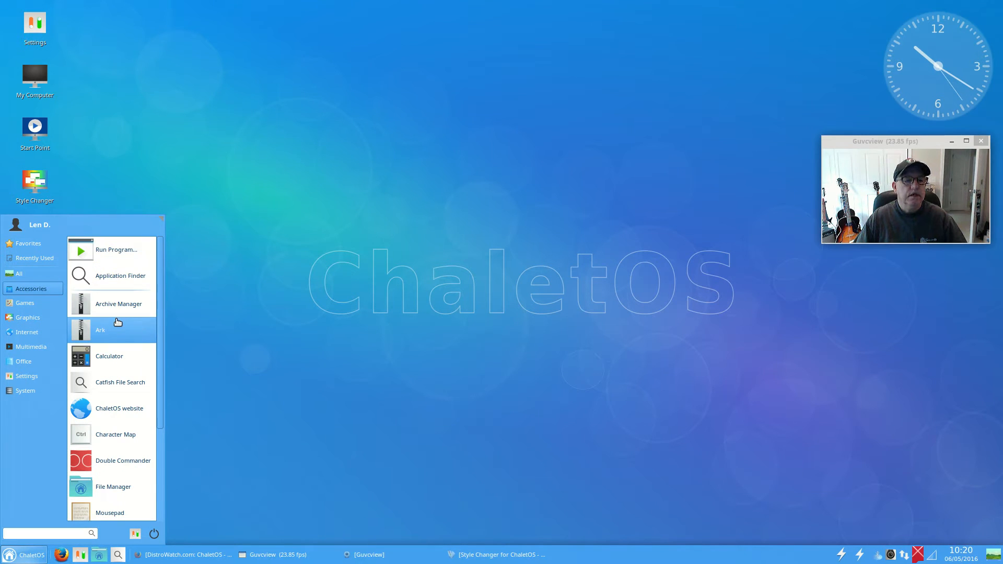
pyautogui.moveTo(115, 382)
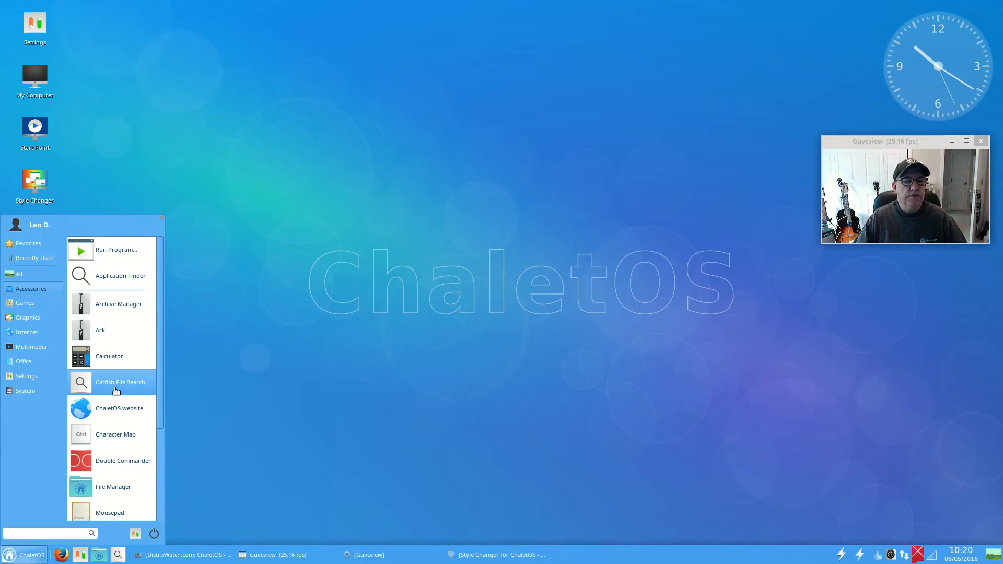
pyautogui.moveTo(118, 303)
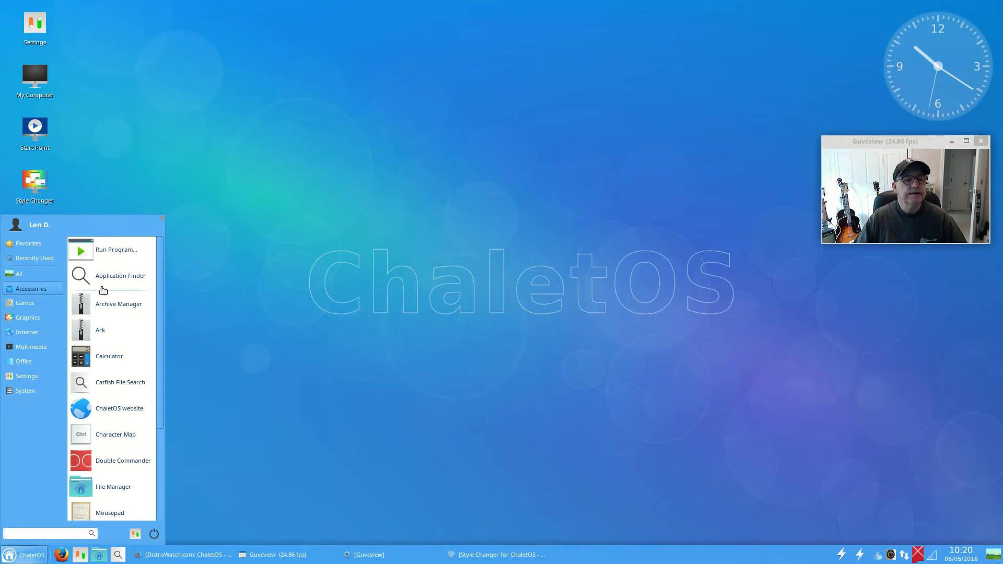
pyautogui.moveTo(115, 438)
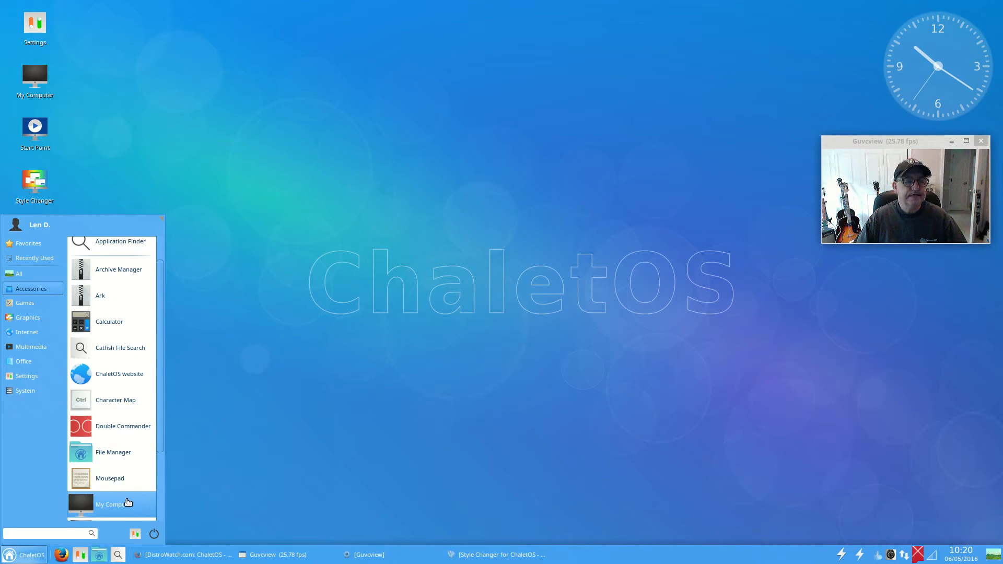
pyautogui.scroll(-3)
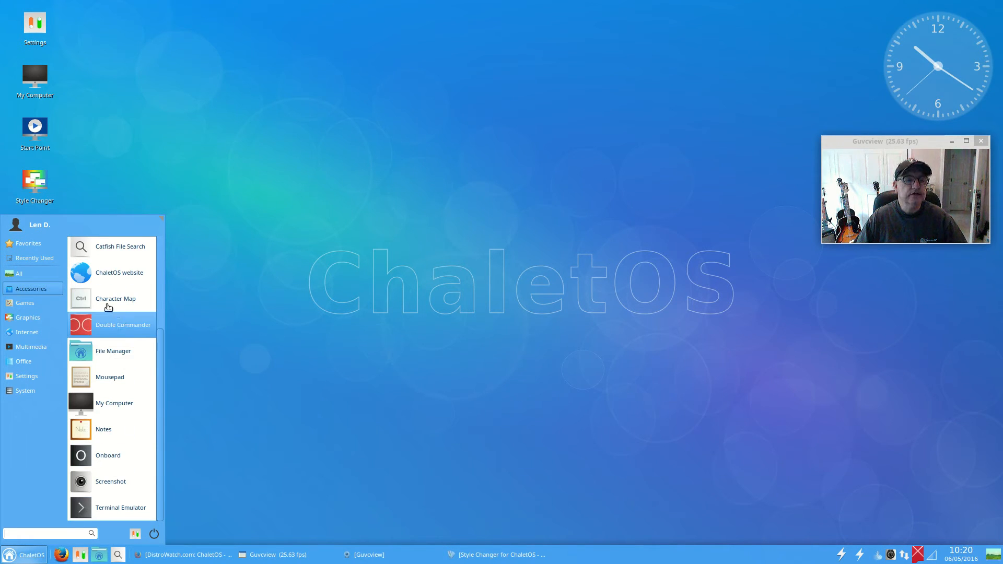
pyautogui.moveTo(114, 272)
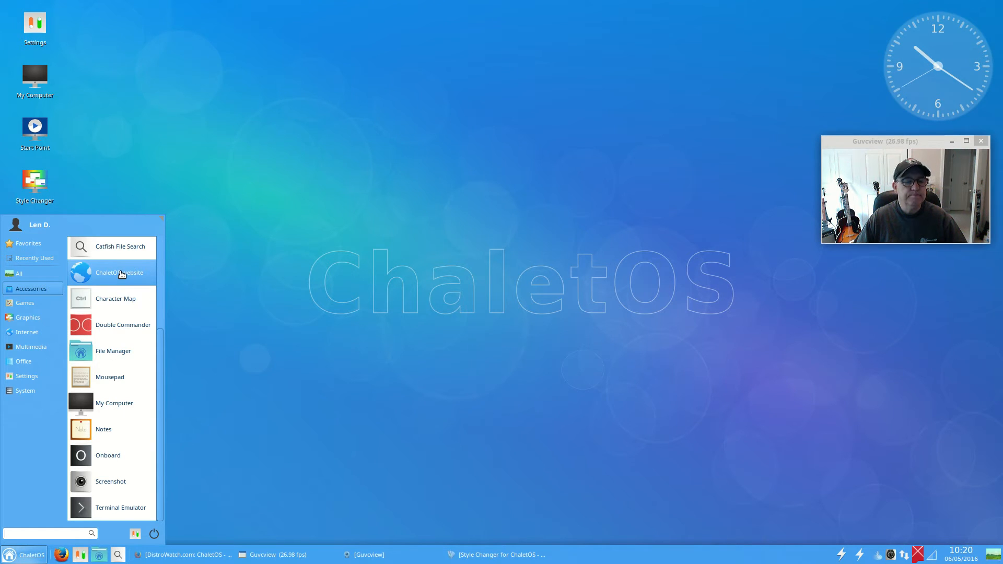
pyautogui.click(24, 303)
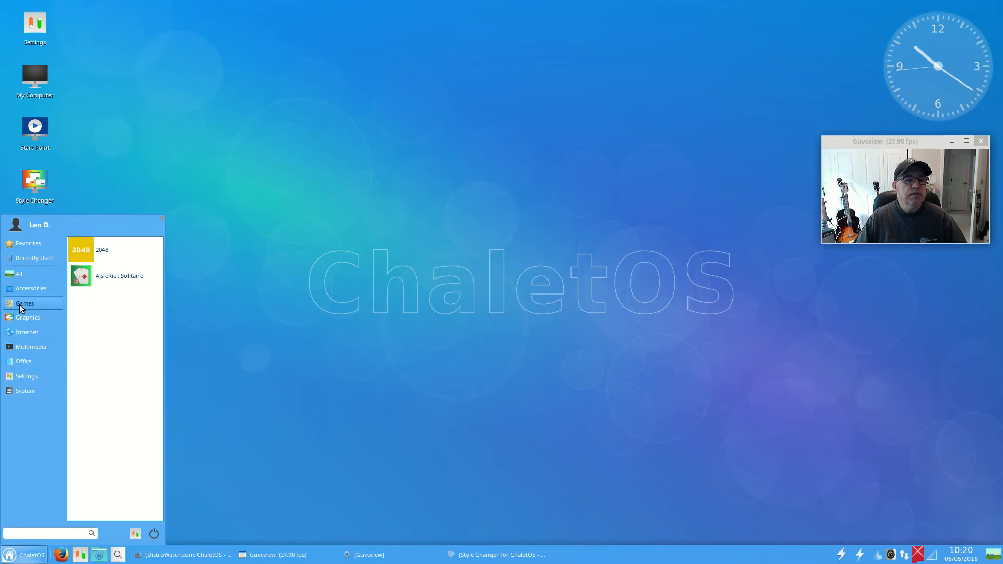
# - Browse the Graphics, Internet, Multimedia, Office, Settings and System categories of the menu
pyautogui.click(27, 317)
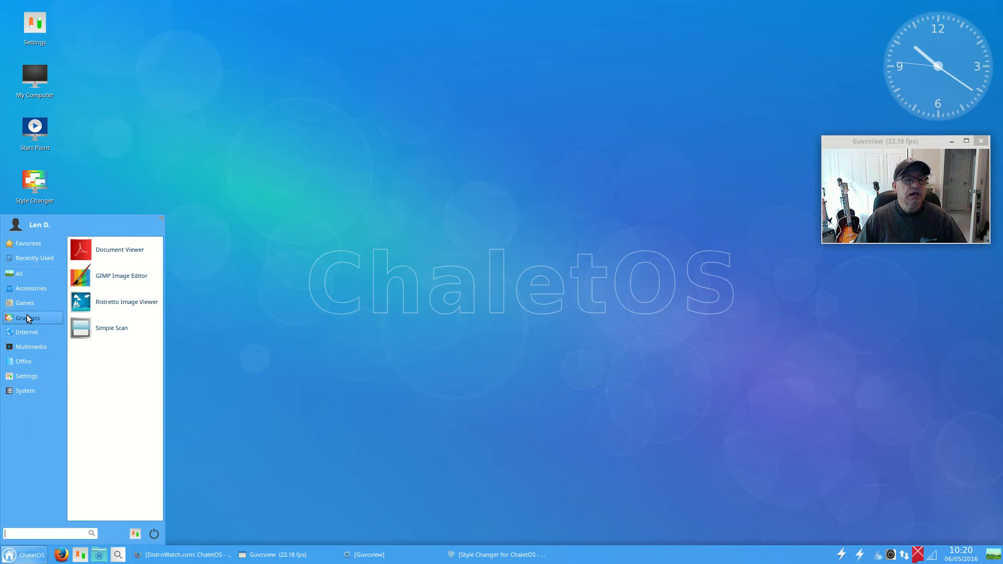
pyautogui.moveTo(119, 249)
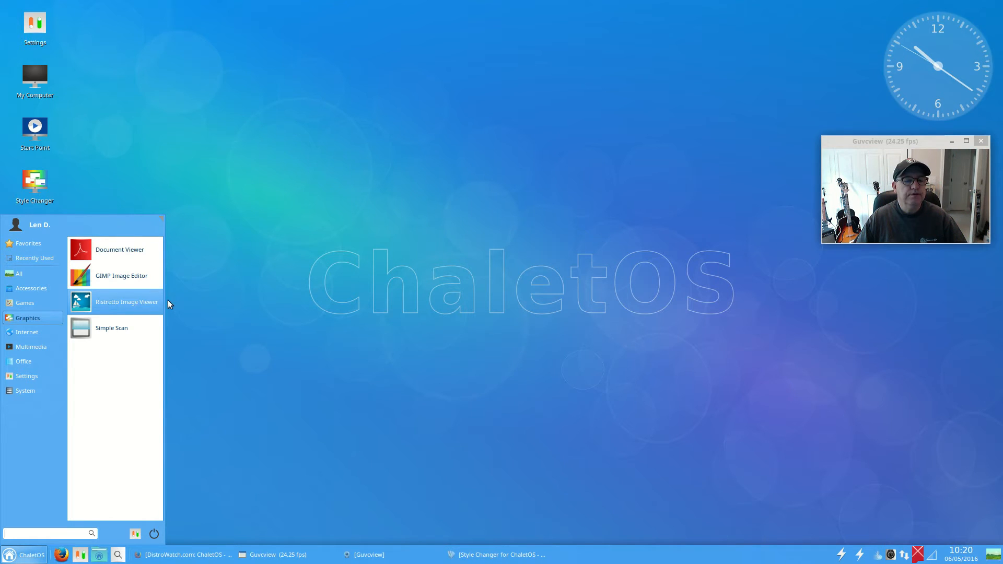
pyautogui.moveTo(120, 276)
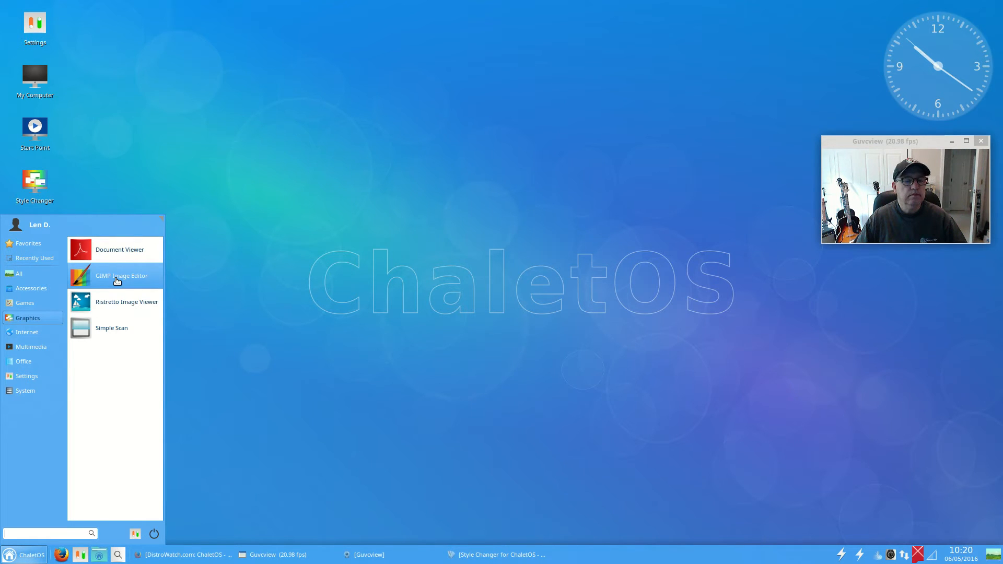
pyautogui.click(27, 333)
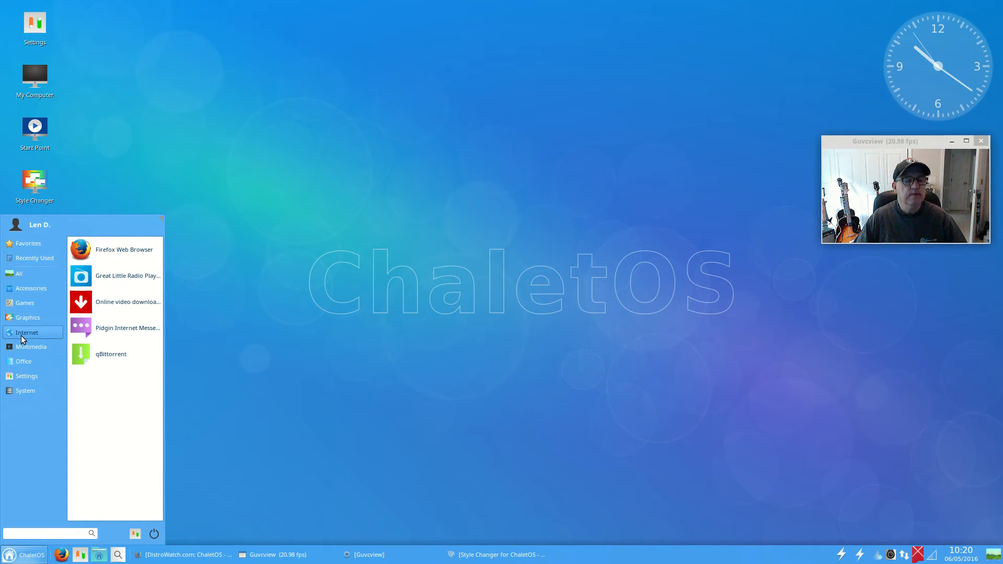
pyautogui.moveTo(103, 250)
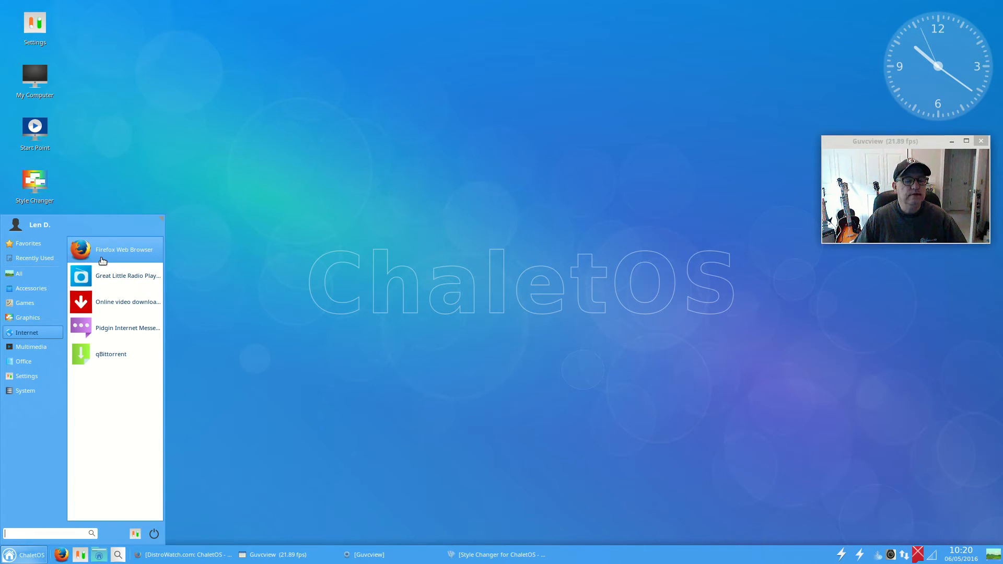
pyautogui.moveTo(106, 328)
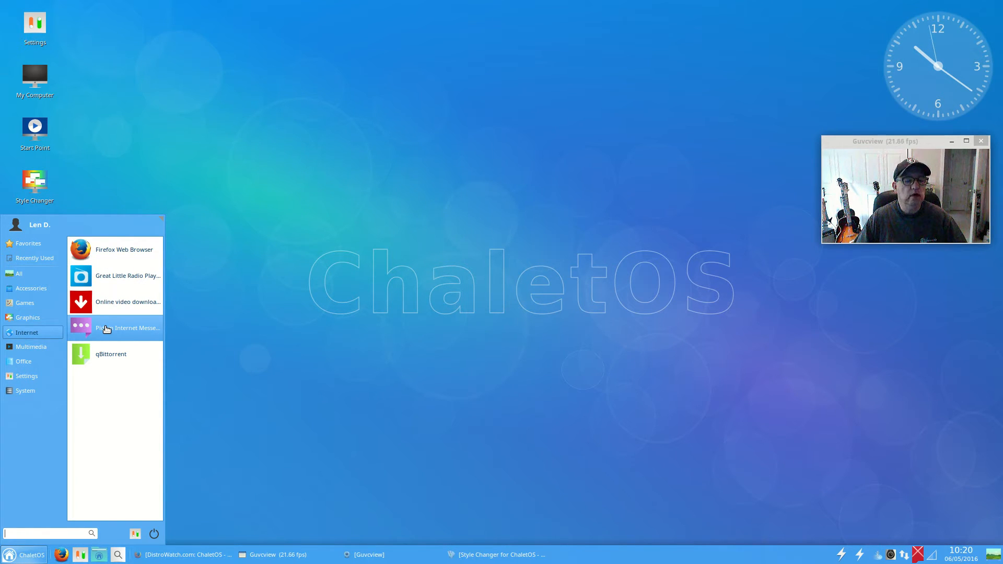
pyautogui.moveTo(135, 275)
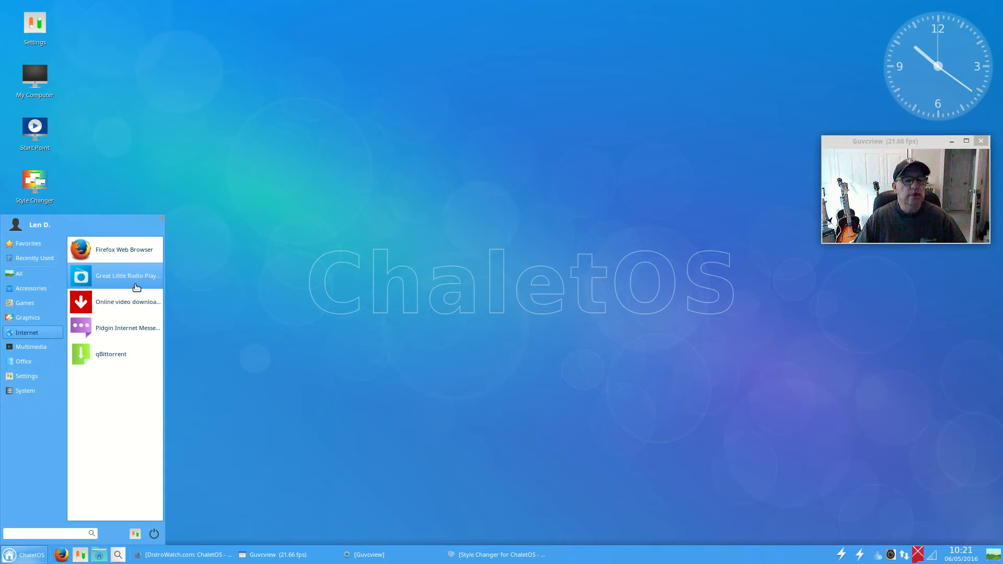
pyautogui.click(30, 347)
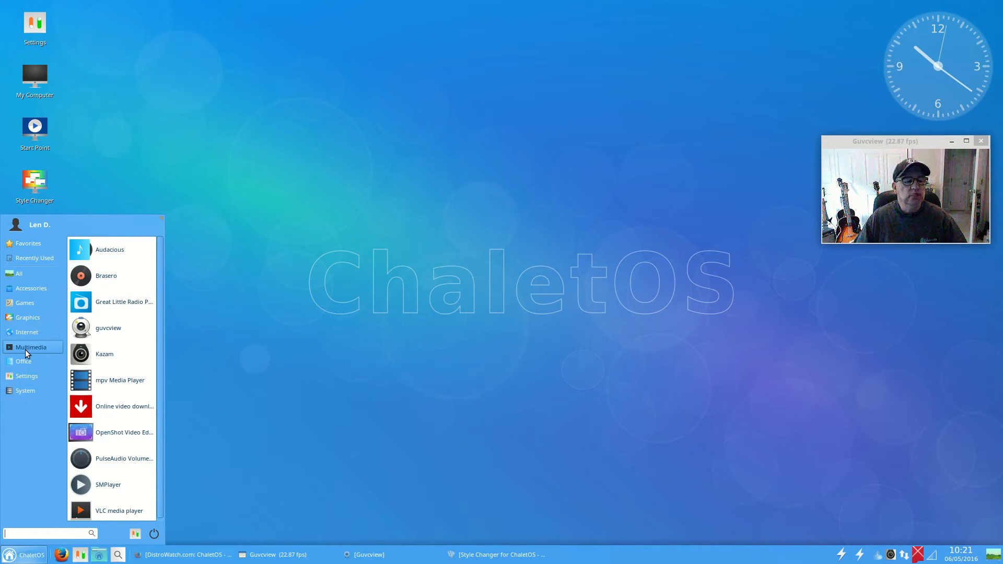
pyautogui.moveTo(112, 301)
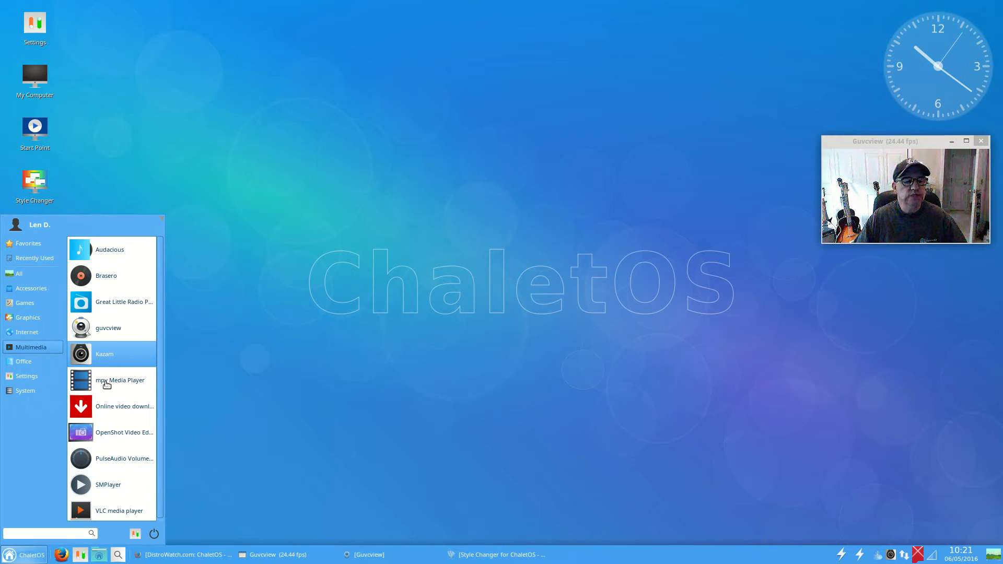
pyautogui.moveTo(108, 474)
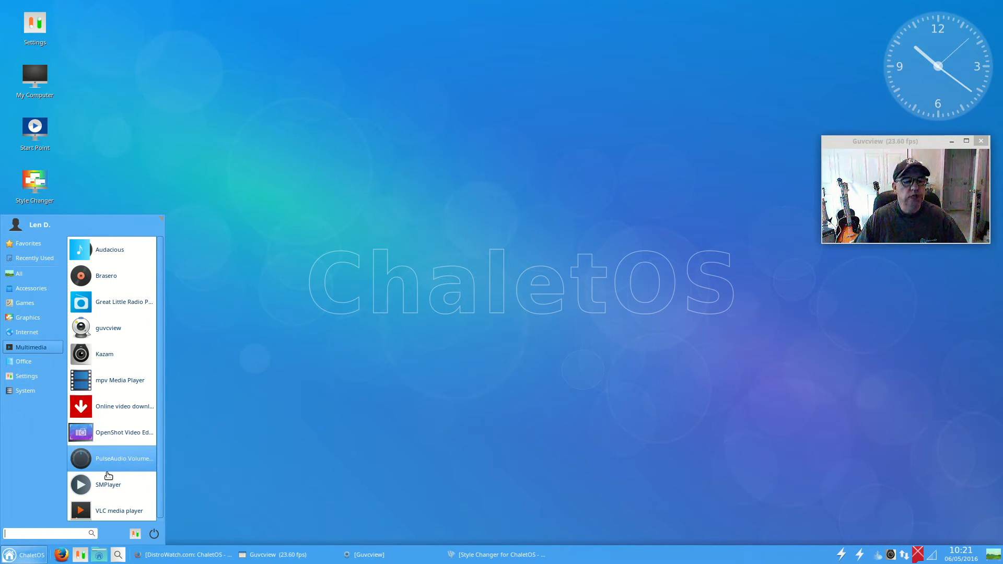
pyautogui.moveTo(109, 482)
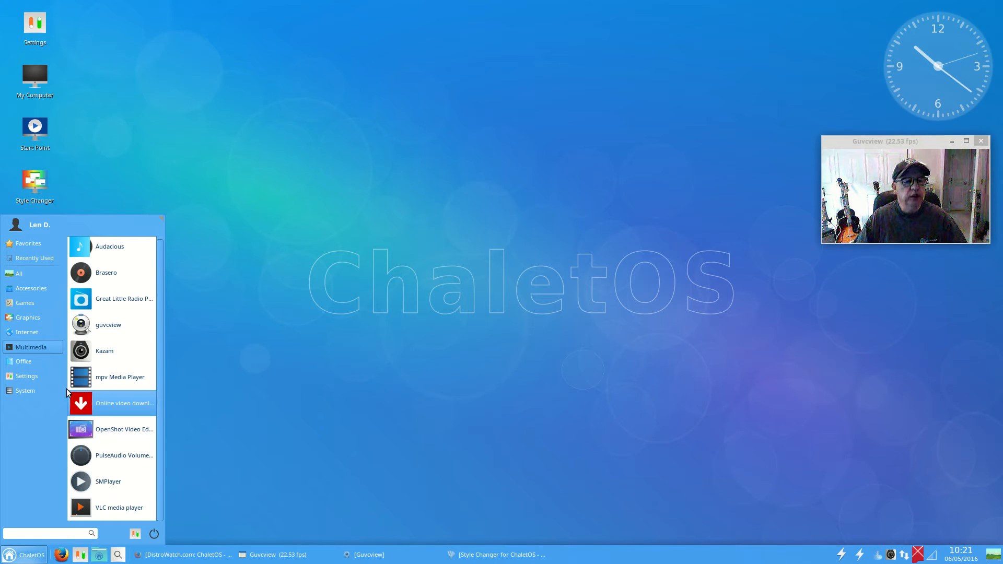
pyautogui.click(23, 361)
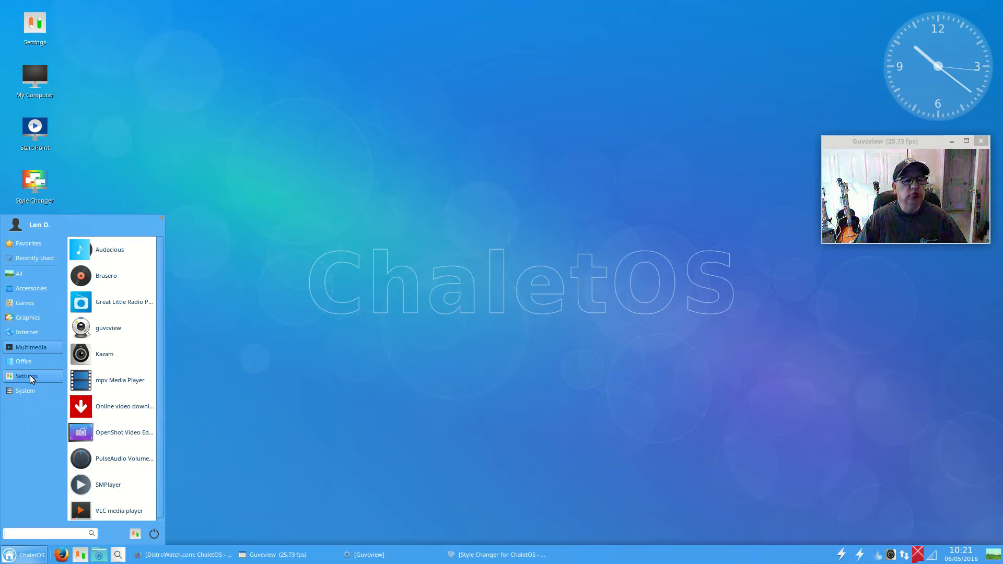
pyautogui.click(25, 362)
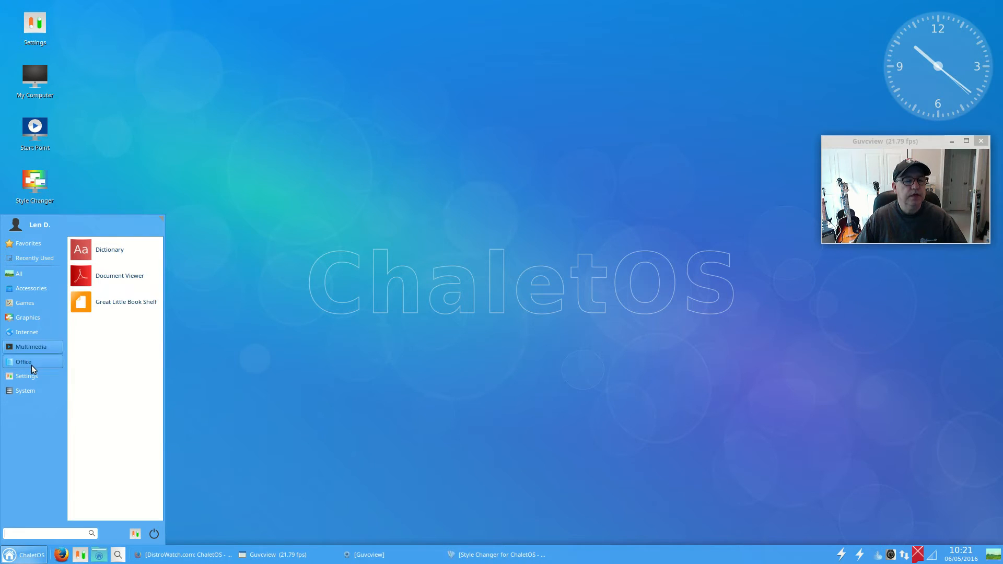
pyautogui.click(26, 376)
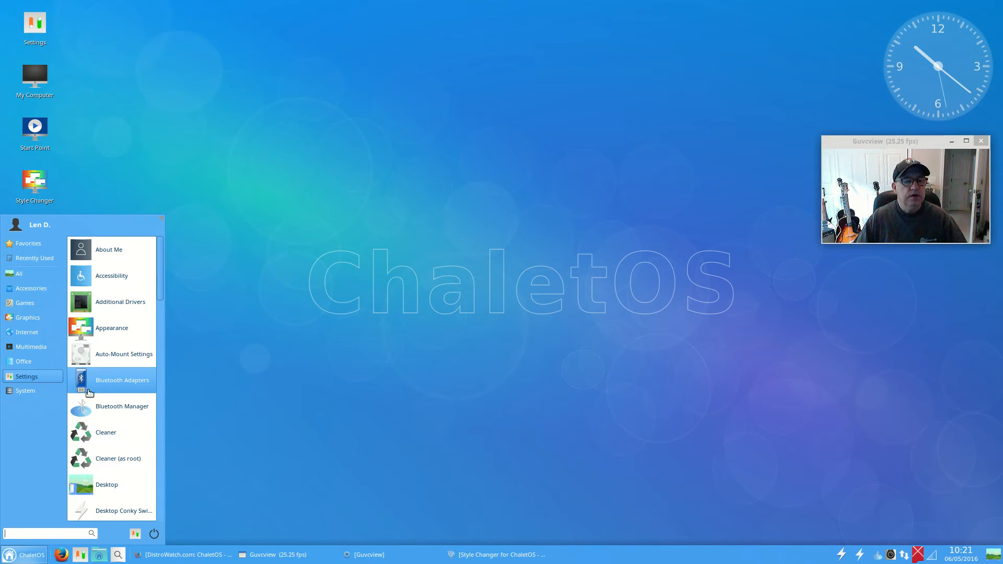
pyautogui.click(26, 391)
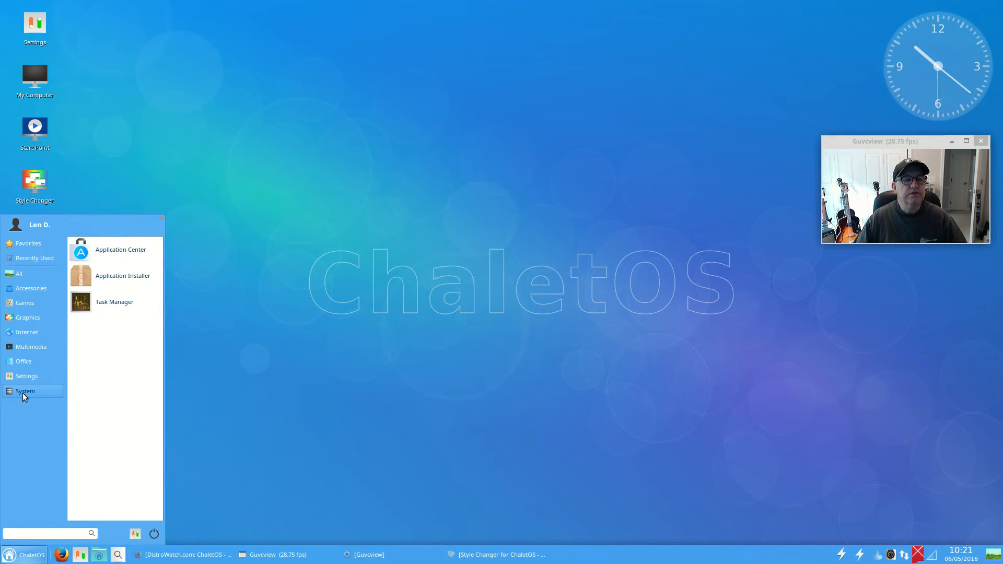
pyautogui.moveTo(82, 278)
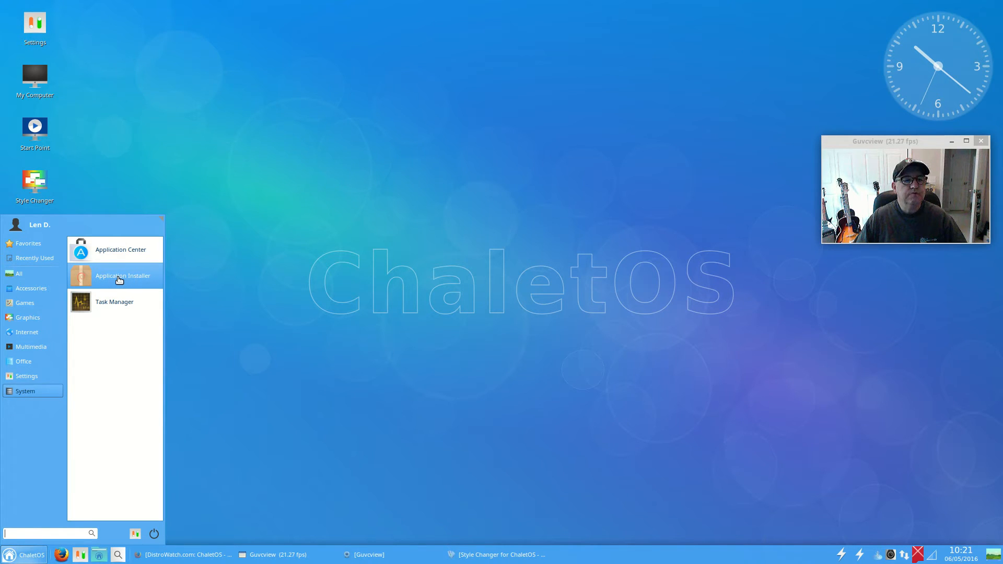
pyautogui.moveTo(120, 250)
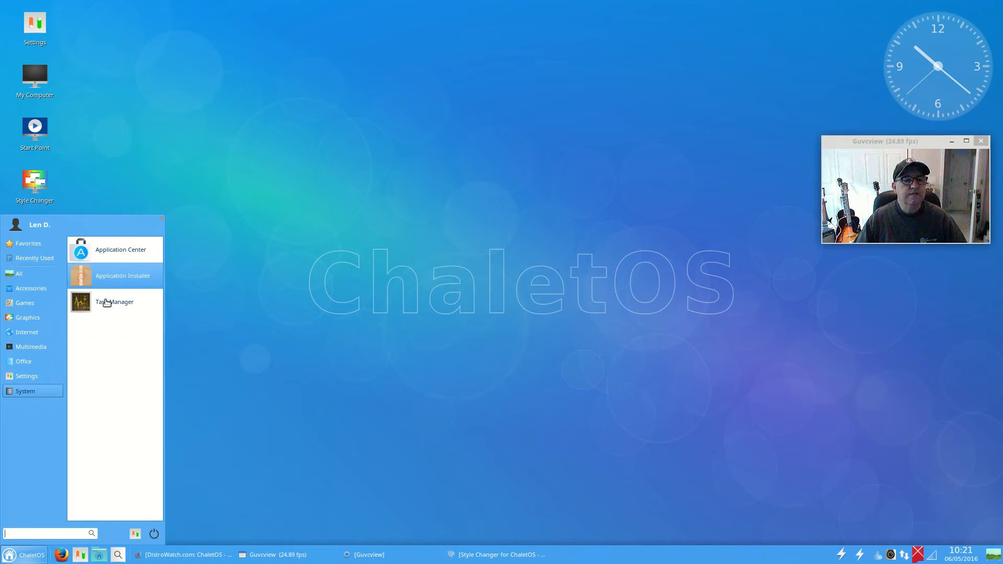
pyautogui.moveTo(114, 301)
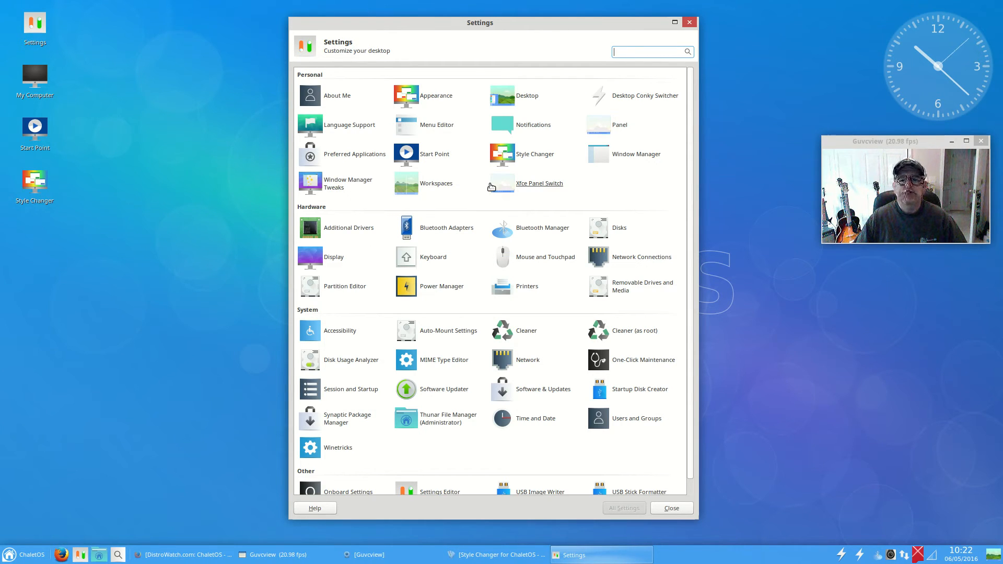
pyautogui.moveTo(348, 184)
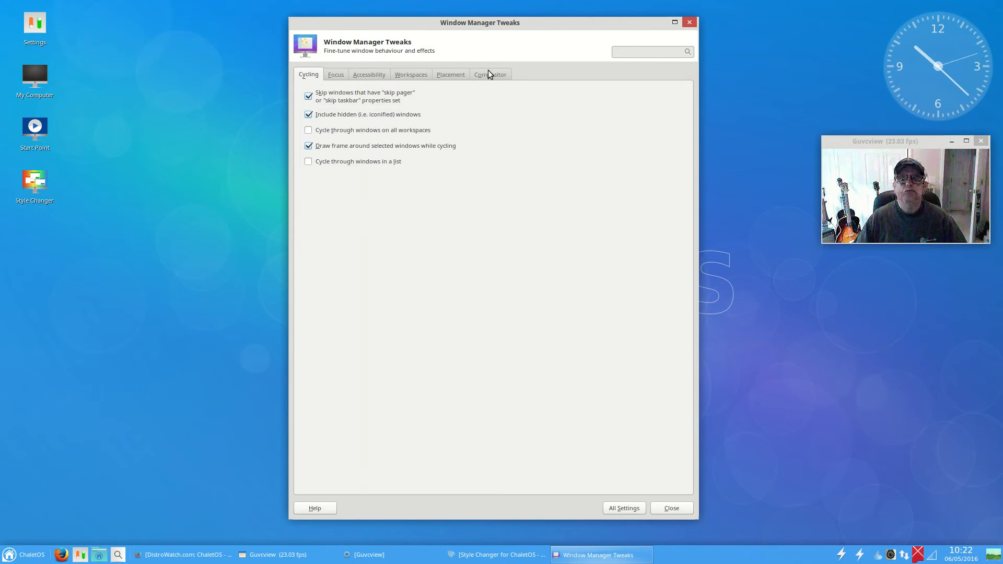
# - Turn off display compositing on the Compositor tab and close Window Manager Tweaks
pyautogui.click(490, 74)
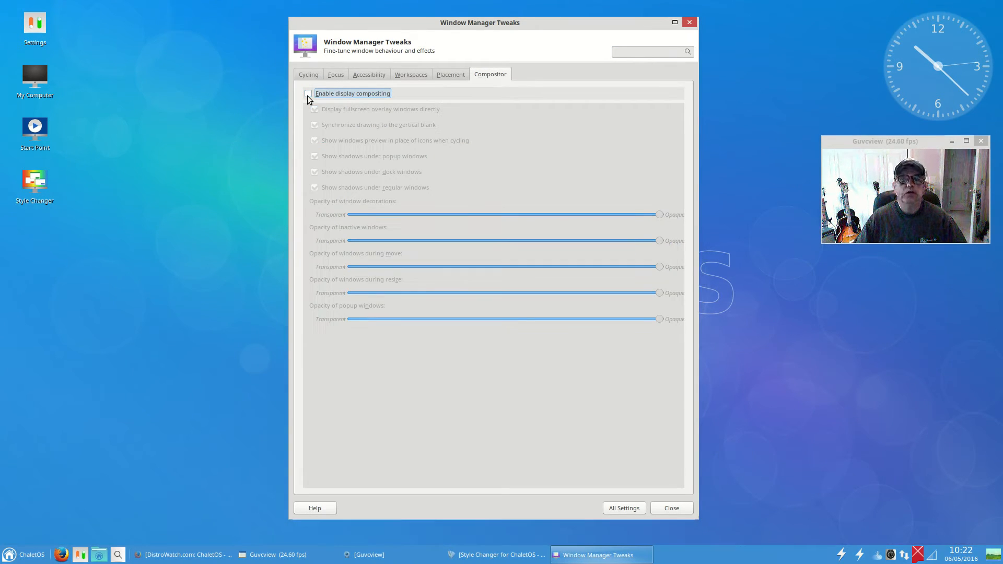
pyautogui.click(308, 93)
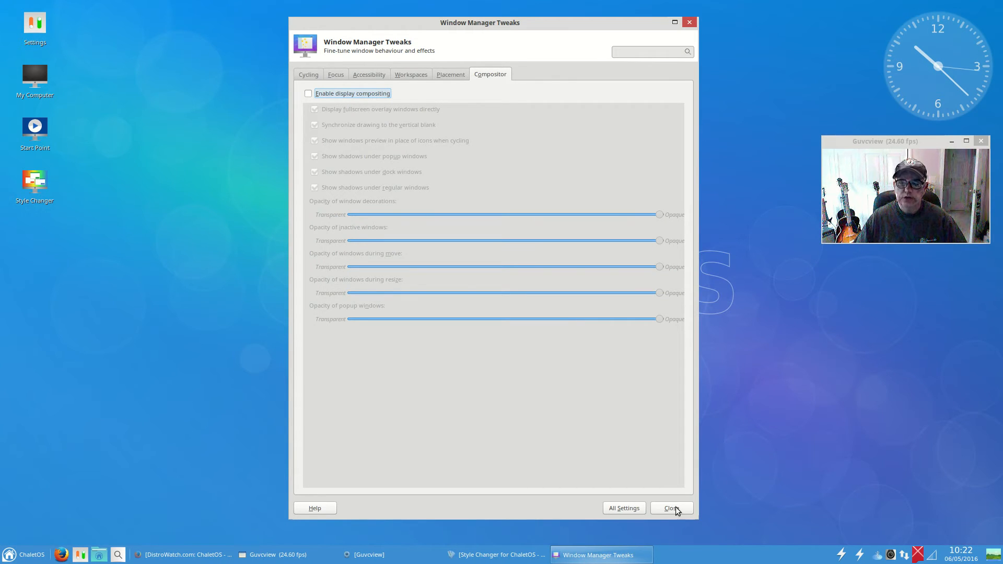
pyautogui.click(670, 507)
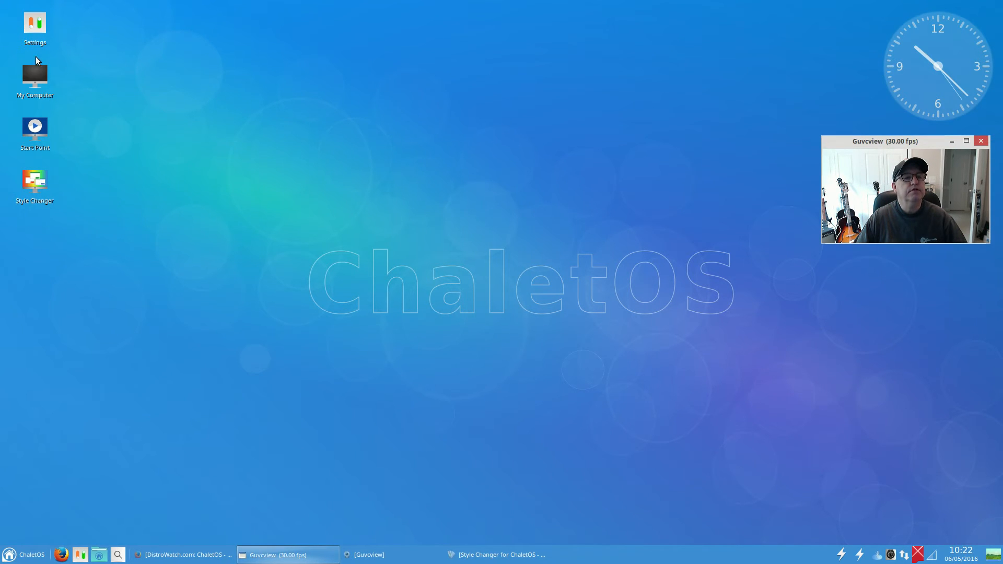
# - Launch Start Point from the desktop and switch to its How to video tutorials
pyautogui.doubleClick(35, 126)
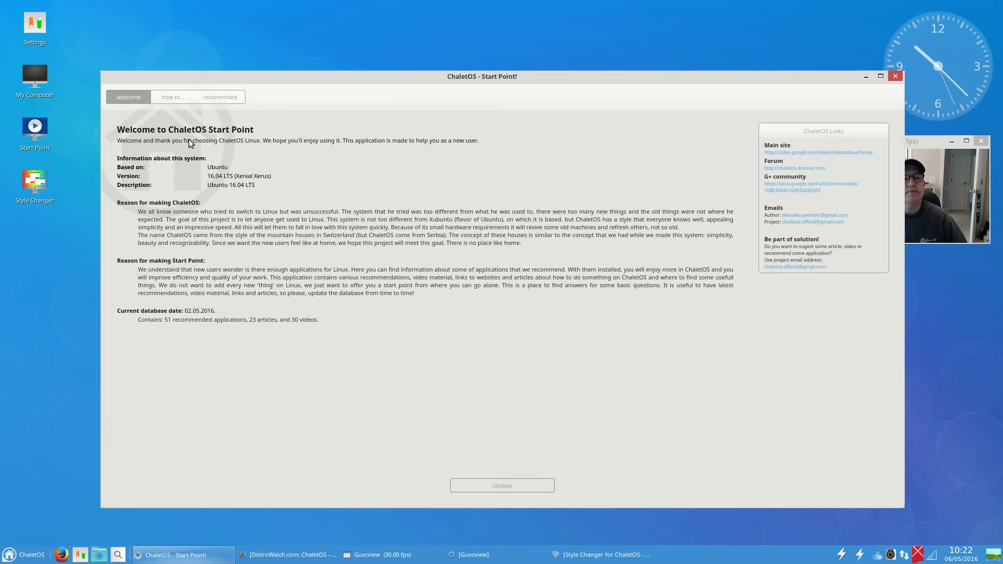
pyautogui.click(880, 76)
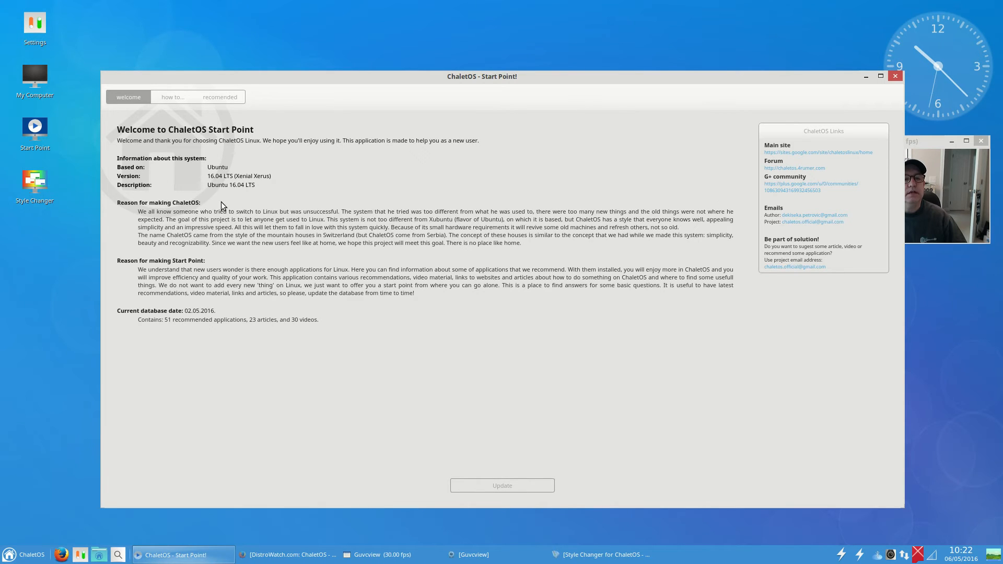
pyautogui.moveTo(236, 283)
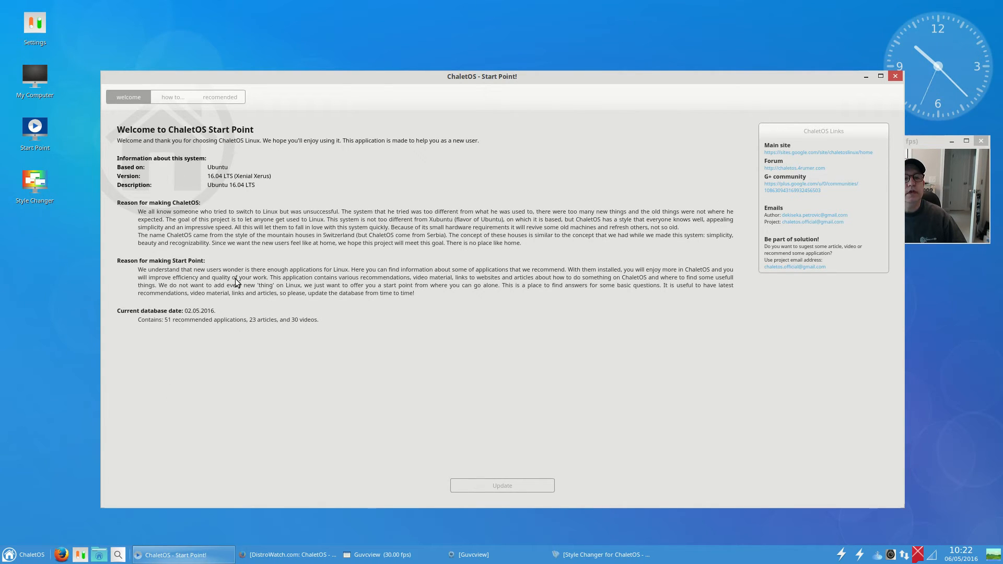
pyautogui.click(172, 96)
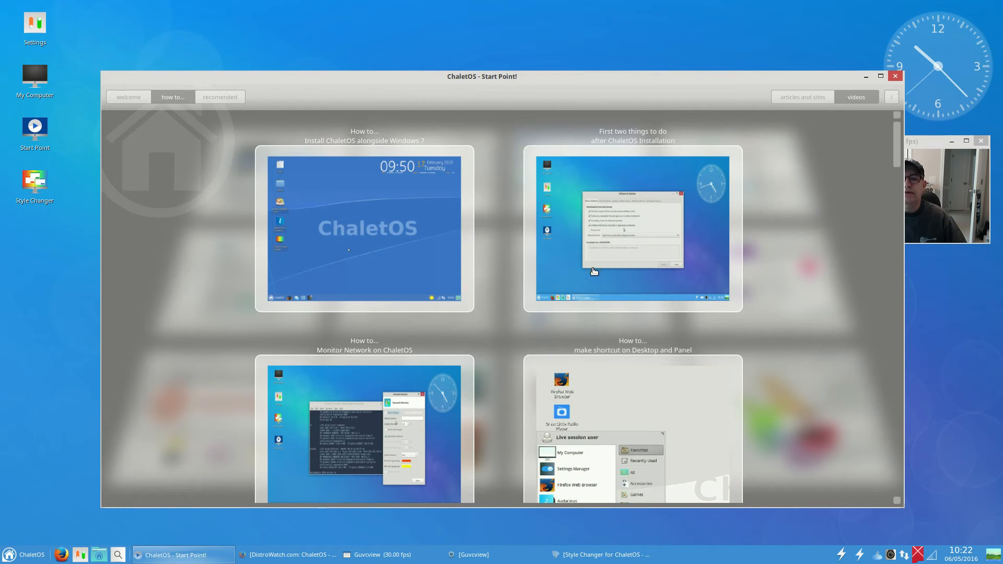
pyautogui.moveTo(427, 243)
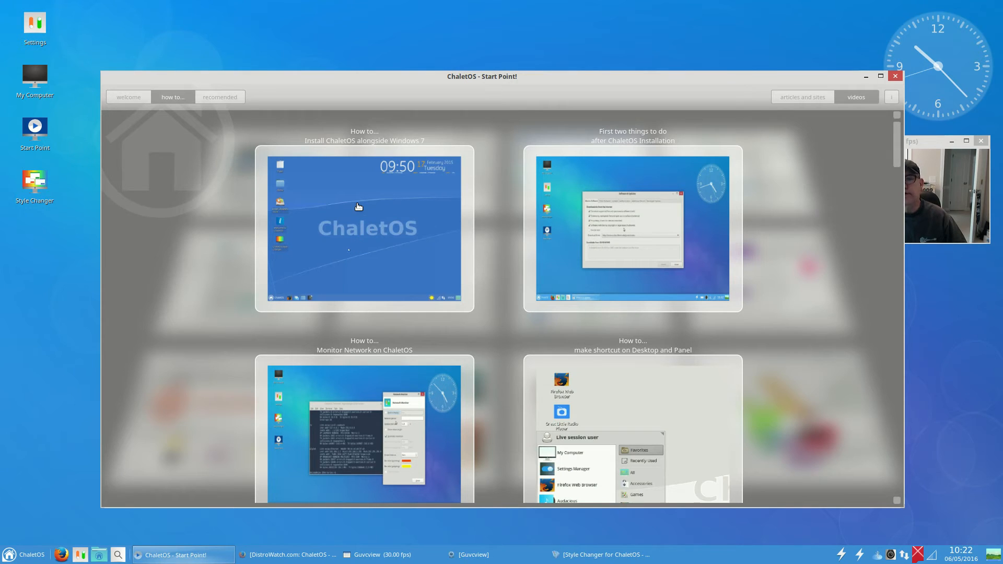
pyautogui.moveTo(517, 210)
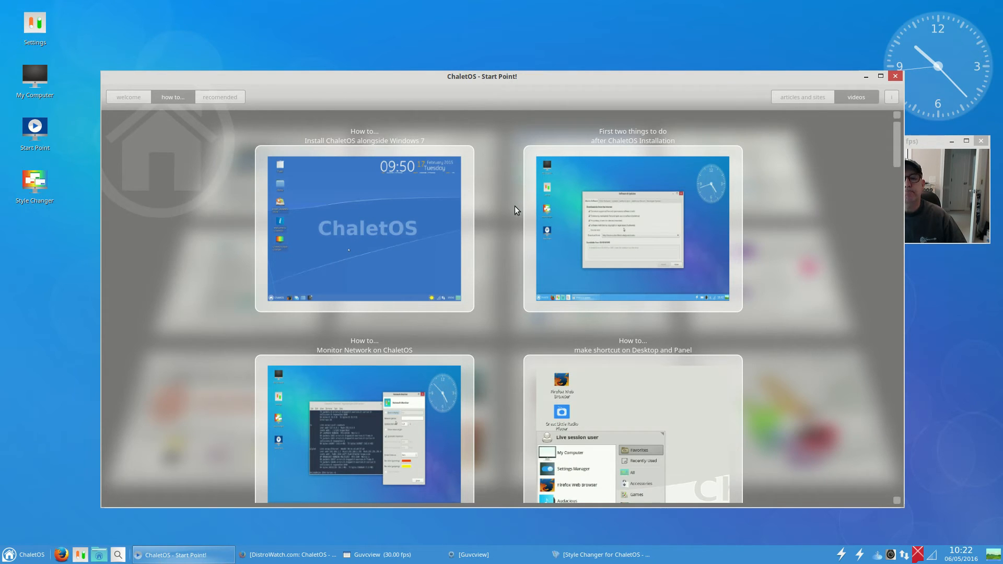
pyautogui.moveTo(506, 232)
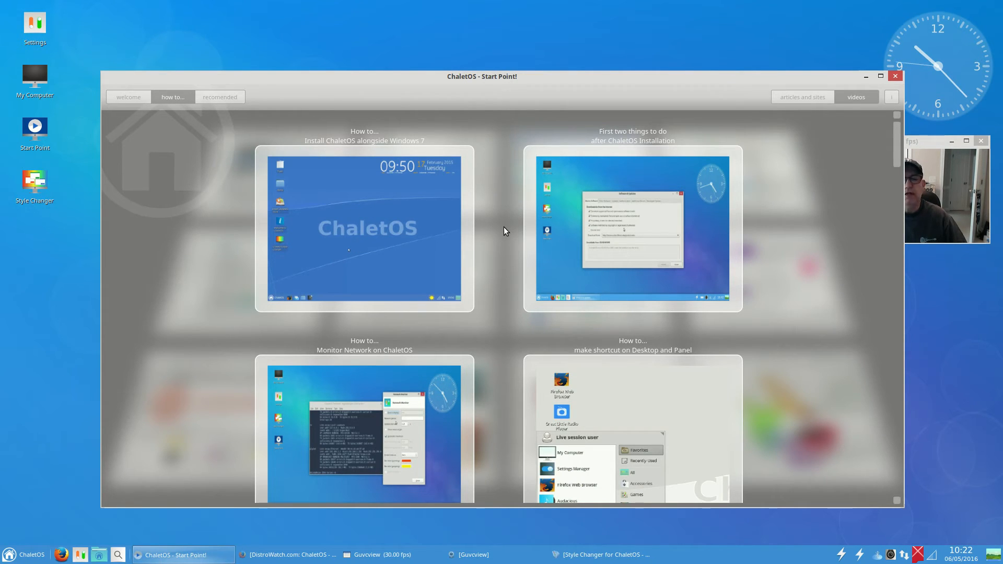
pyautogui.moveTo(349, 155)
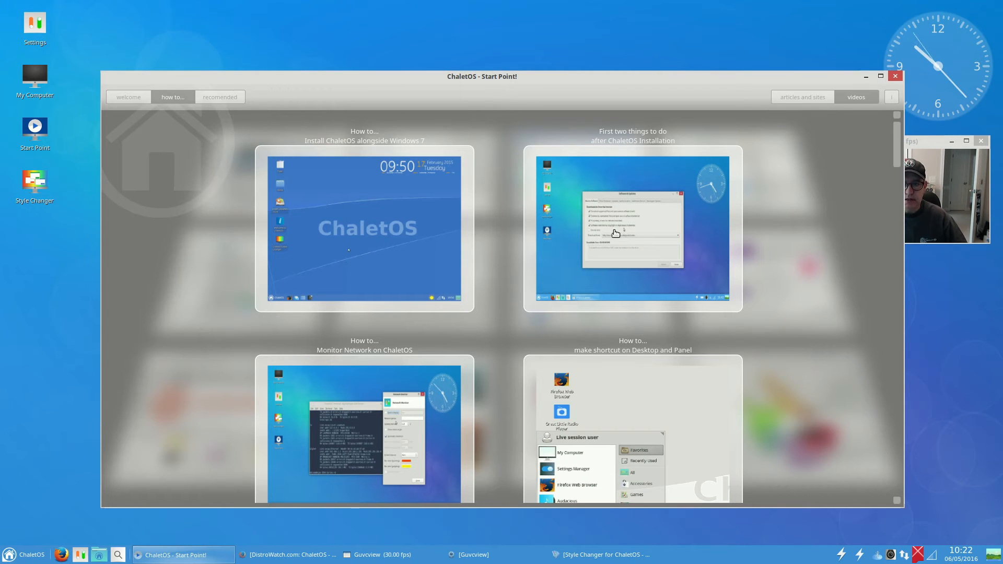
# - Scroll through the how-to video tutorials grid, then close the Start Point window
pyautogui.scroll(-3)
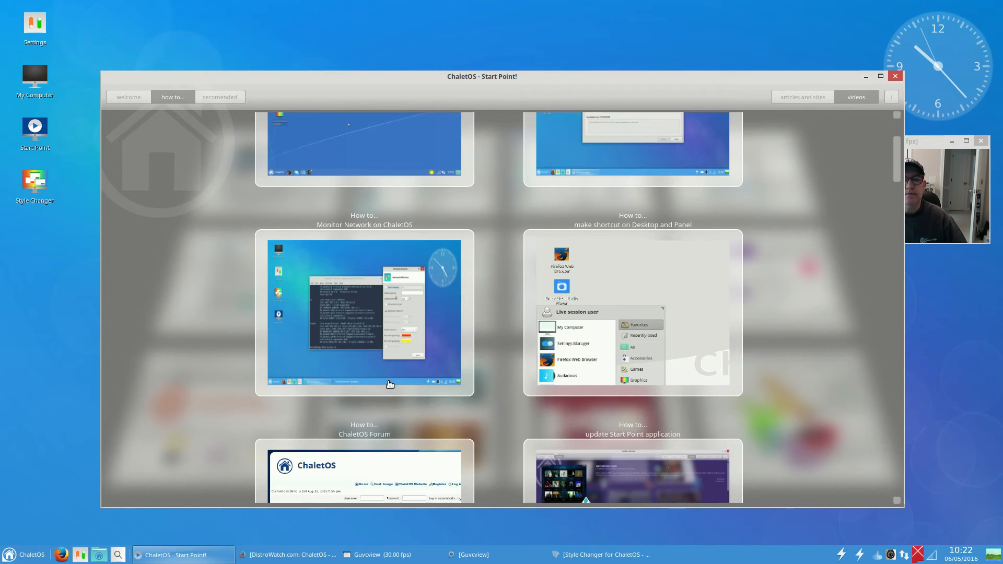
pyautogui.moveTo(582, 317)
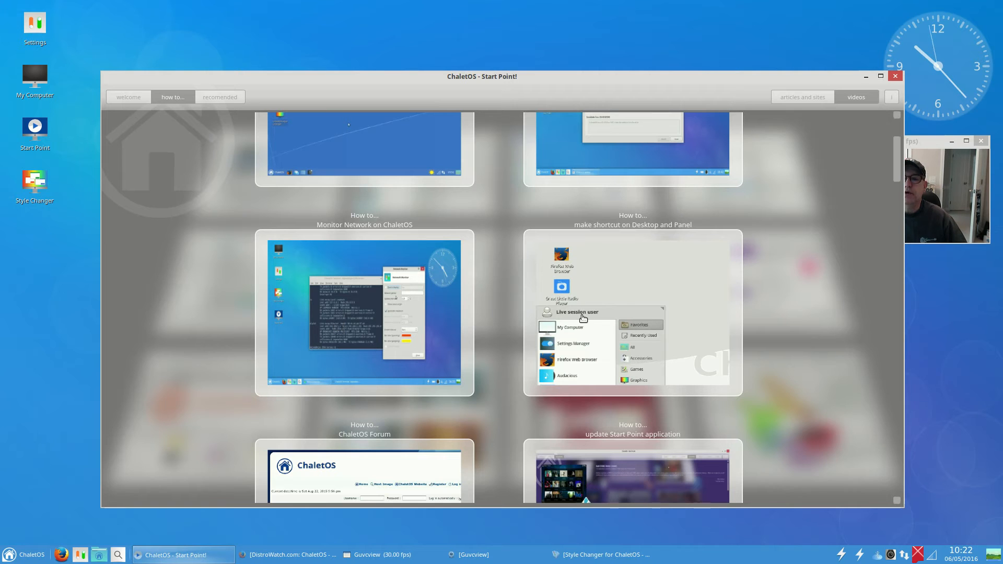
pyautogui.scroll(-3)
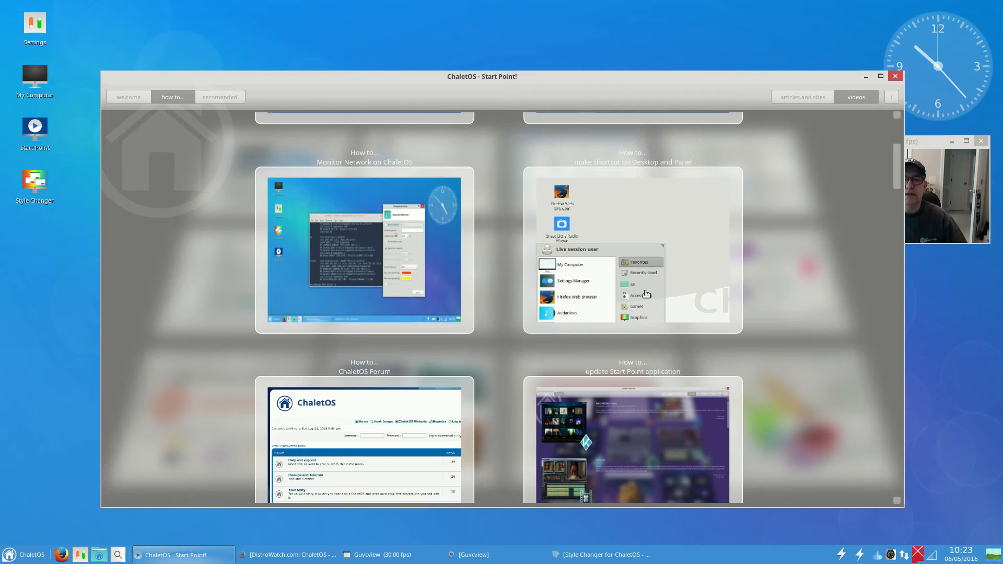
pyautogui.scroll(-3)
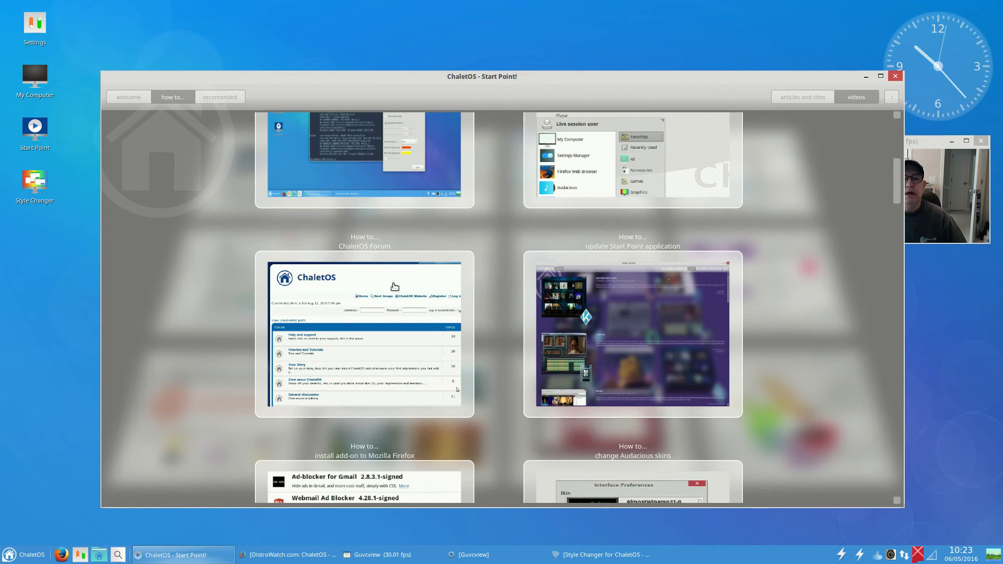
pyautogui.moveTo(677, 319)
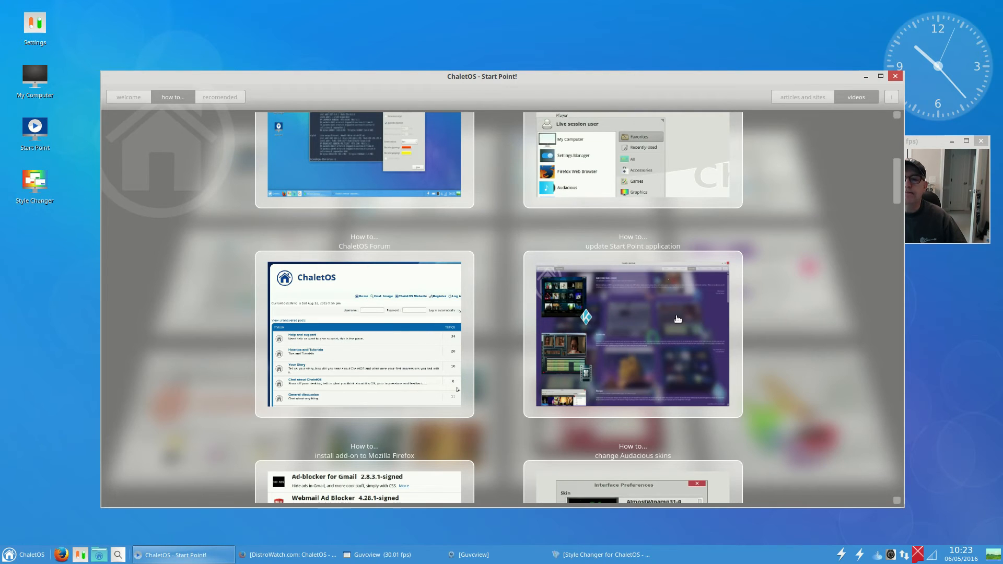
pyautogui.moveTo(650, 258)
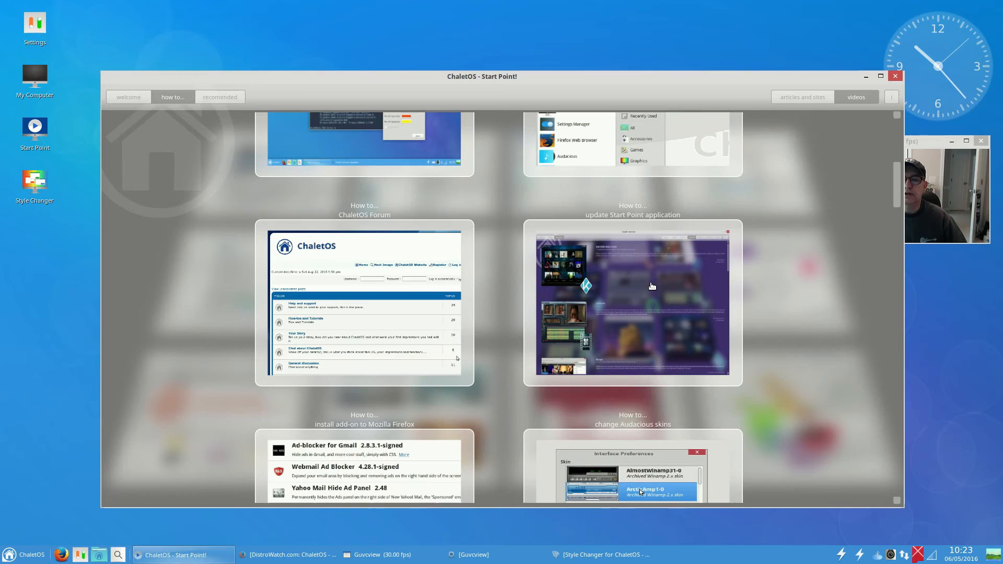
pyautogui.scroll(-3)
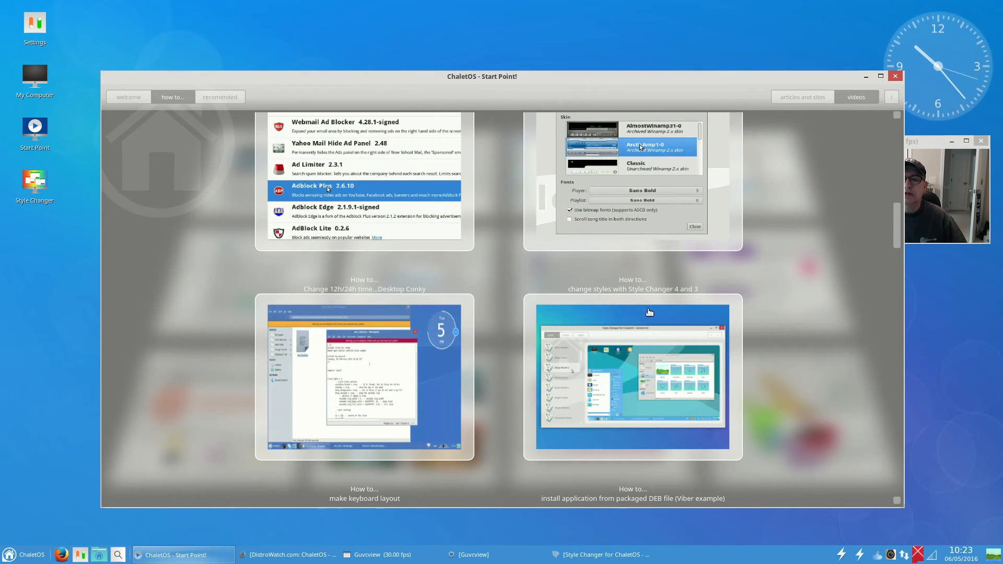
pyautogui.scroll(-3)
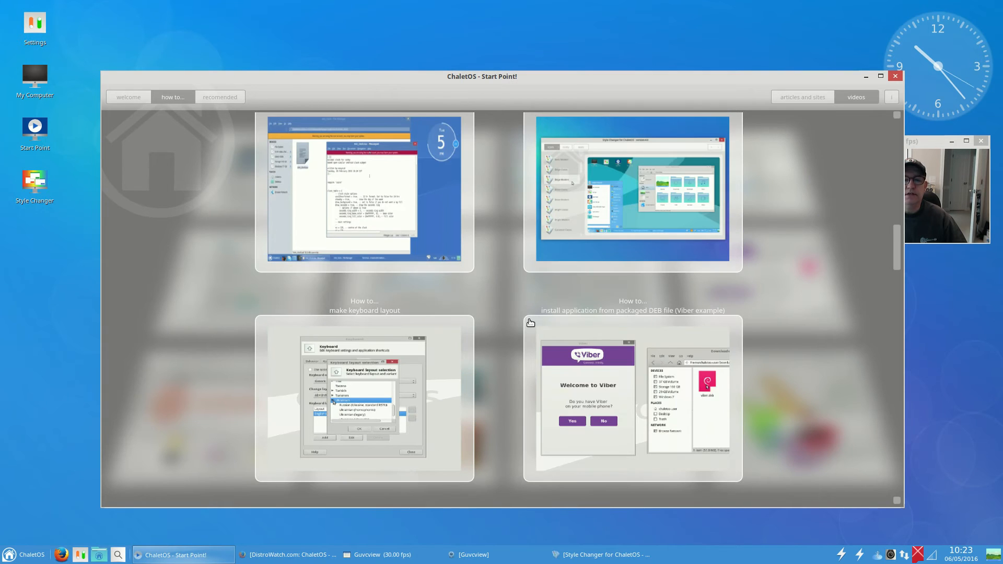
pyautogui.scroll(-3)
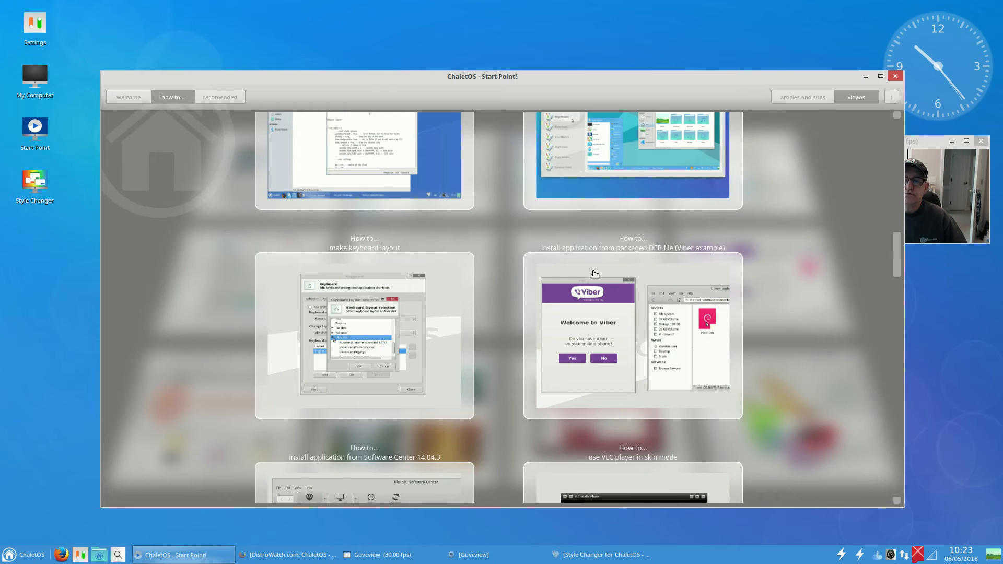
pyautogui.scroll(-3)
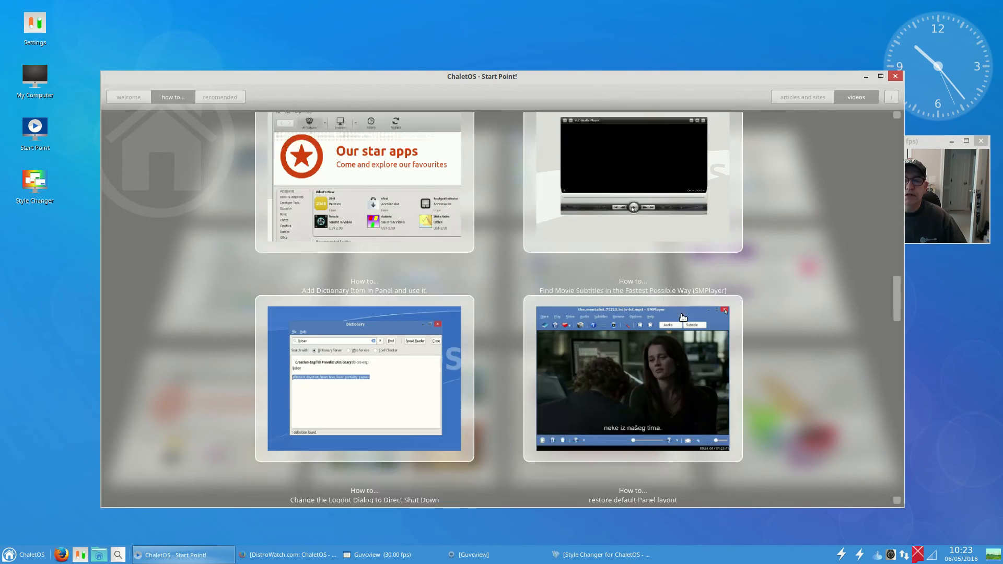
pyautogui.scroll(-3)
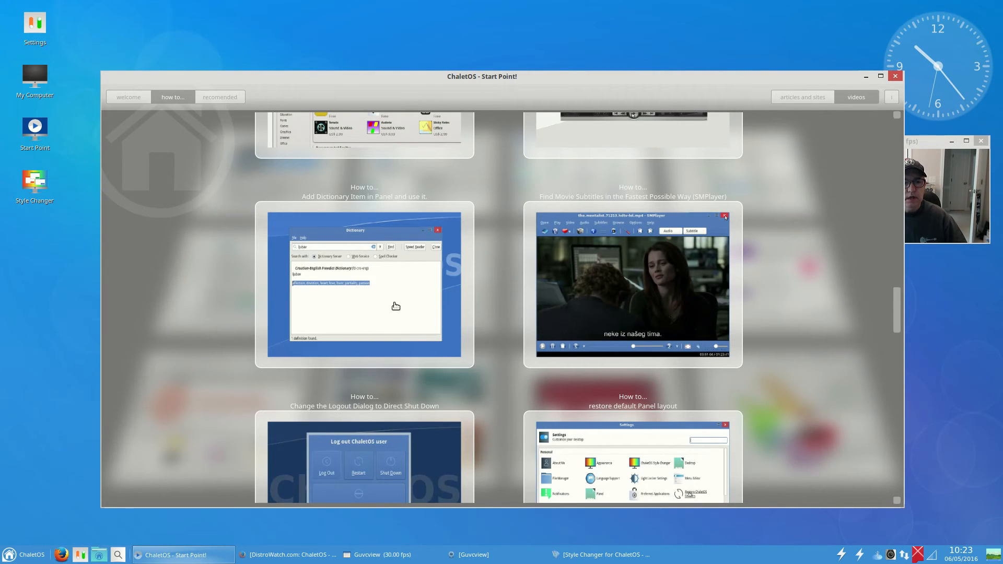
pyautogui.moveTo(461, 302)
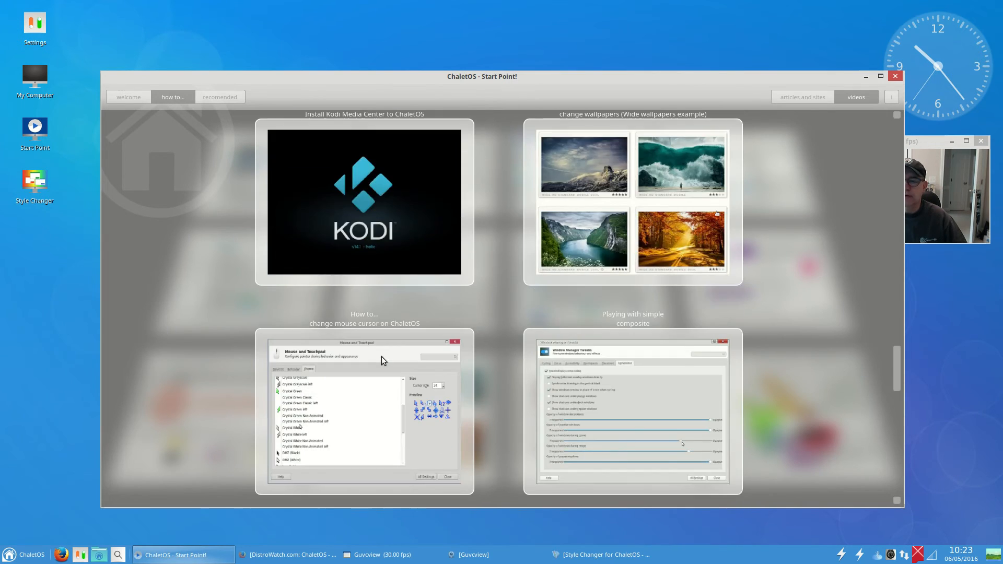
pyautogui.scroll(-3)
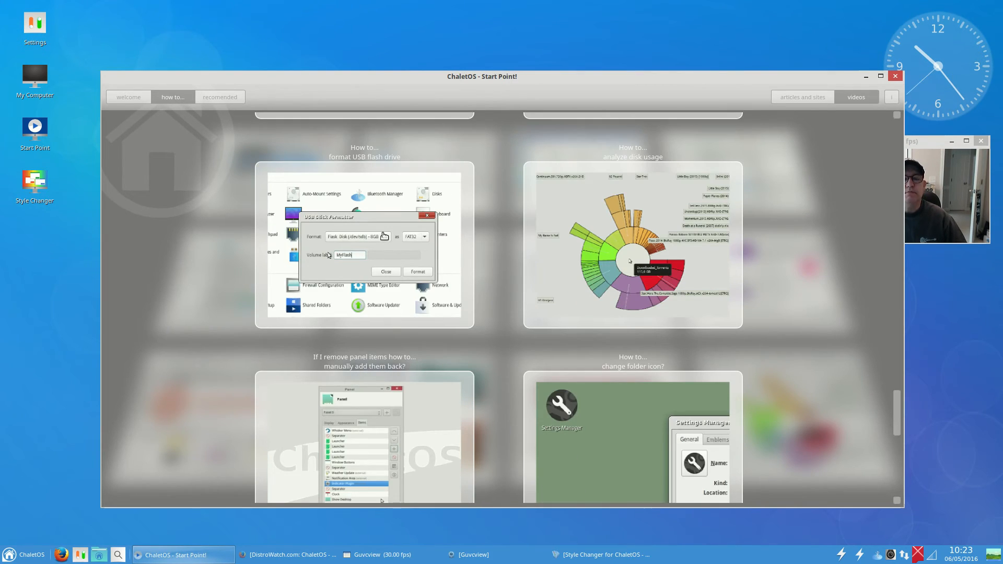
pyautogui.moveTo(480, 234)
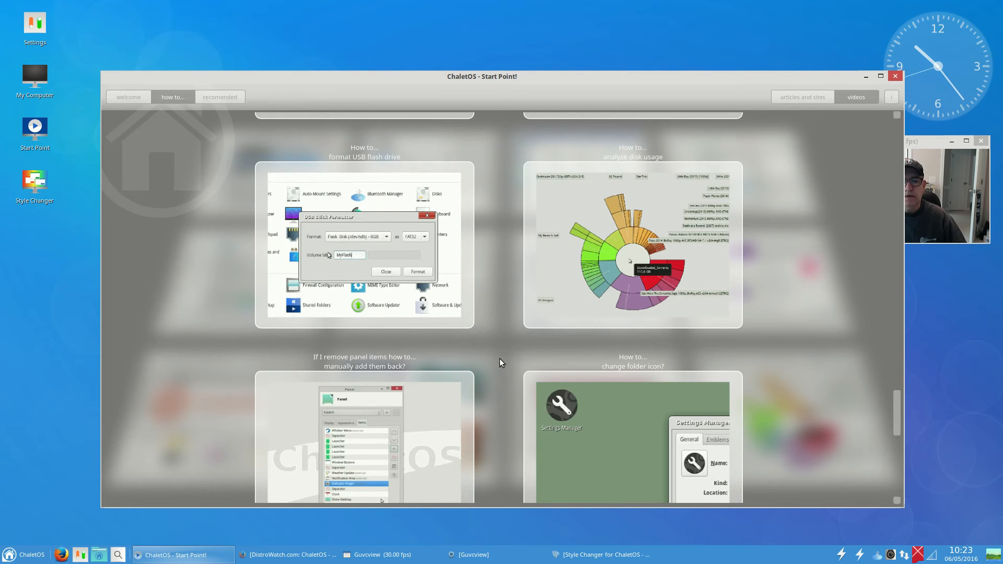
pyautogui.moveTo(516, 346)
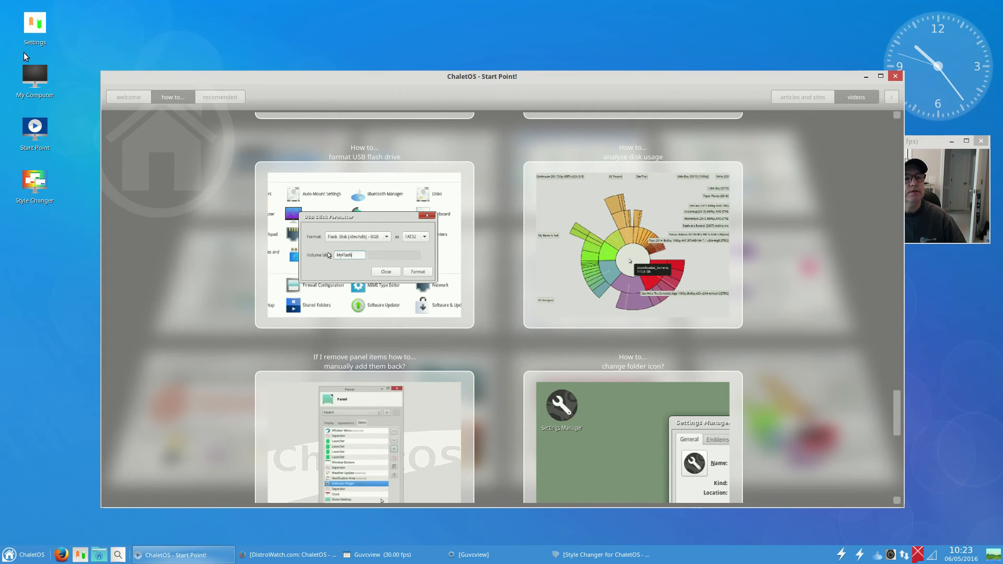
pyautogui.moveTo(838, 34)
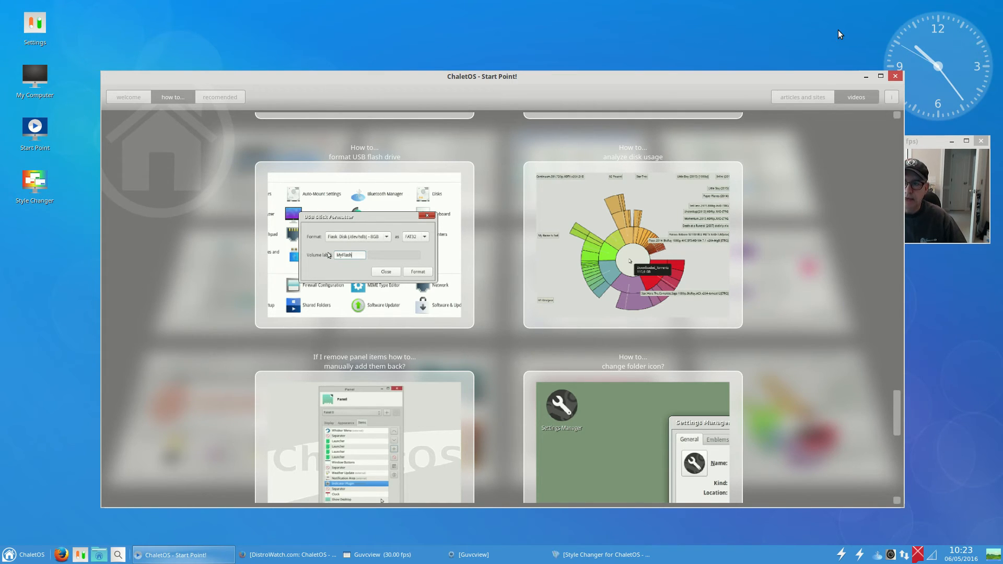
pyautogui.click(894, 76)
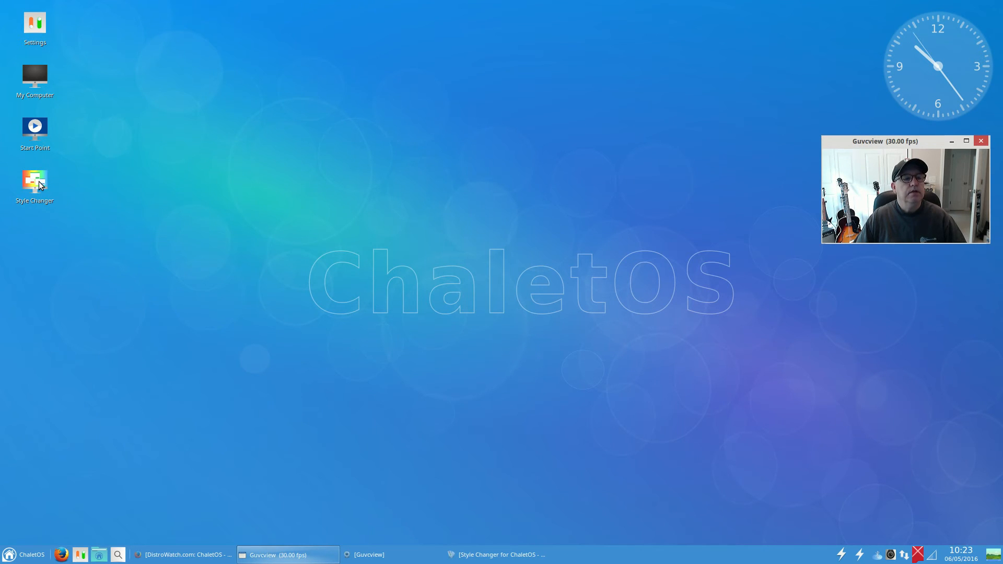
# - Launch Style Changer and preview transparent panel styles, ending on Win7 Silver Classic
pyautogui.doubleClick(34, 182)
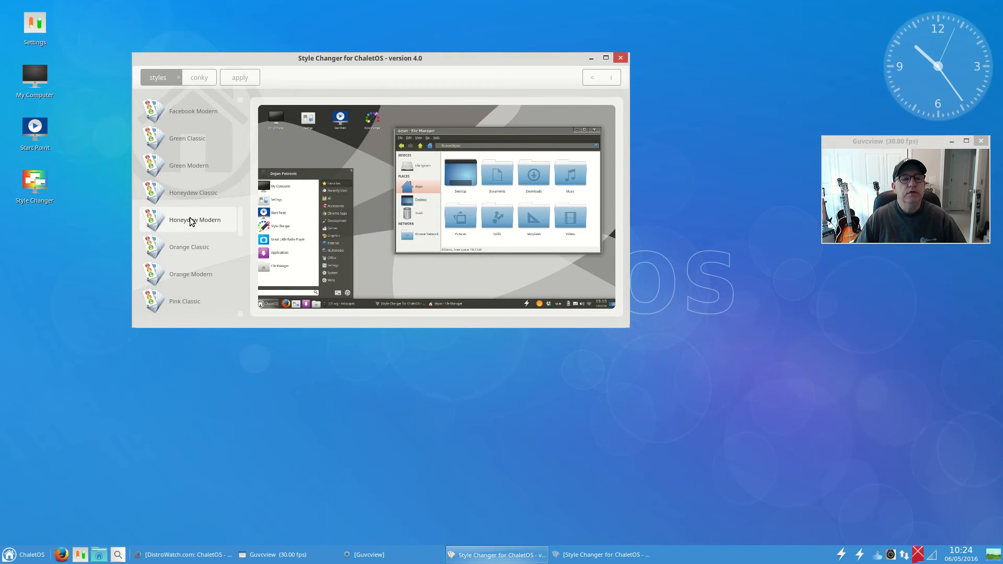
pyautogui.click(189, 246)
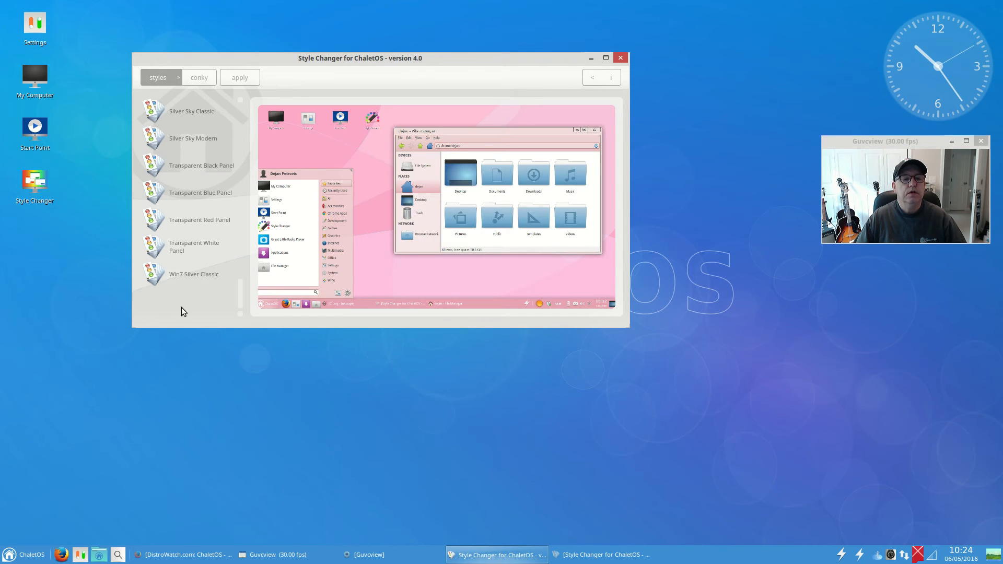
pyautogui.click(201, 220)
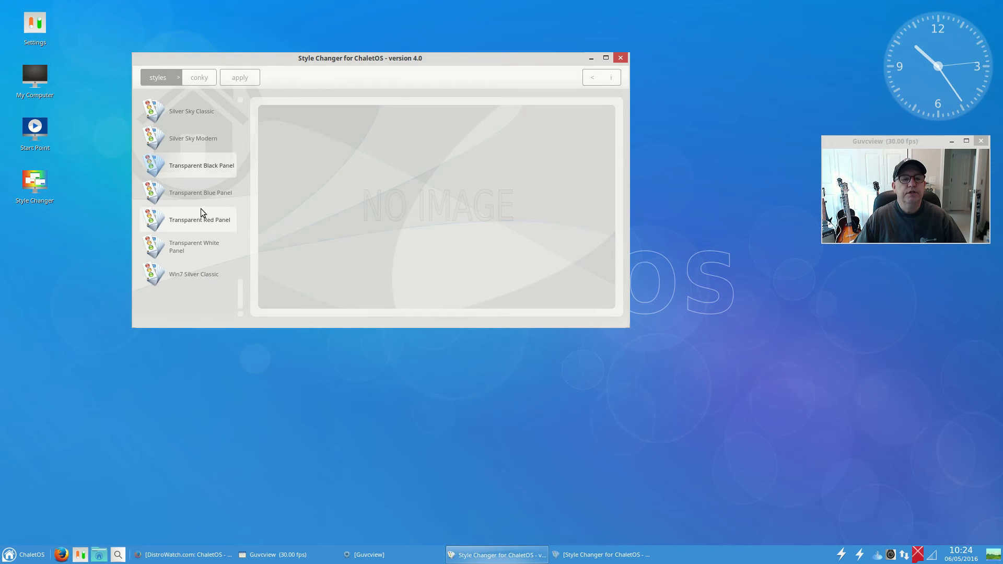
pyautogui.click(193, 274)
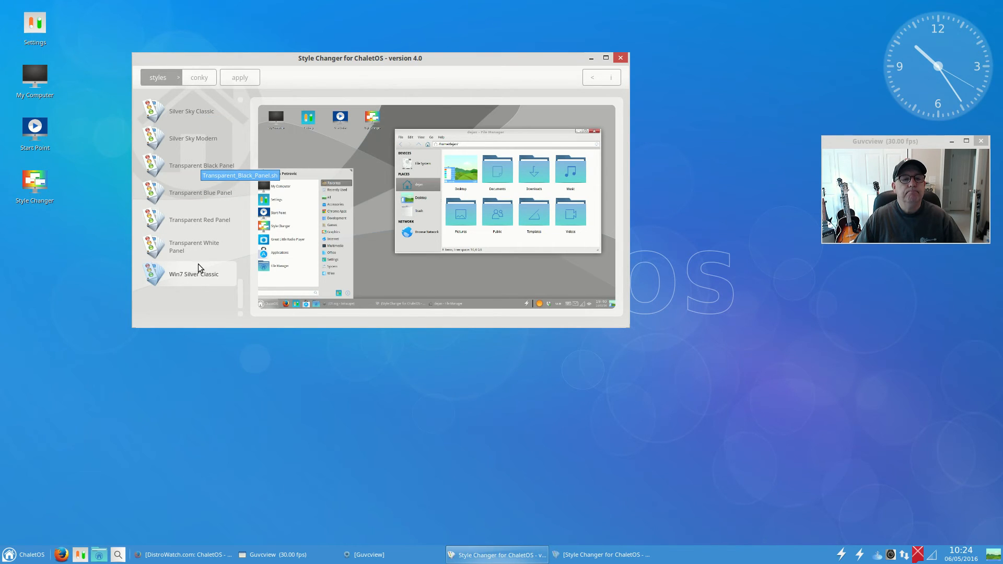
pyautogui.click(200, 219)
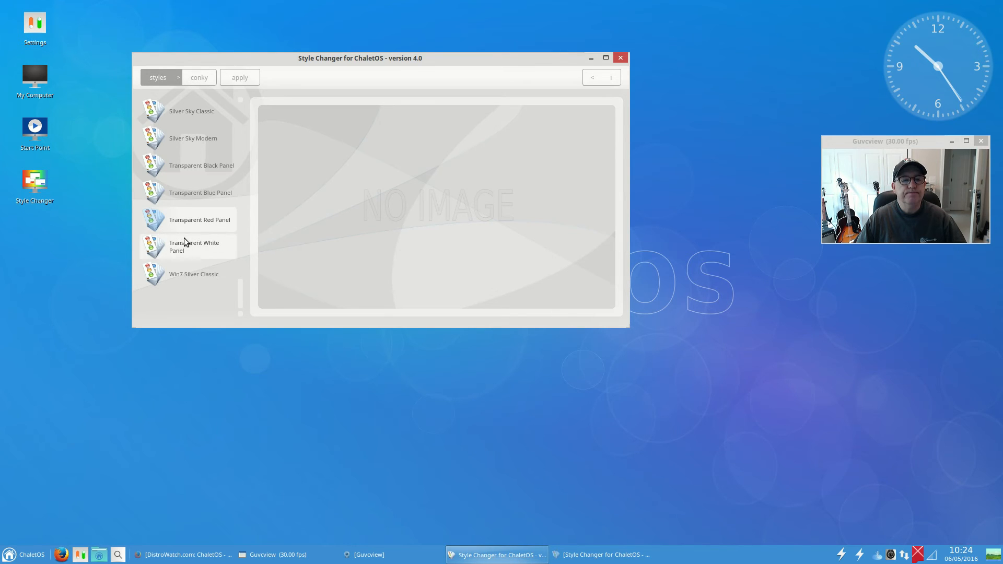
pyautogui.click(195, 273)
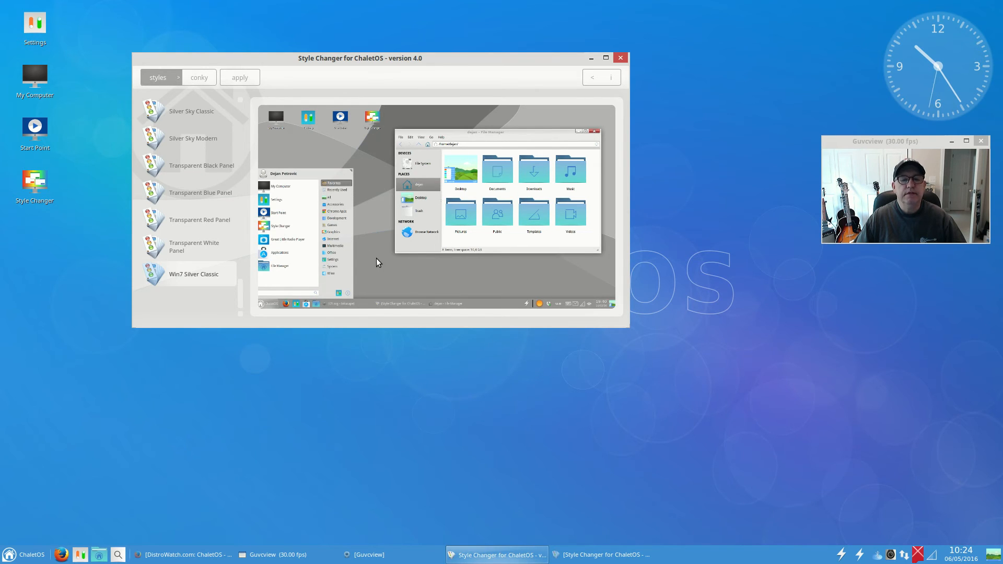
pyautogui.moveTo(379, 230)
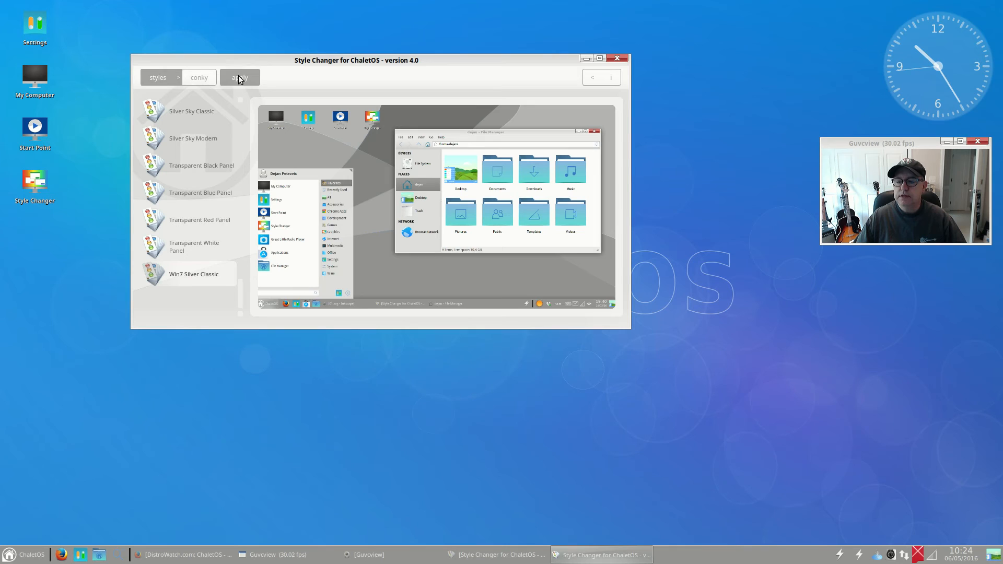
pyautogui.moveTo(431, 95)
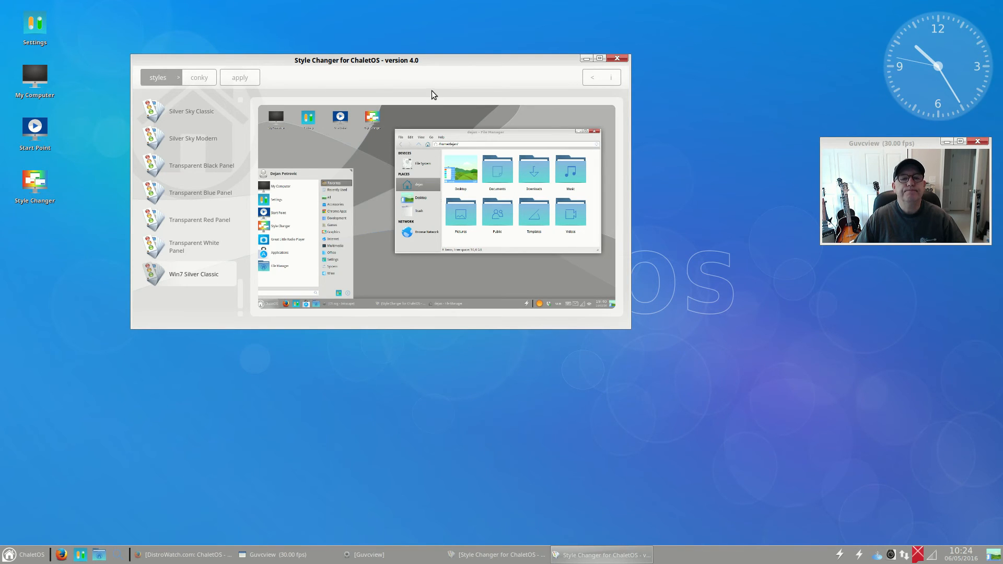
# - Move the Style Changer window toward the centre of the desktop
pyautogui.moveTo(356, 60); pyautogui.dragTo(403, 172)
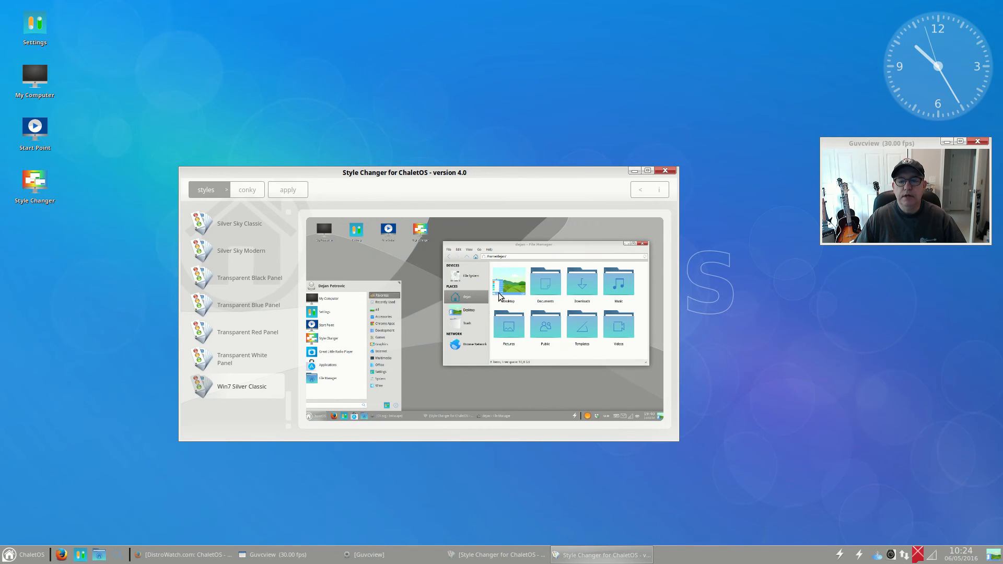
# - Apply Purple Classic to the desktop, then select Evening Classic and recentre the window
pyautogui.scroll(-3)
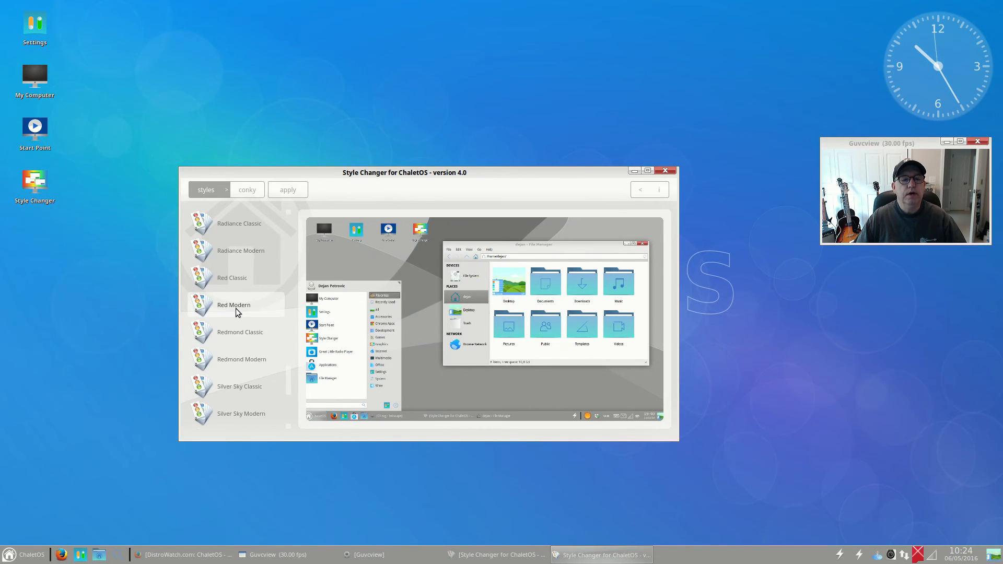
pyautogui.scroll(-3)
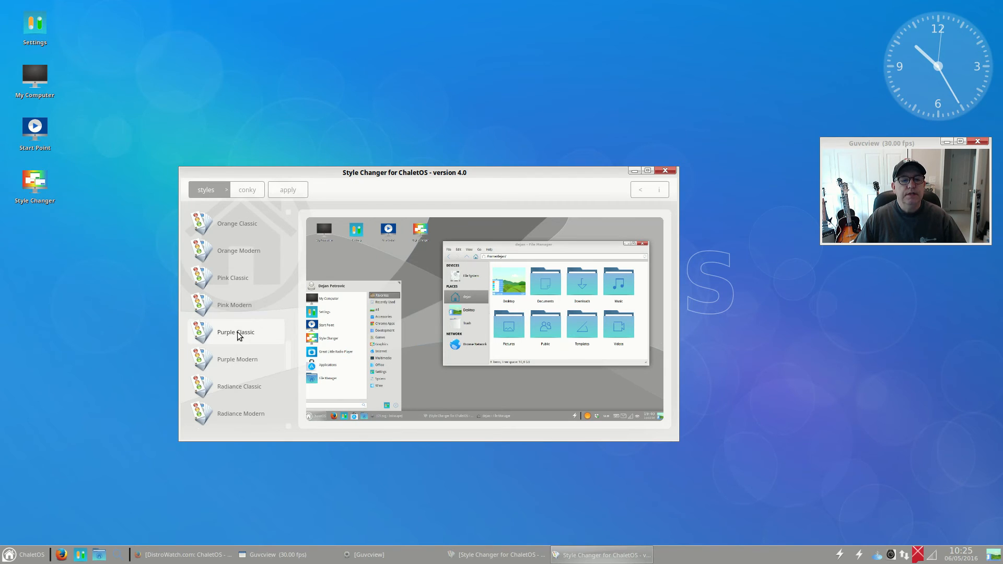
pyautogui.click(235, 331)
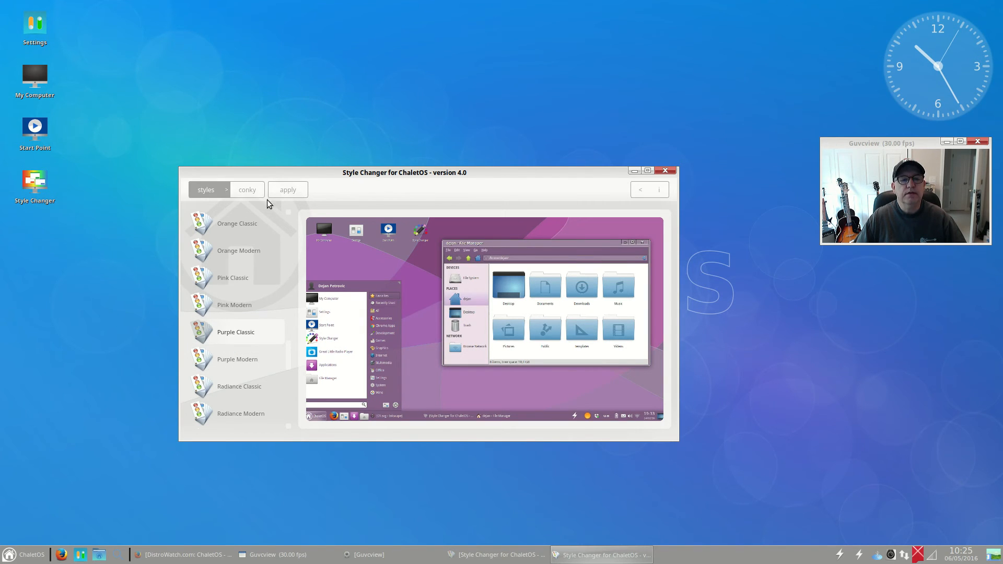
pyautogui.click(287, 189)
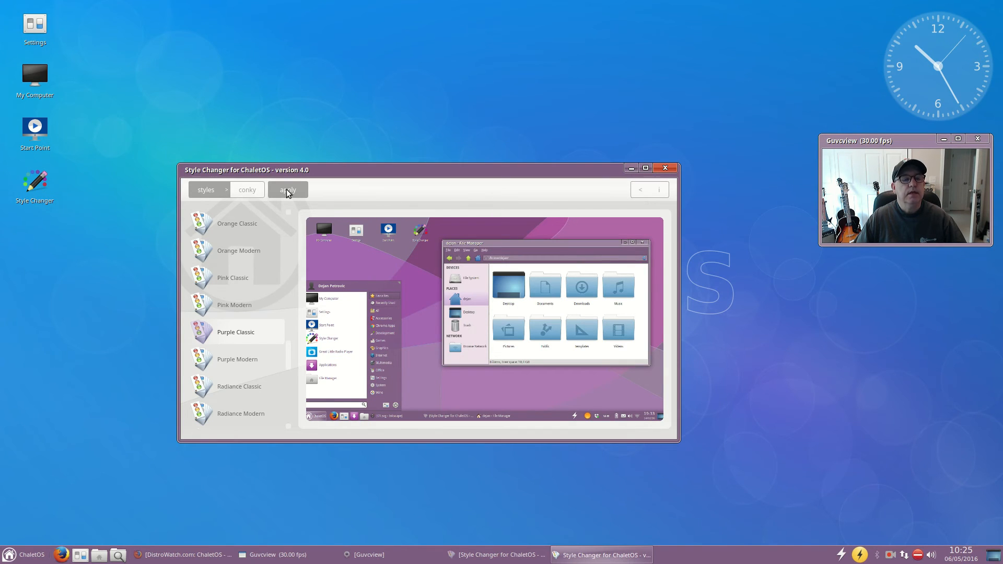
pyautogui.moveTo(500, 189)
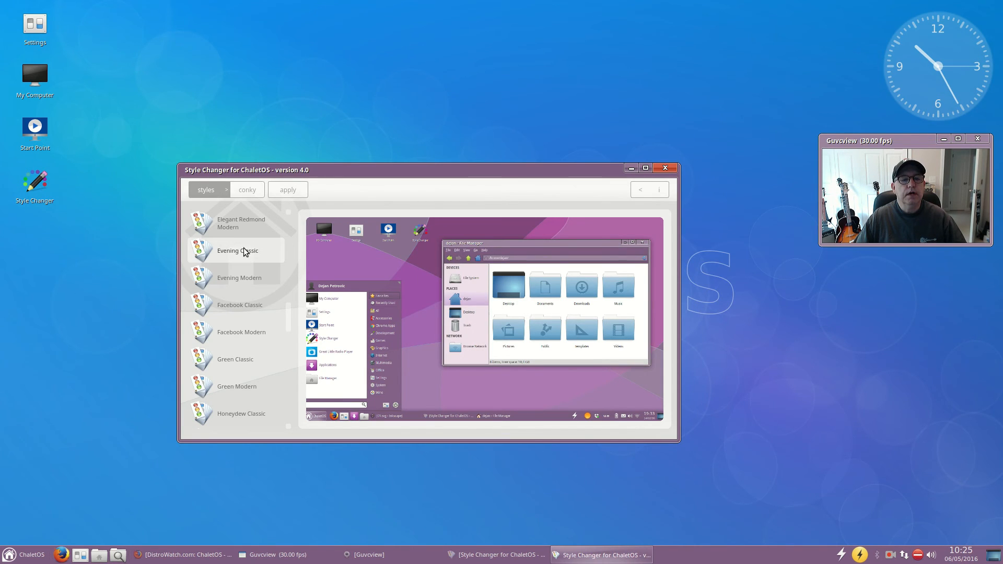
pyautogui.click(237, 250)
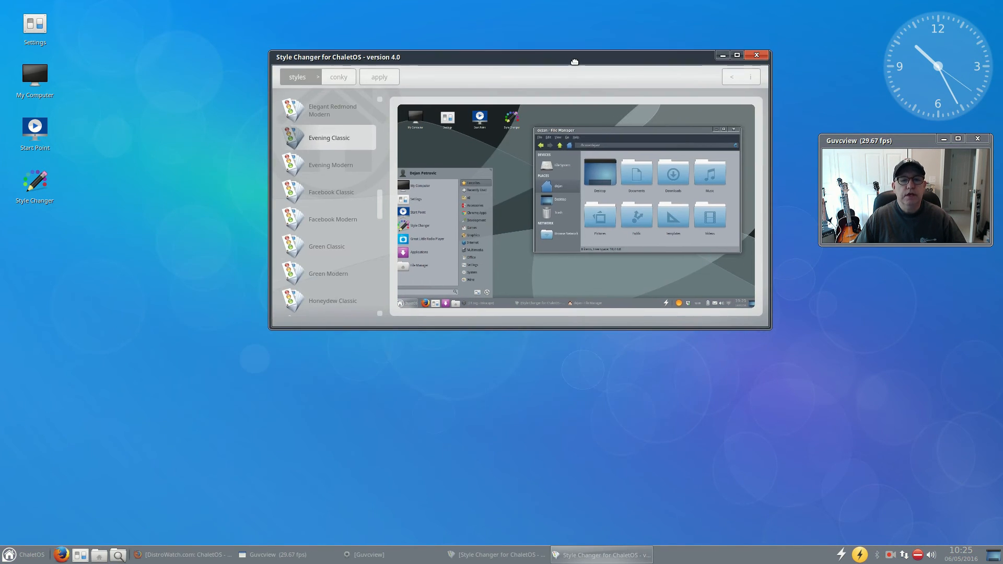
pyautogui.moveTo(574, 62); pyautogui.dragTo(446, 167)
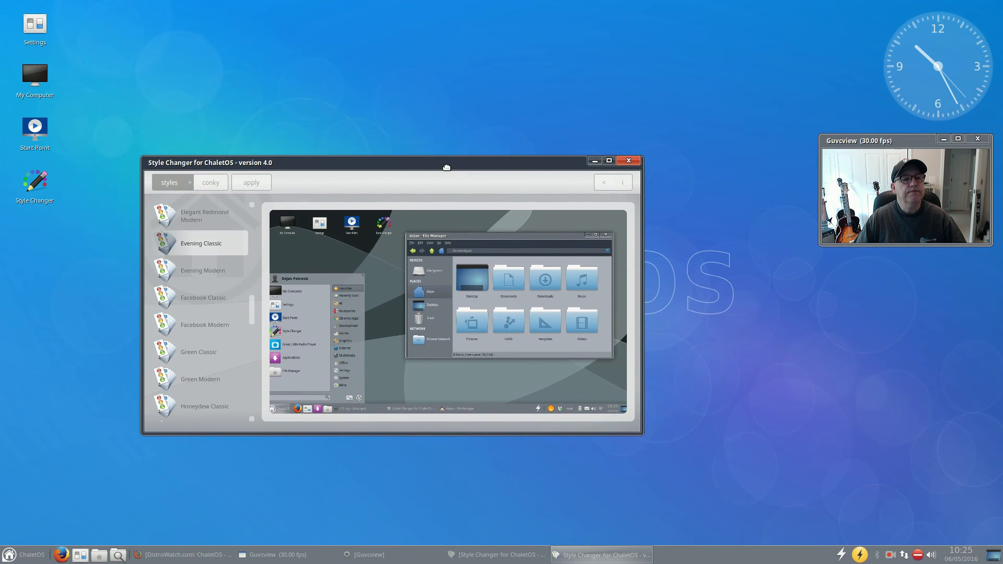
pyautogui.moveTo(446, 162); pyautogui.dragTo(462, 171)
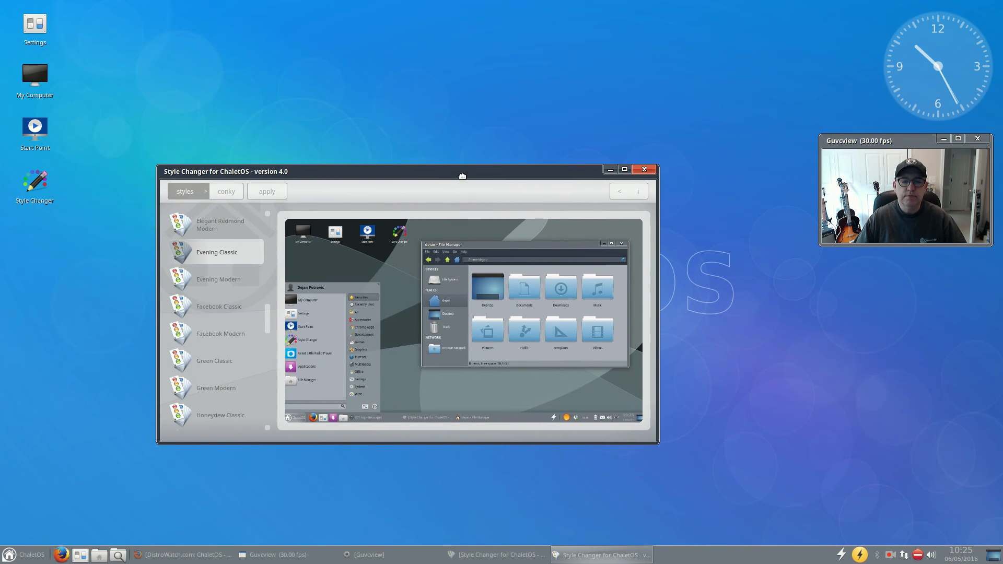
# - Switch to the conky widgets section, accept the warning, and preview Analog Clock and 2 Core Rings - Green
pyautogui.click(219, 191)
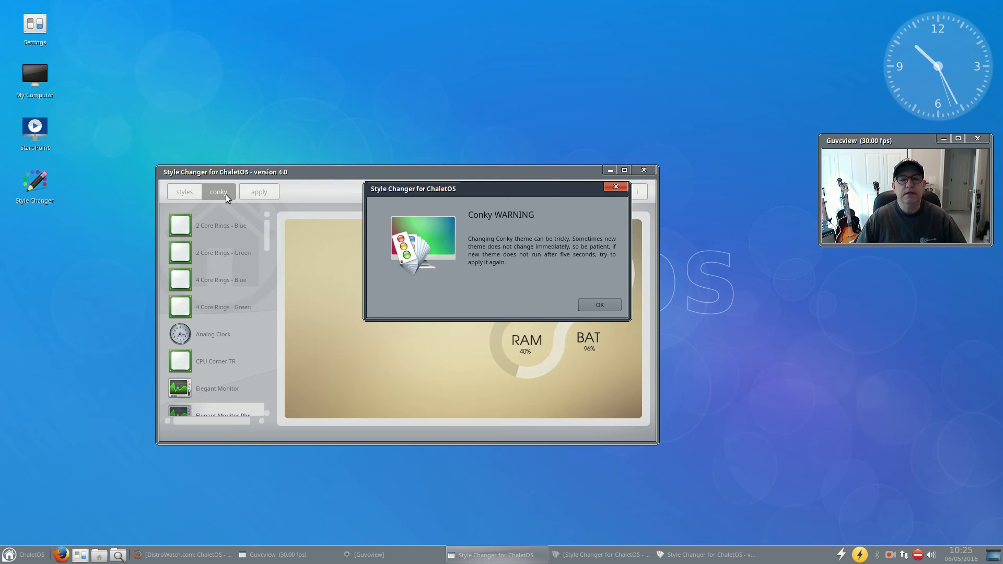
pyautogui.click(598, 304)
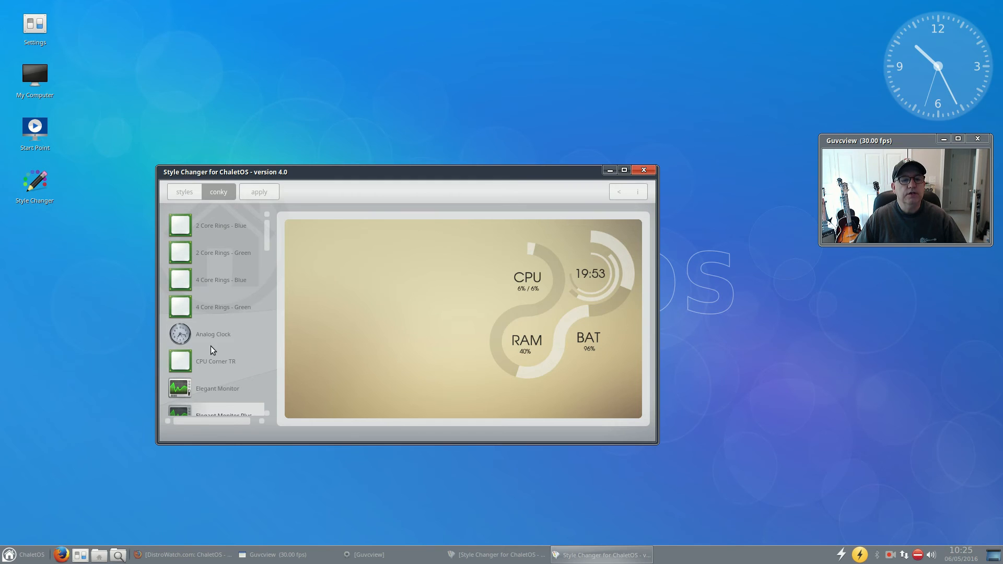
pyautogui.click(212, 333)
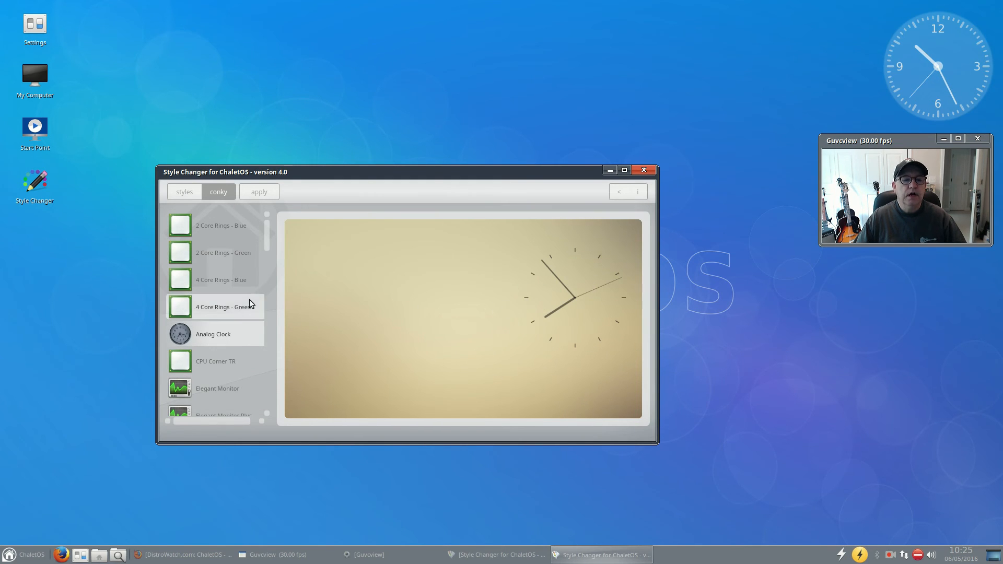
pyautogui.click(224, 251)
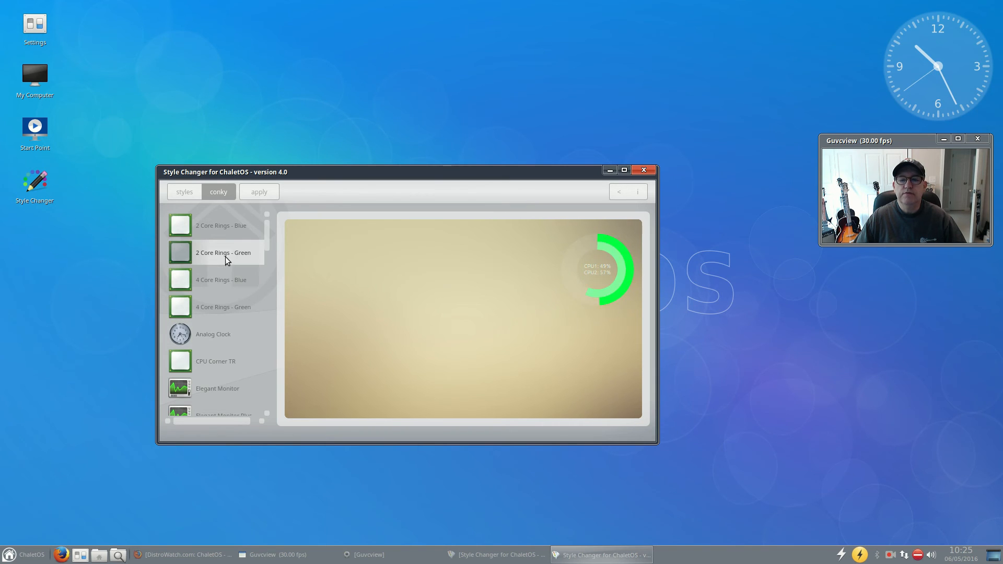
pyautogui.scroll(-3)
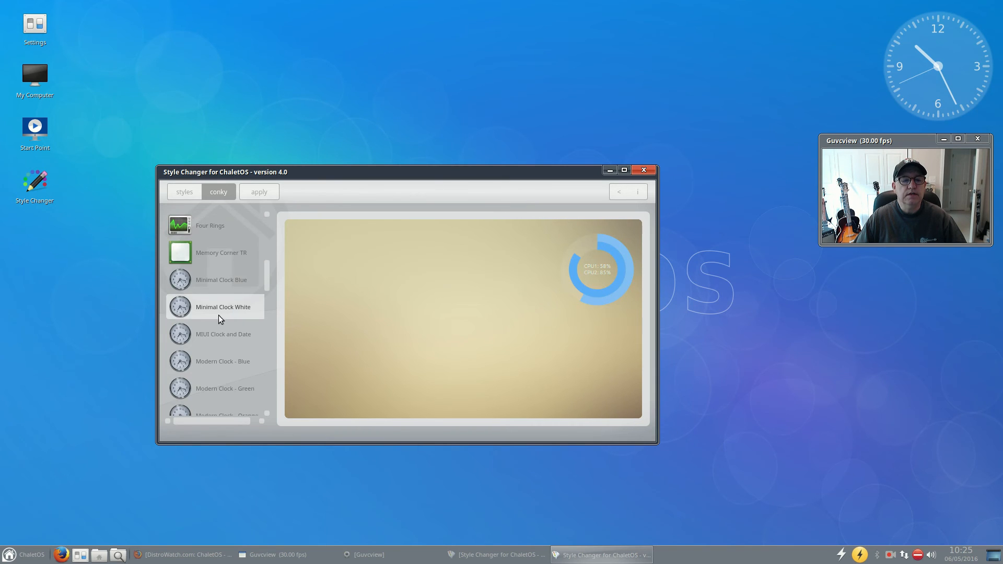
pyautogui.click(220, 252)
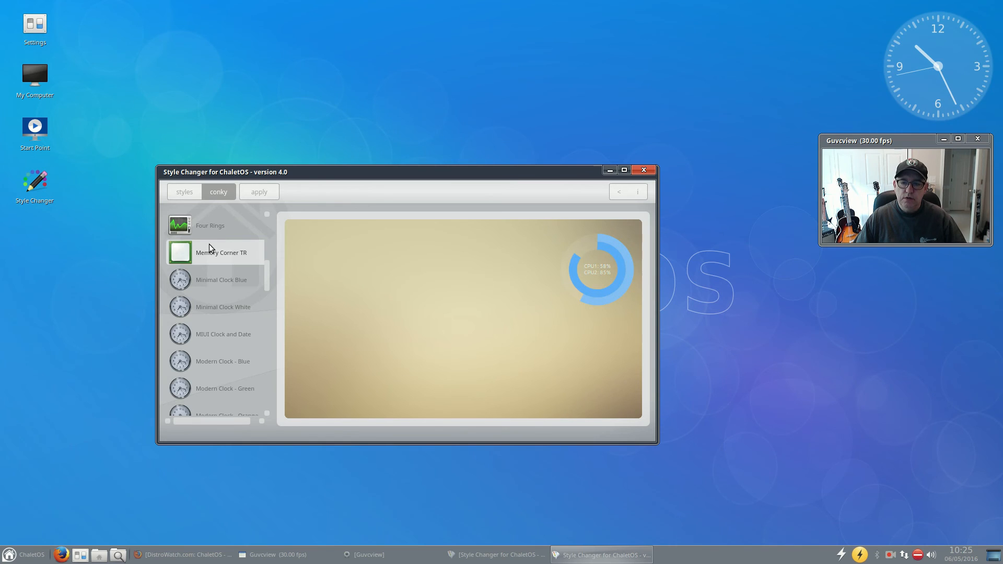
pyautogui.moveTo(208, 257)
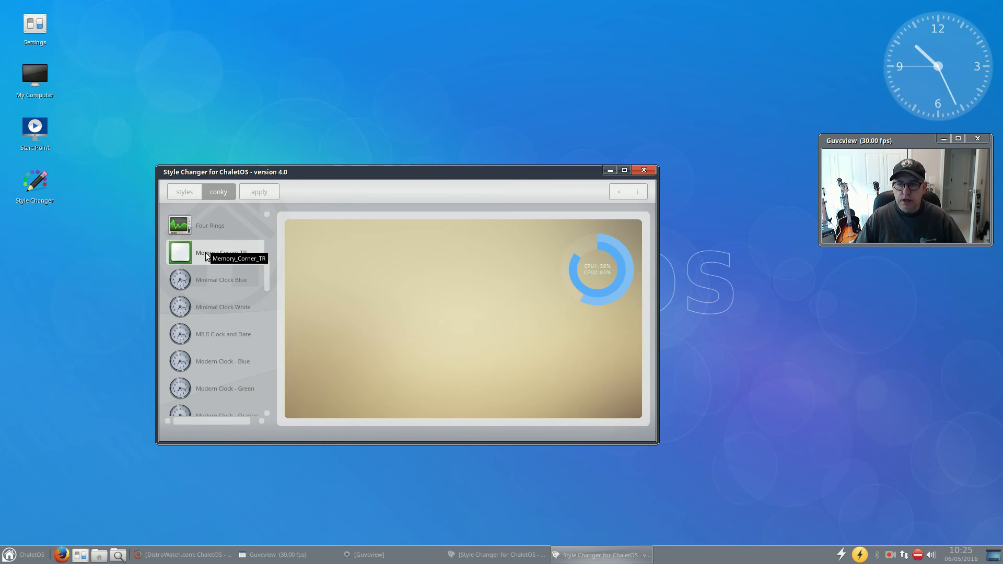
# - Preview Memory Corner TR, MIUI Clock, and Modern Clock Orange, Black and Glossy-Gray conkys
pyautogui.click(221, 280)
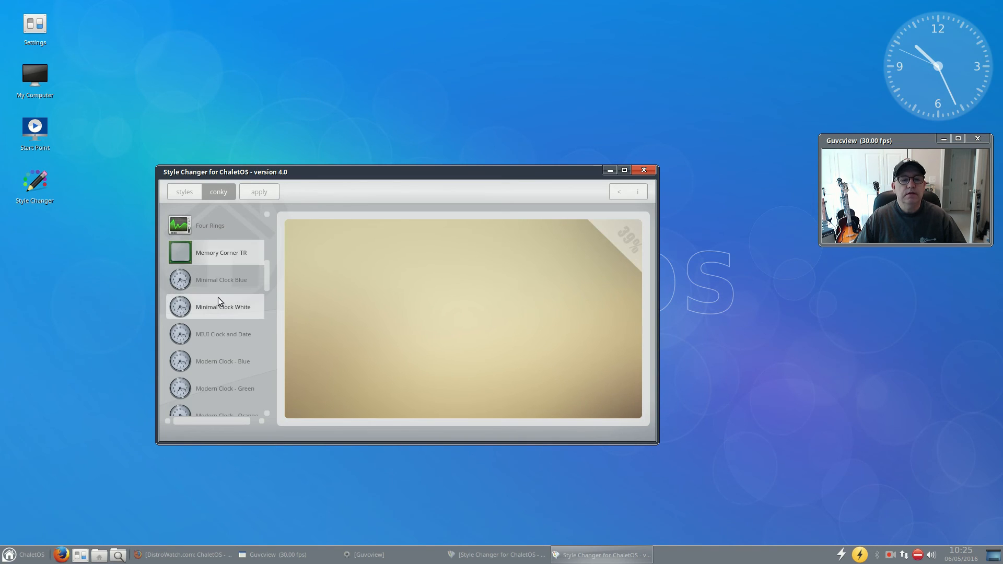
pyautogui.click(222, 334)
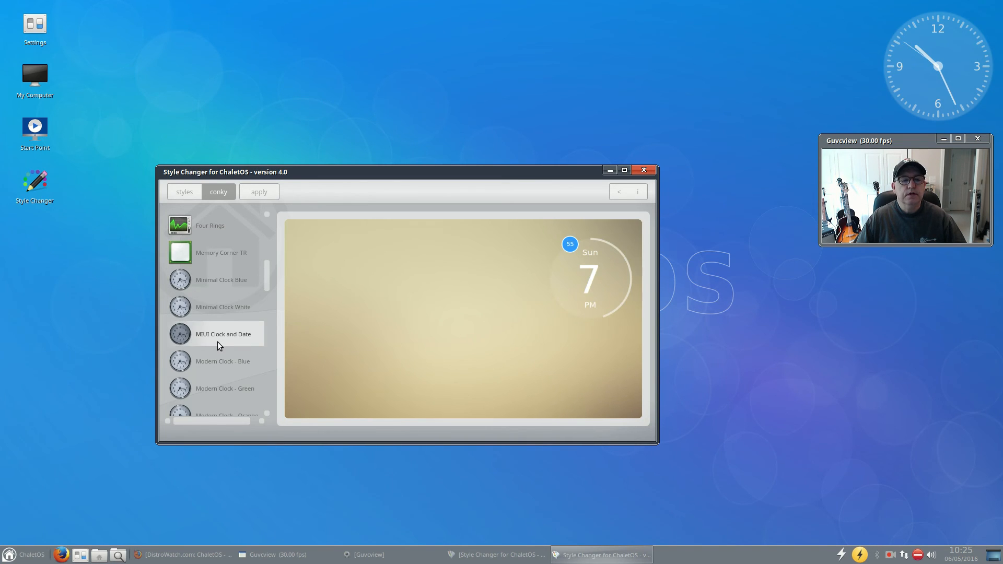
pyautogui.click(223, 360)
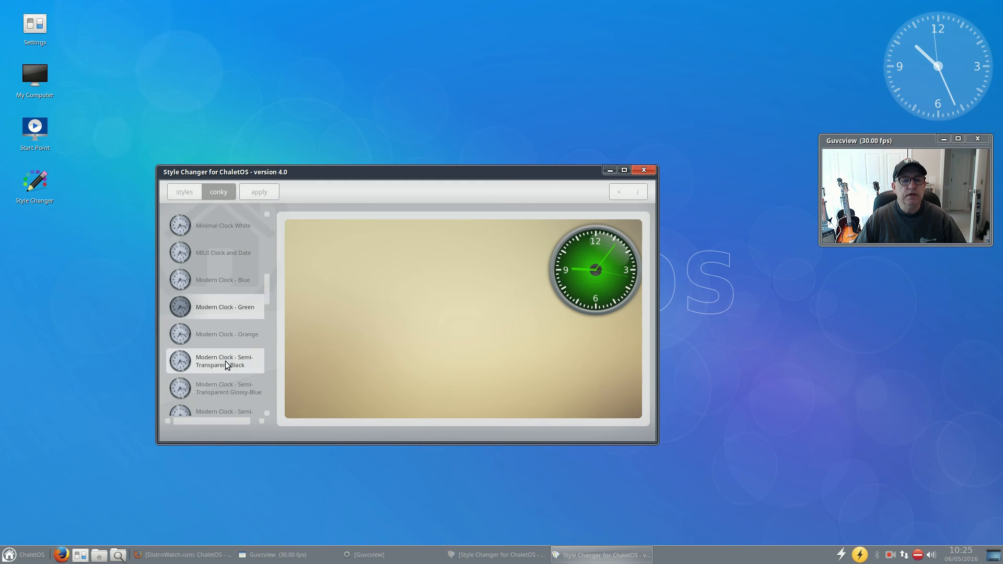
pyautogui.click(227, 334)
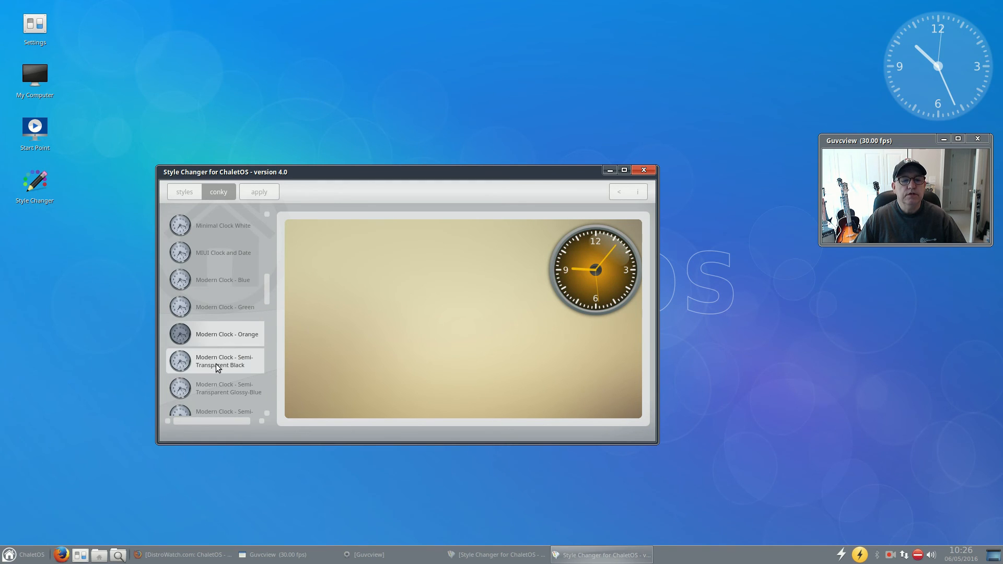
pyautogui.click(223, 361)
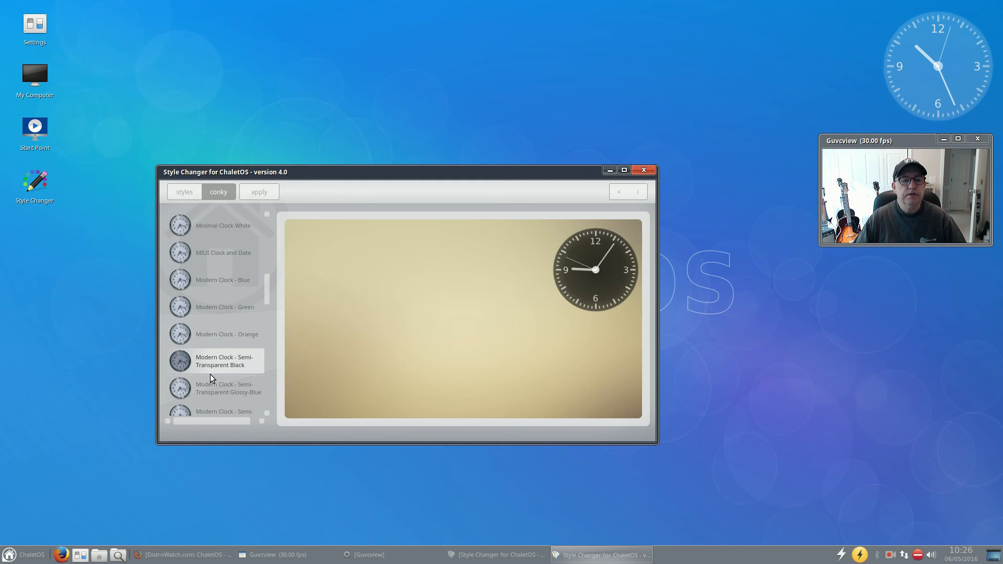
pyautogui.click(215, 387)
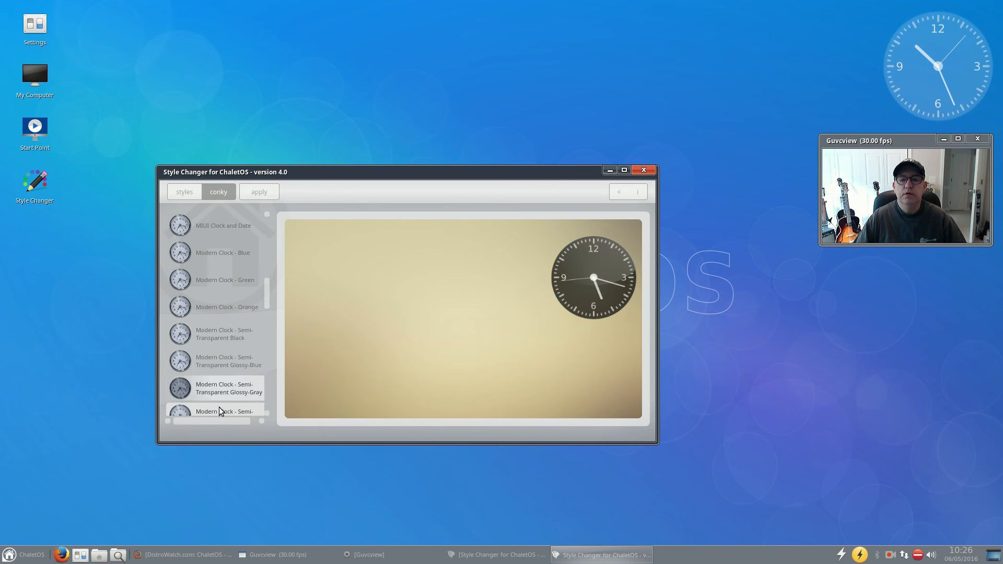
# - Scroll down the conky list and preview the Modern Clock - Semi-Transparent Glossy-Red
pyautogui.scroll(-3)
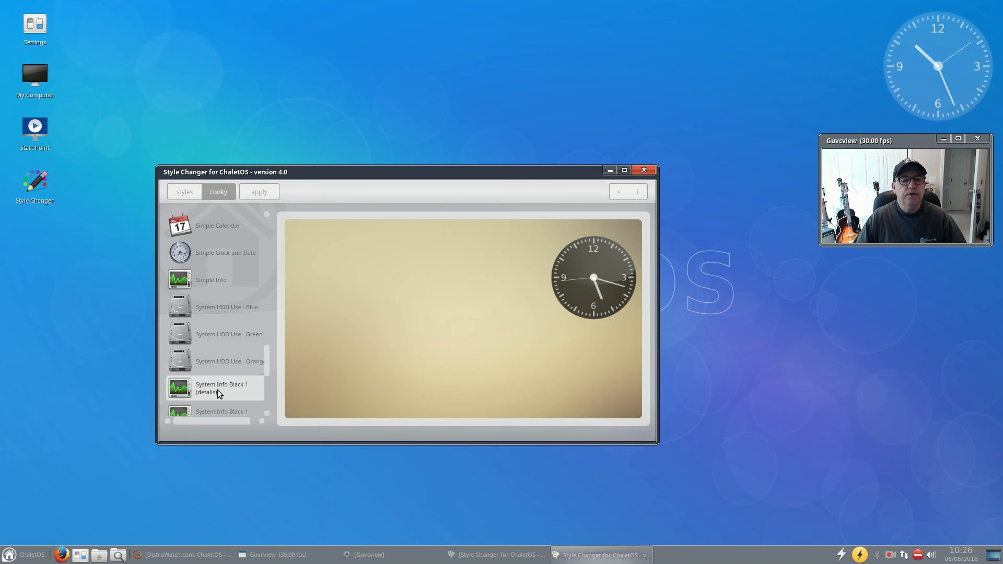
pyautogui.scroll(-3)
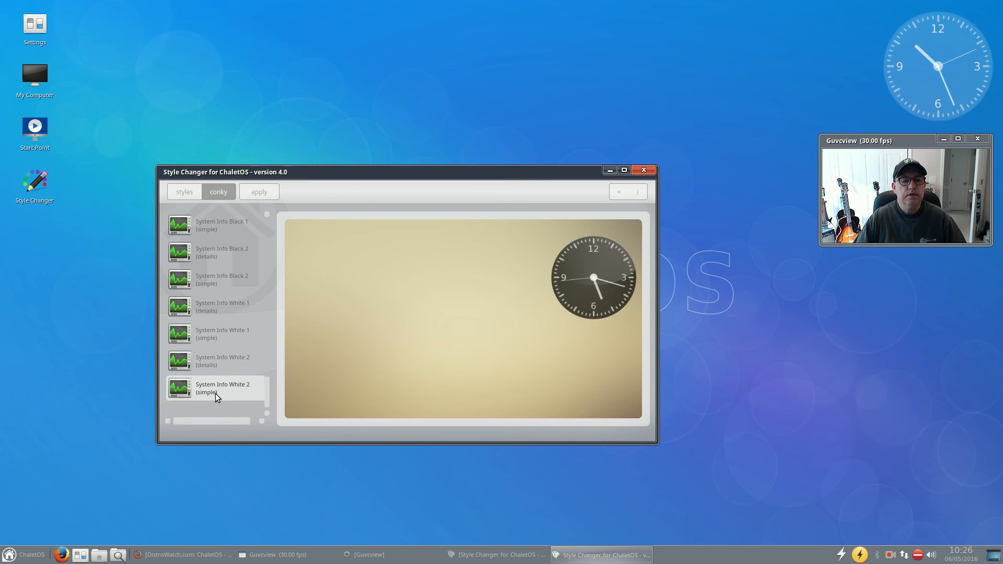
pyautogui.scroll(-3)
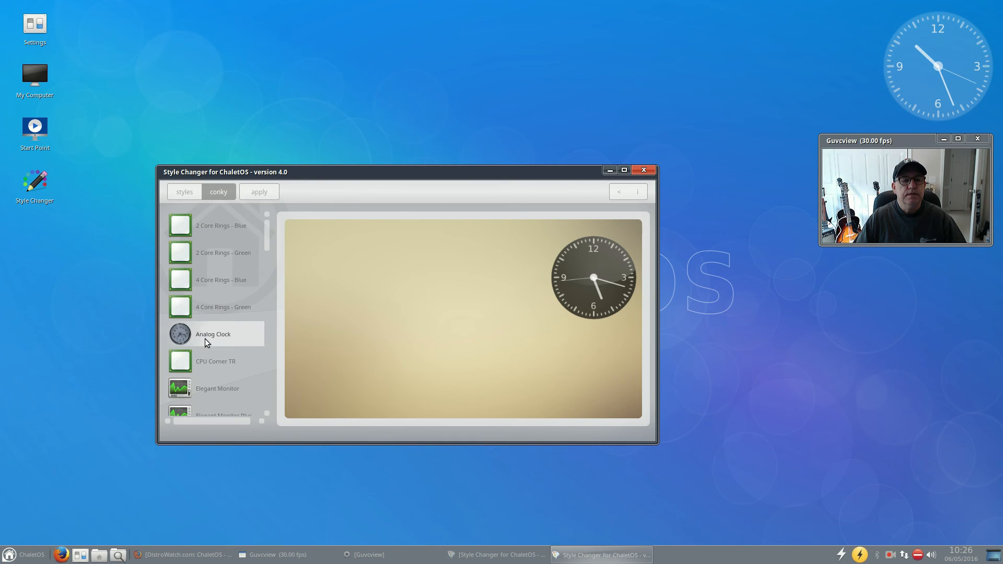
pyautogui.scroll(-3)
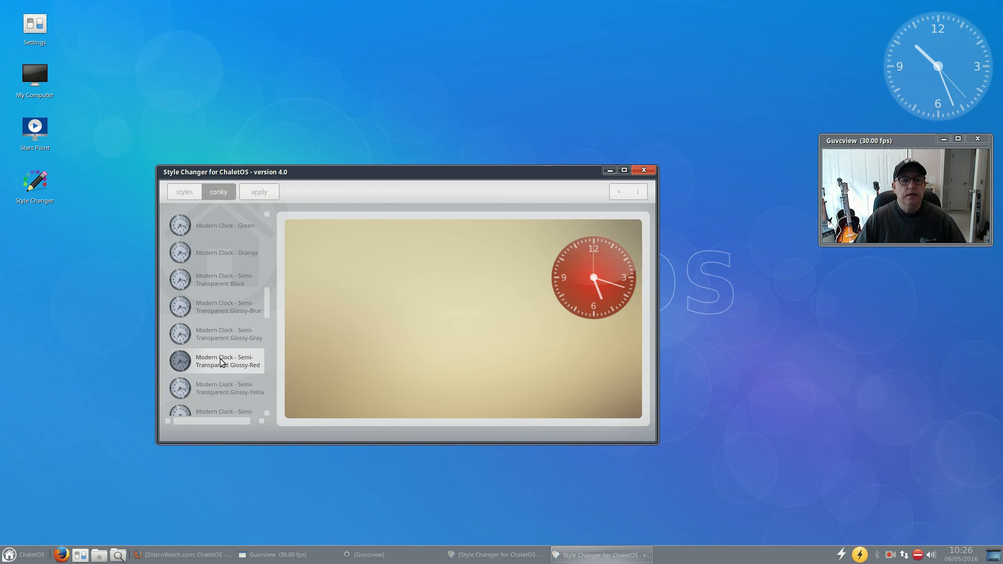
pyautogui.click(224, 389)
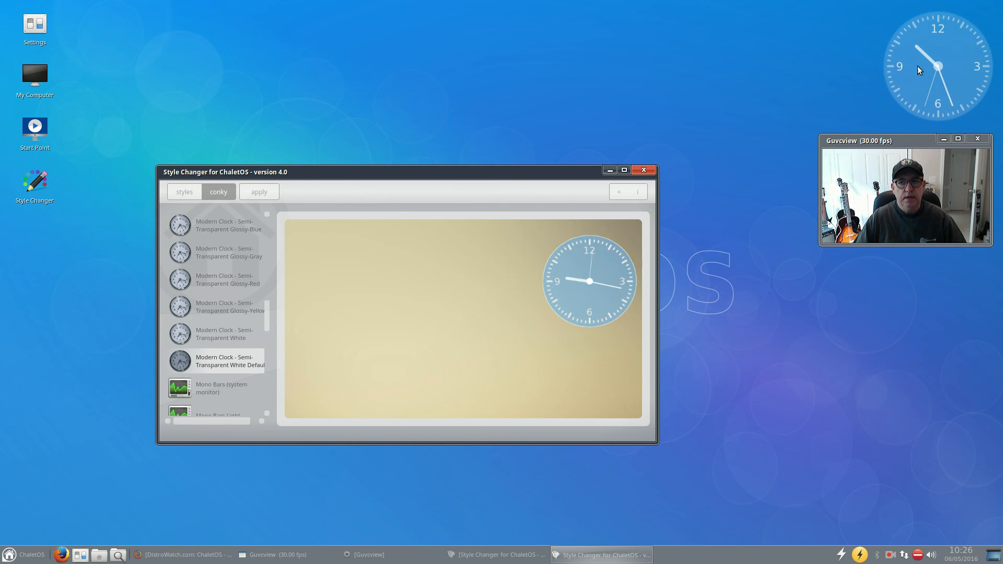
pyautogui.moveTo(278, 328)
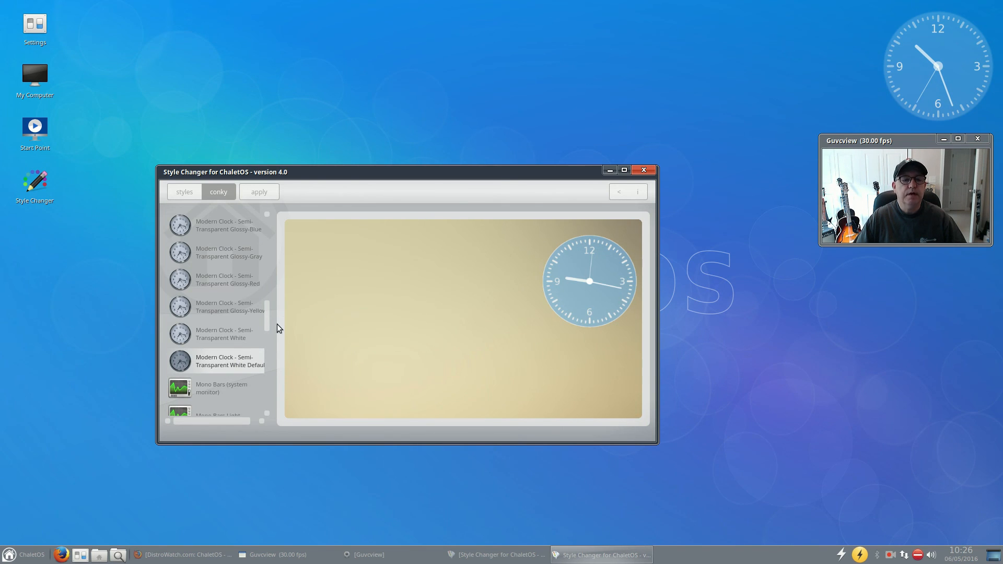
# - Compare white, glossy yellow, glossy blue and green Modern Clocks, ending on Modern Clock - Blue
pyautogui.click(217, 334)
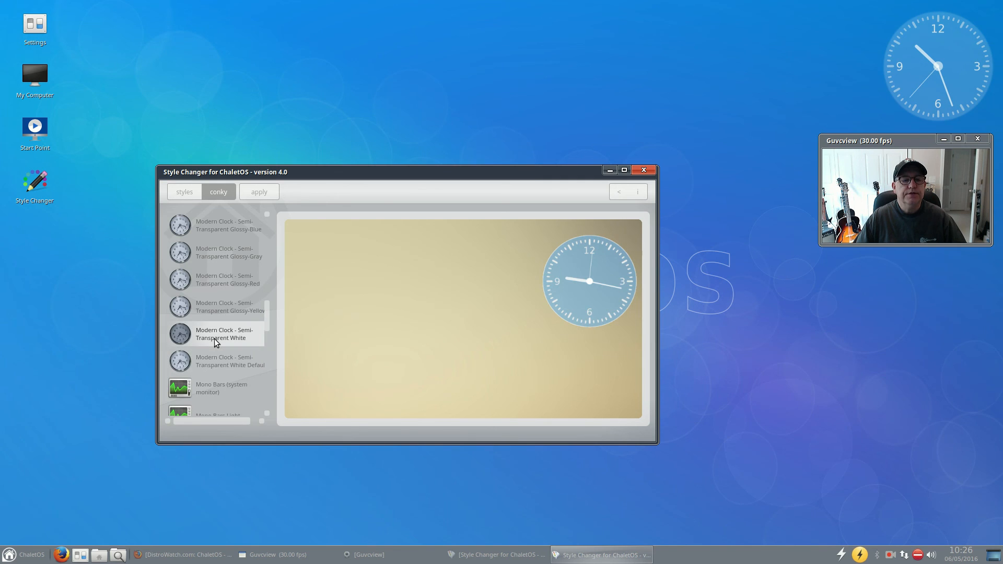
pyautogui.click(217, 280)
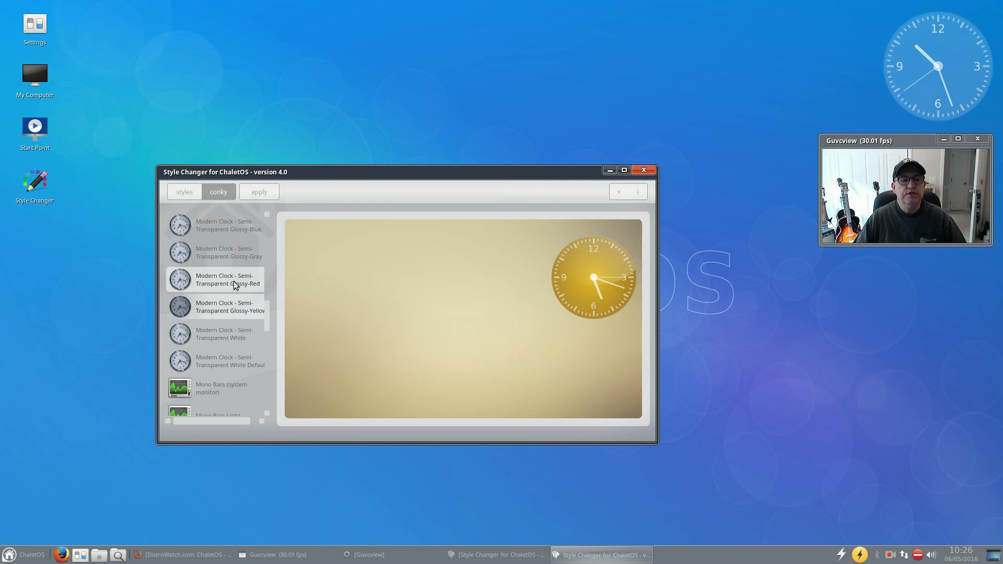
pyautogui.click(225, 224)
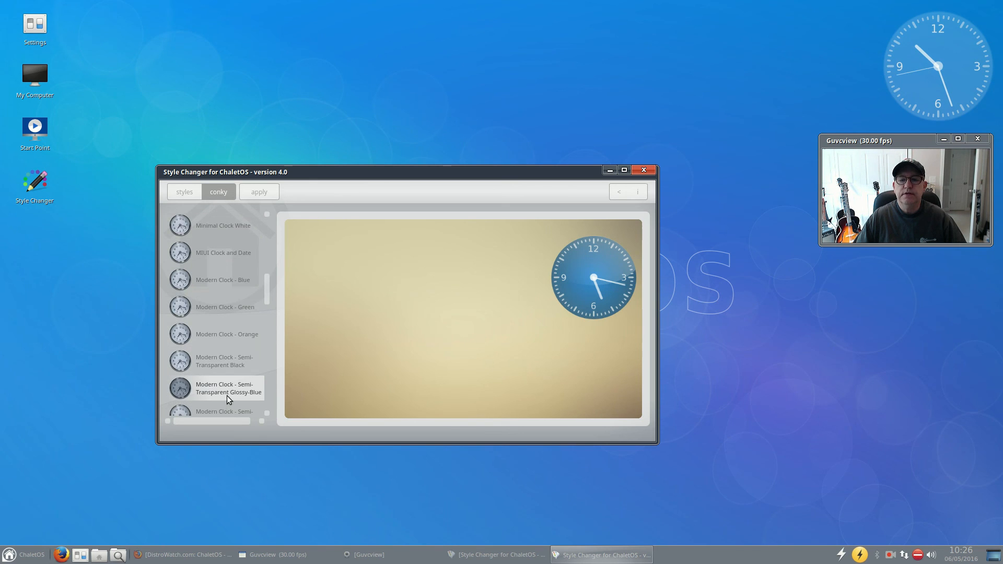
pyautogui.click(224, 306)
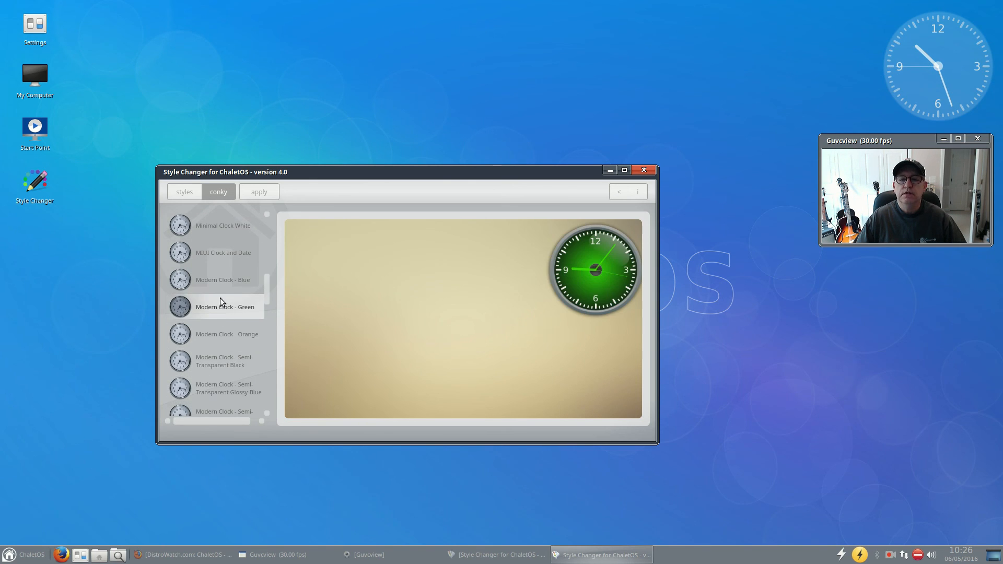
pyautogui.click(221, 280)
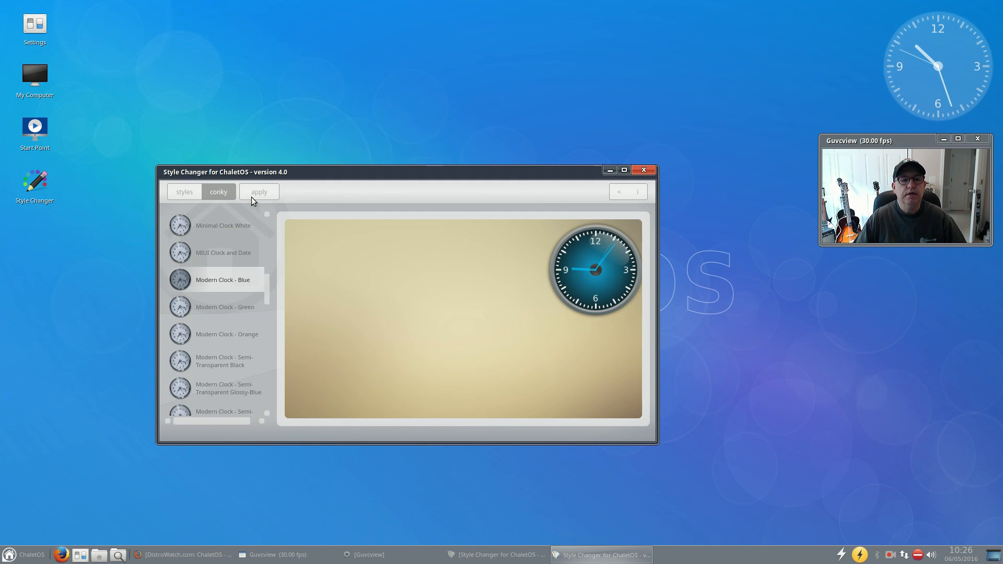
# - Apply the Modern Clock - Blue conky to the desktop and move the window up and left
pyautogui.click(259, 192)
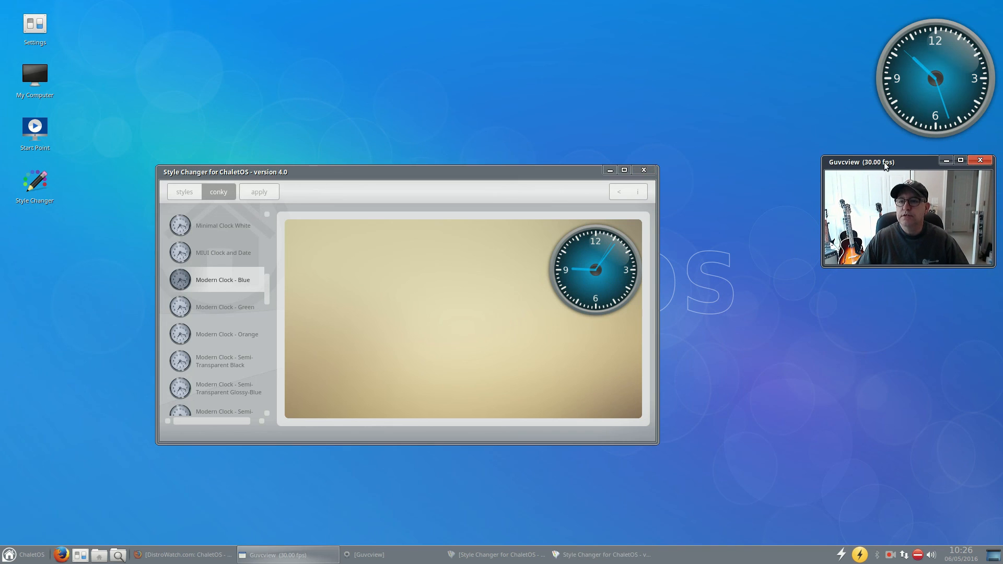
pyautogui.click(215, 360)
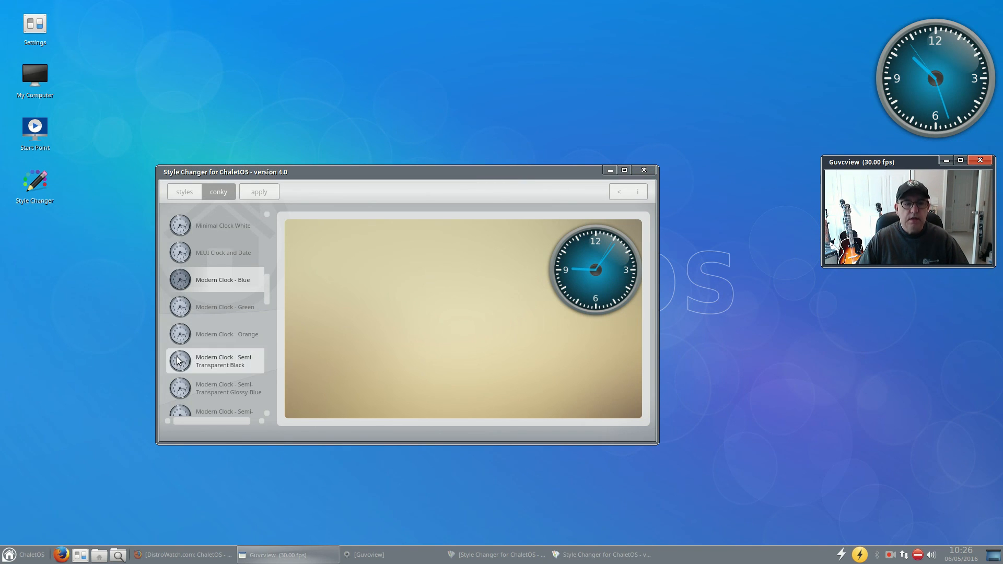
pyautogui.moveTo(502, 196)
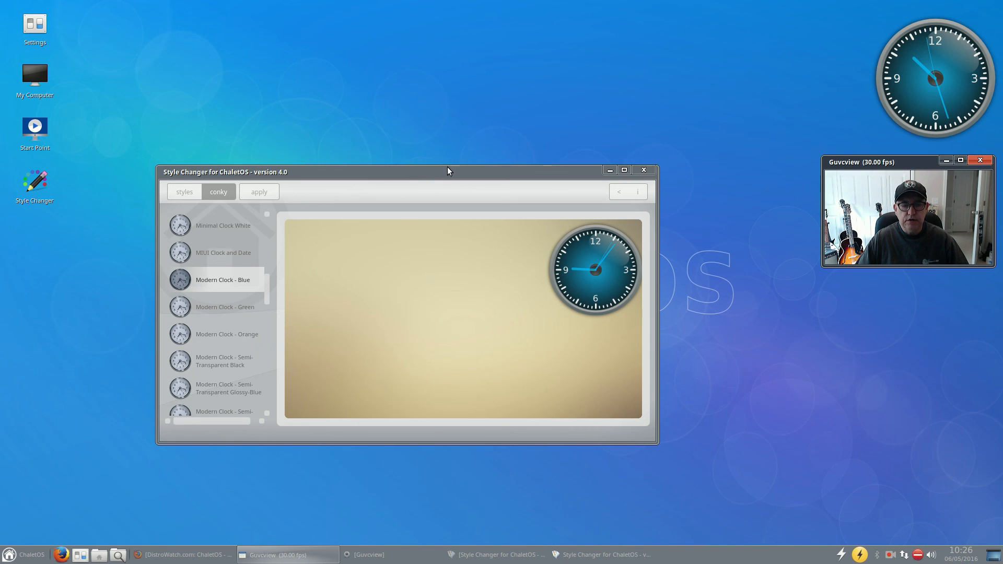
pyautogui.moveTo(448, 170); pyautogui.dragTo(361, 57)
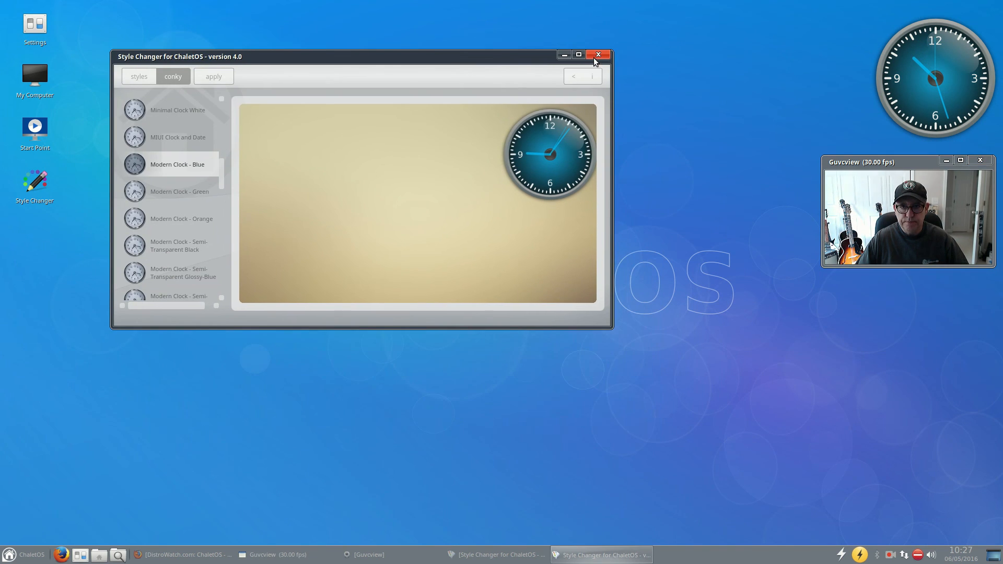
# - Close Style Changer, leaving the blue Modern Clock conky on the desktop
pyautogui.click(597, 55)
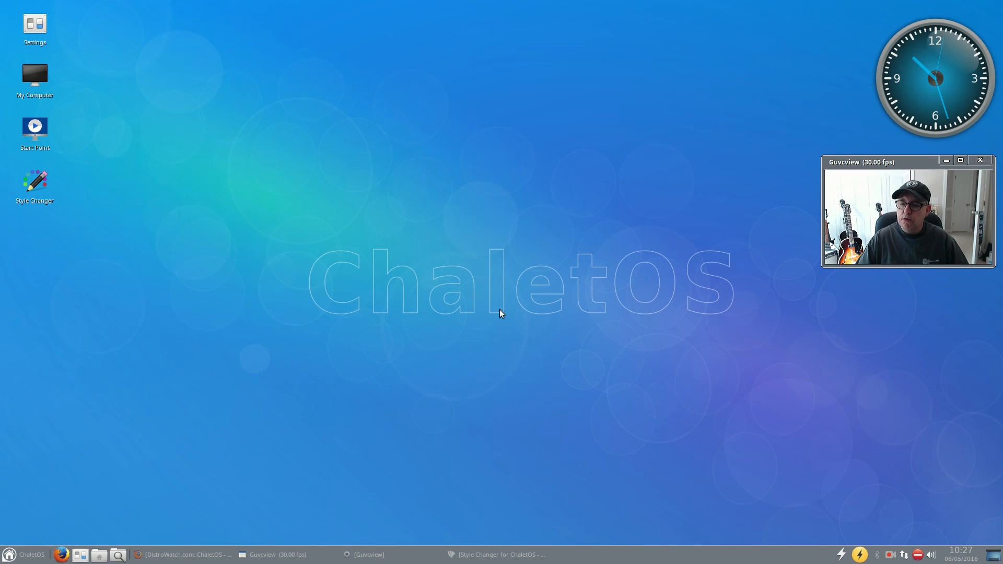
pyautogui.moveTo(474, 288)
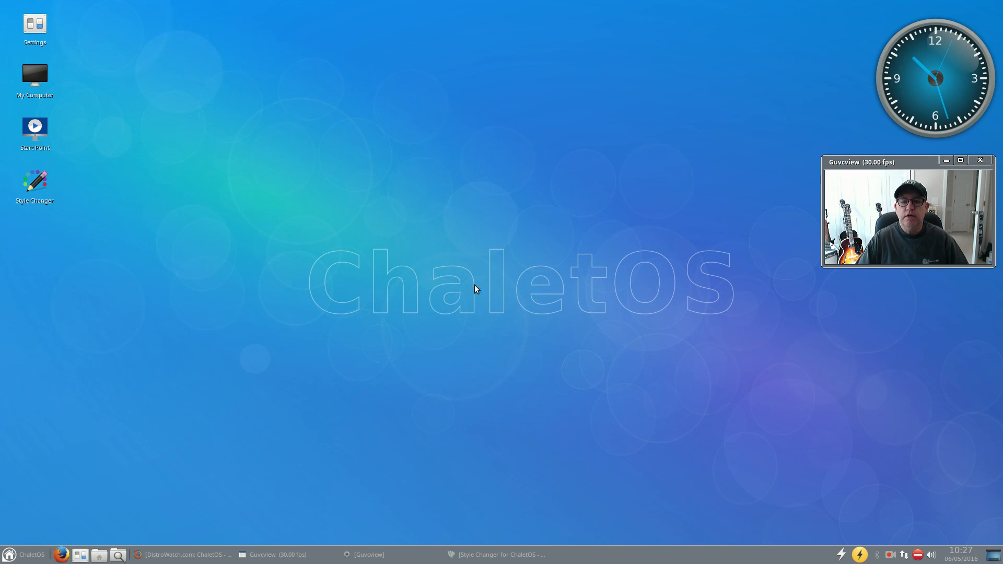
pyautogui.moveTo(601, 418)
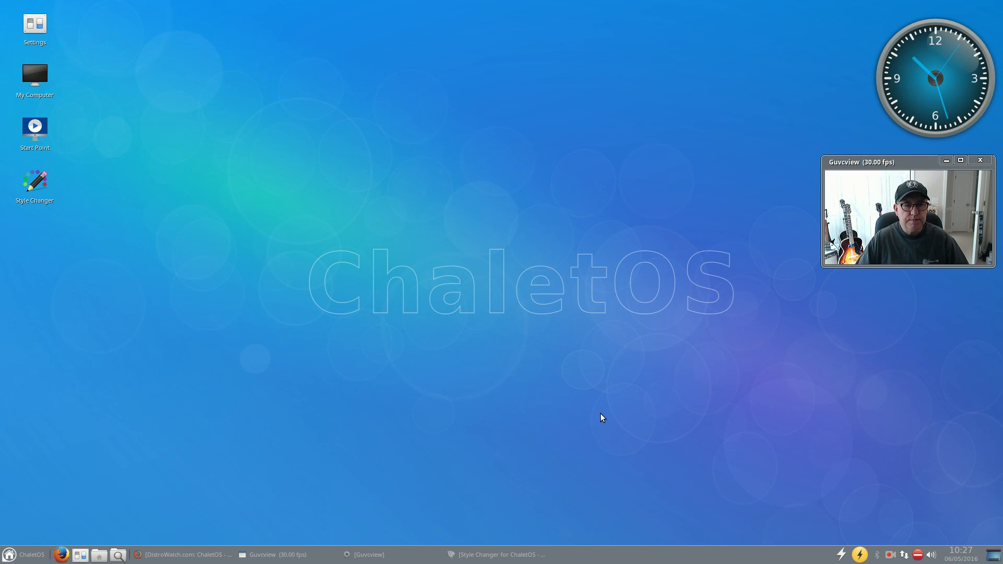
pyautogui.moveTo(558, 405)
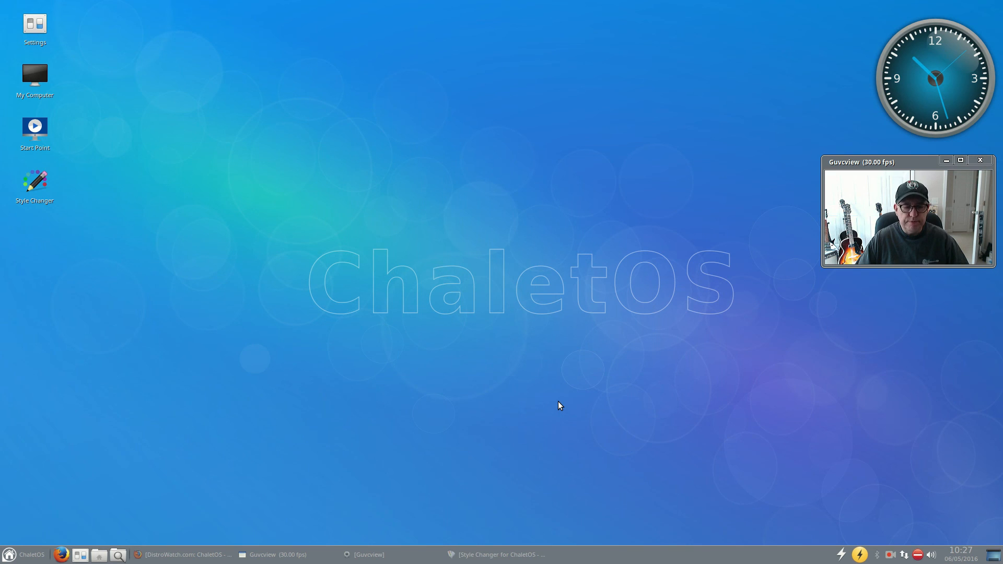
pyautogui.moveTo(259, 463)
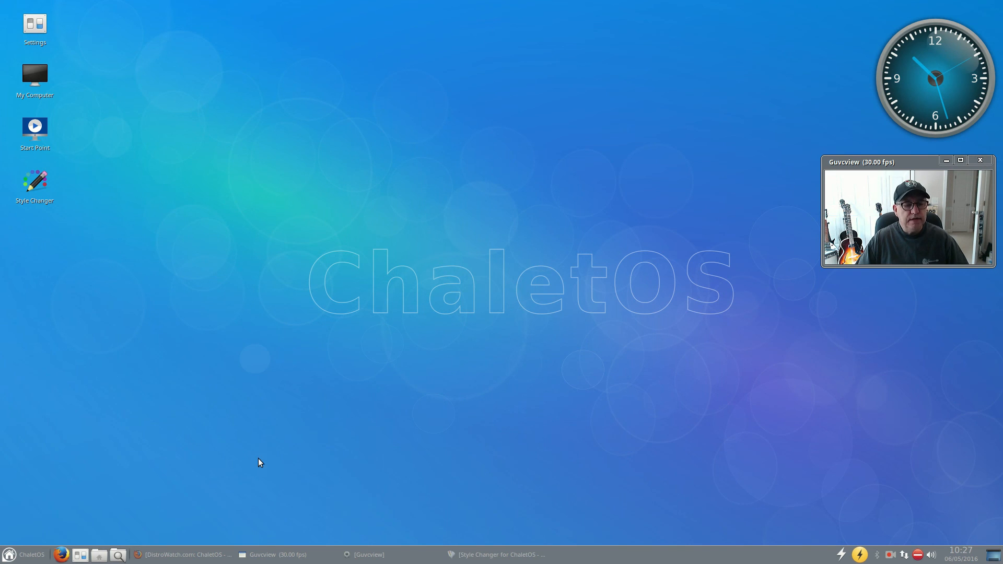
pyautogui.moveTo(634, 392)
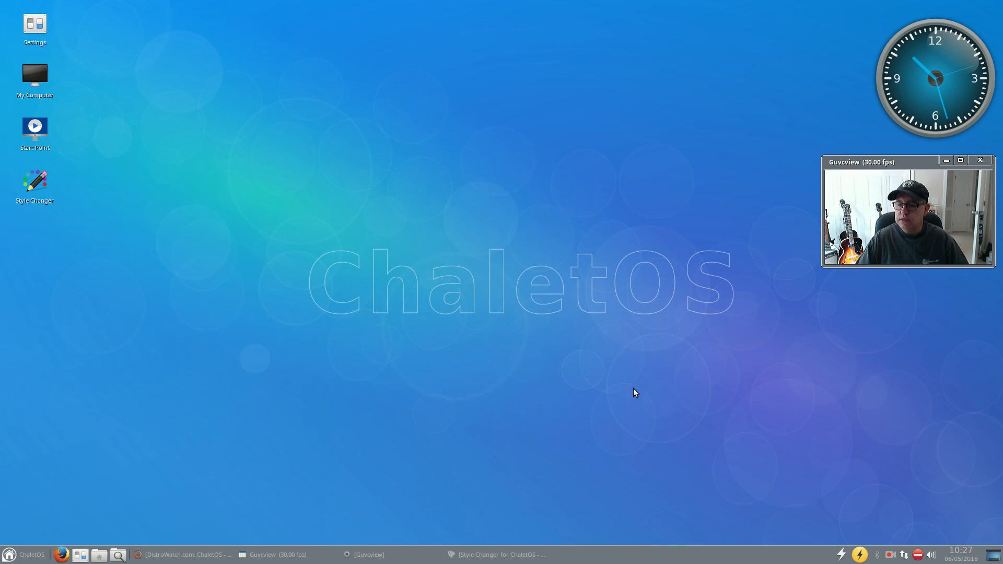
pyautogui.moveTo(511, 347)
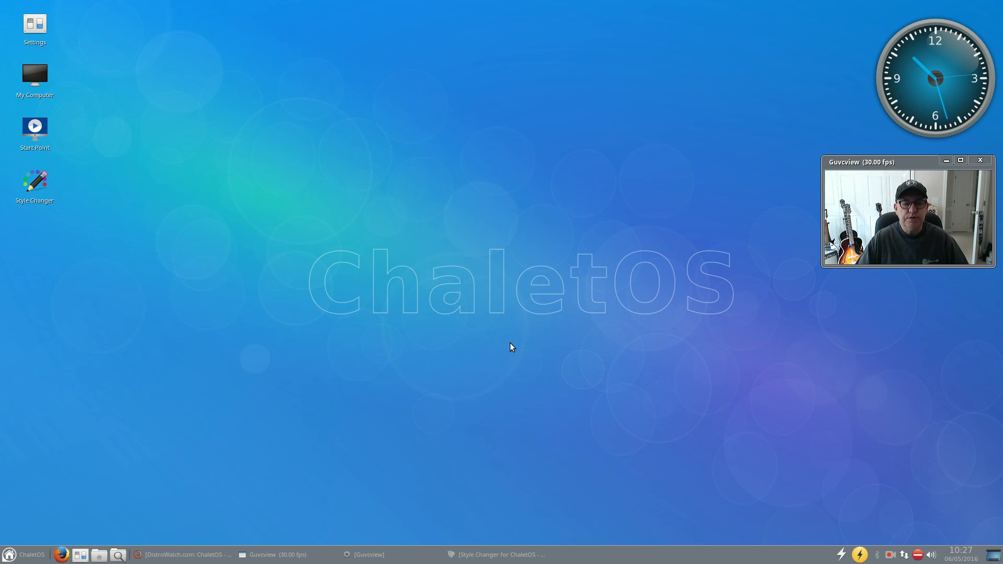
pyautogui.moveTo(580, 427)
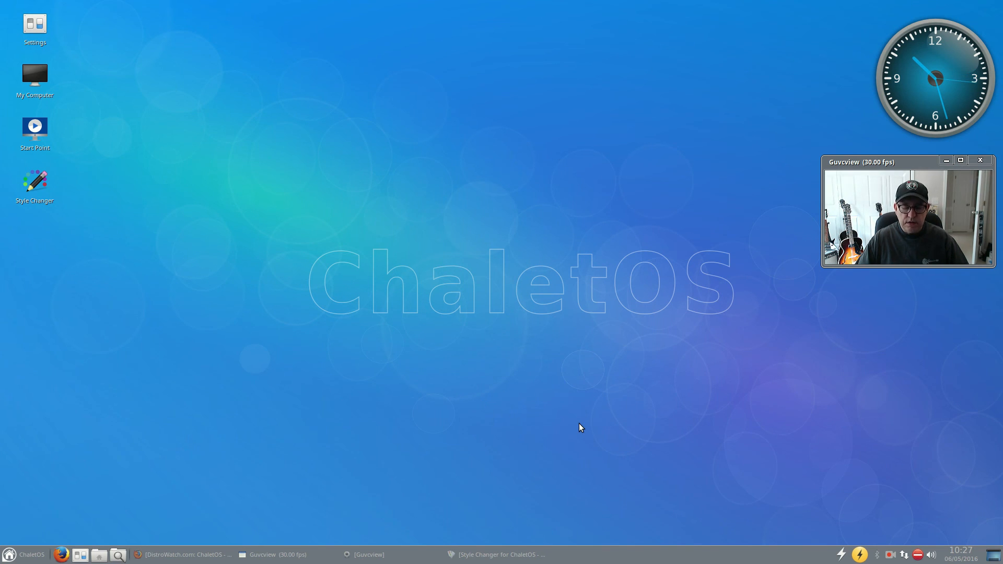
pyautogui.moveTo(606, 391)
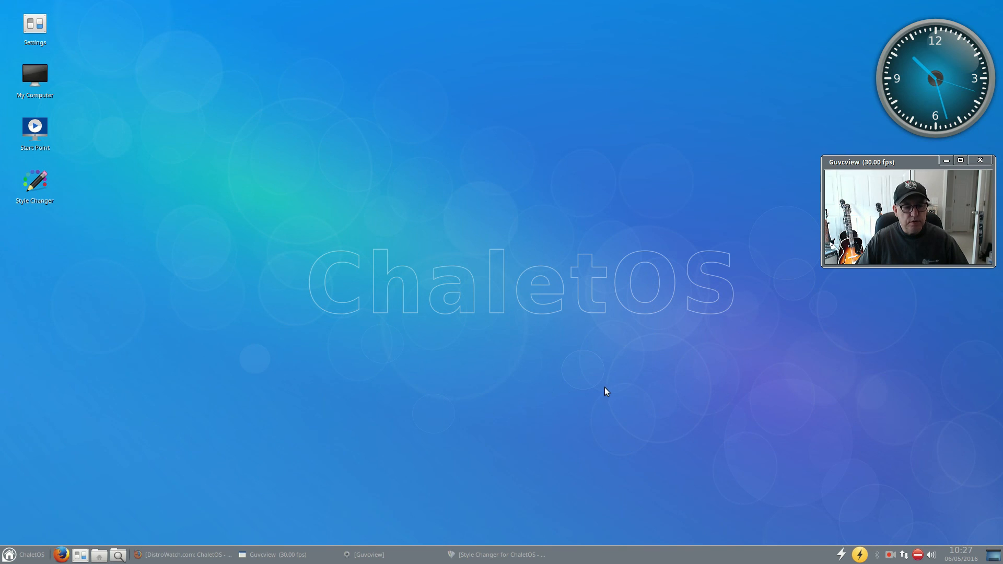
pyautogui.moveTo(521, 361)
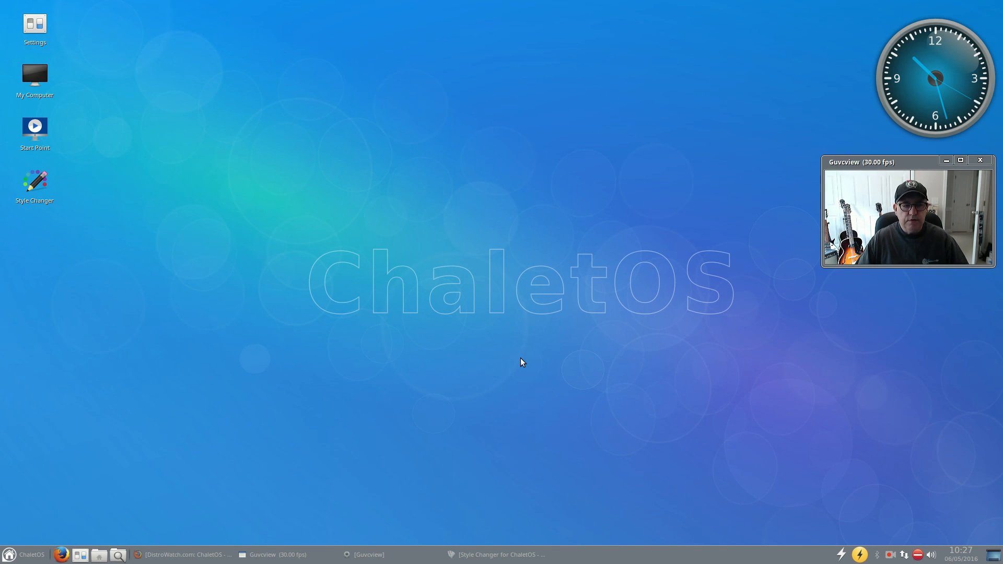
pyautogui.moveTo(511, 339)
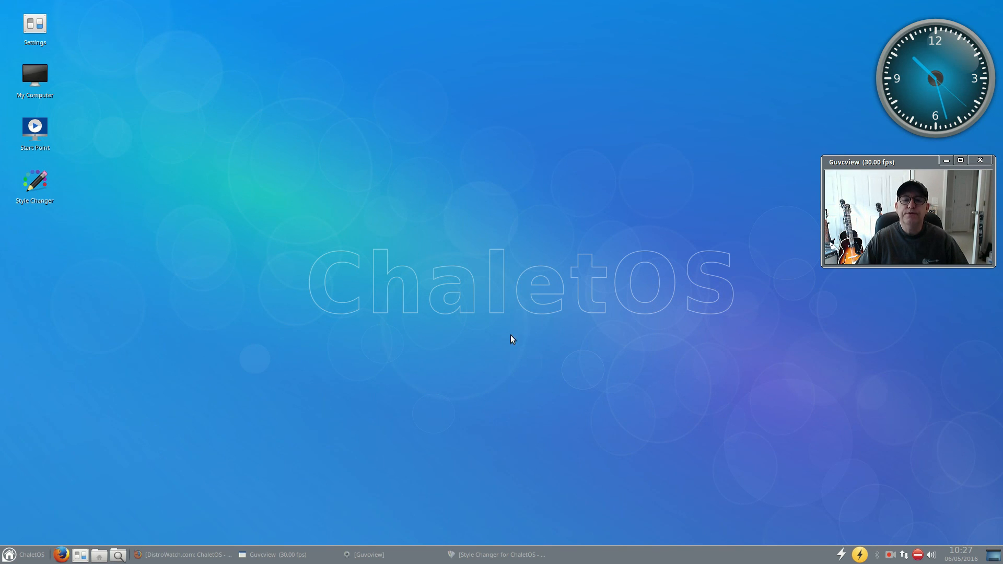
pyautogui.moveTo(511, 332)
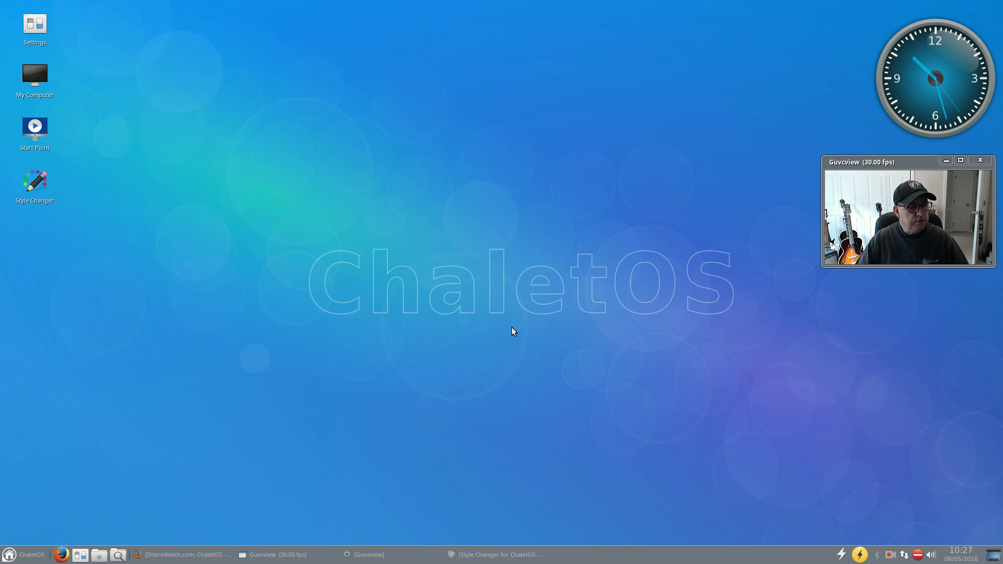
pyautogui.moveTo(511, 337)
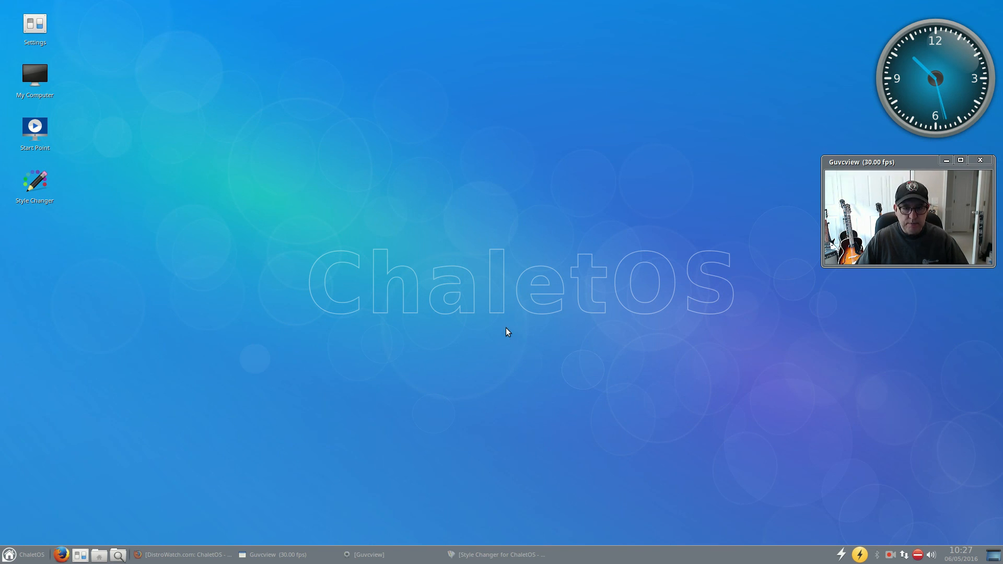
pyautogui.moveTo(502, 339)
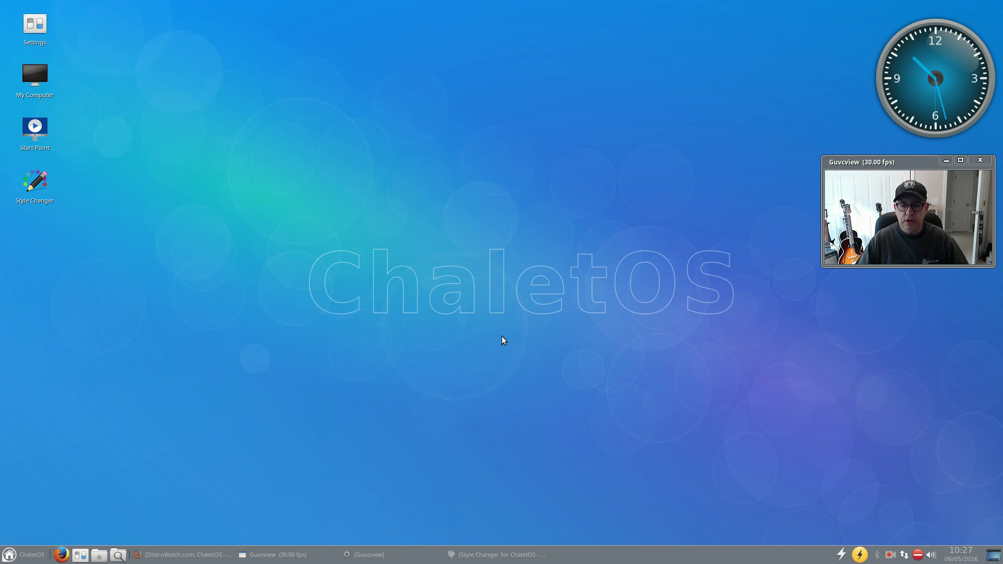
pyautogui.moveTo(511, 334)
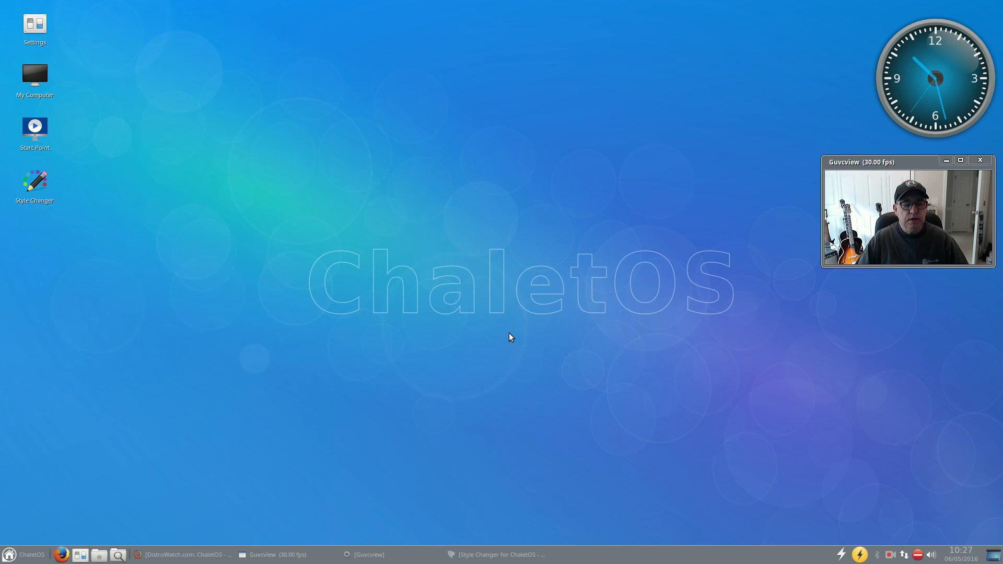
pyautogui.moveTo(483, 356)
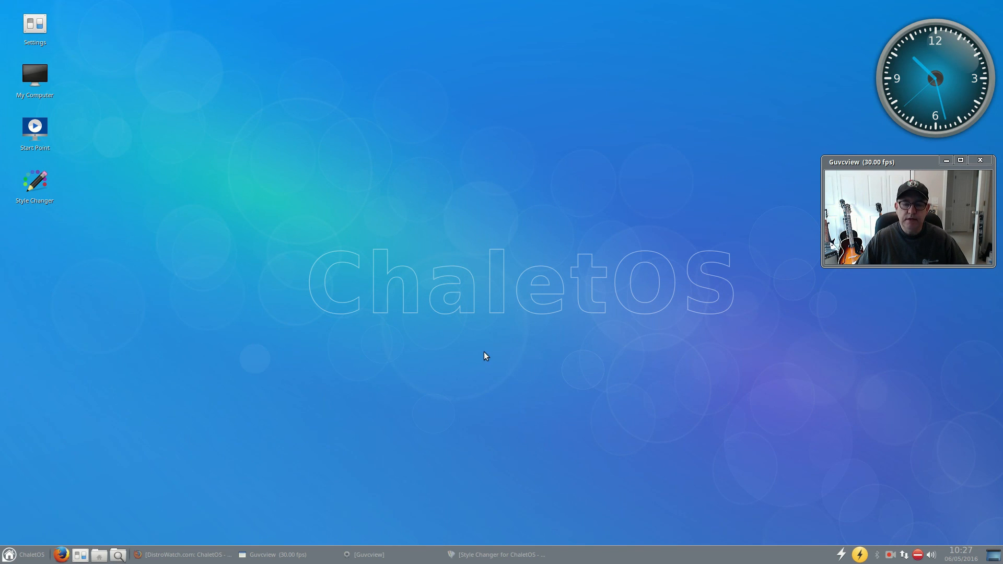
pyautogui.moveTo(530, 351)
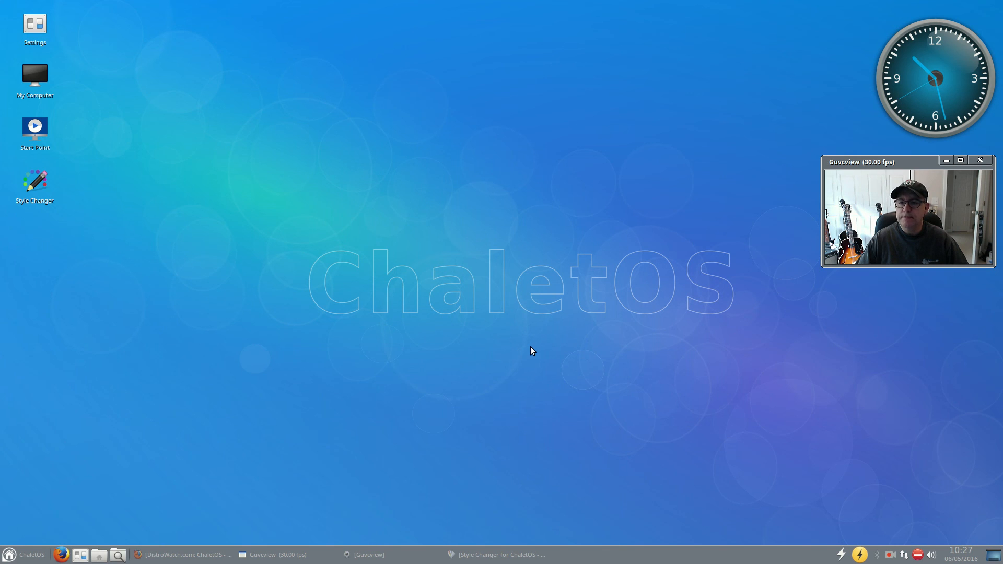
pyautogui.moveTo(522, 350)
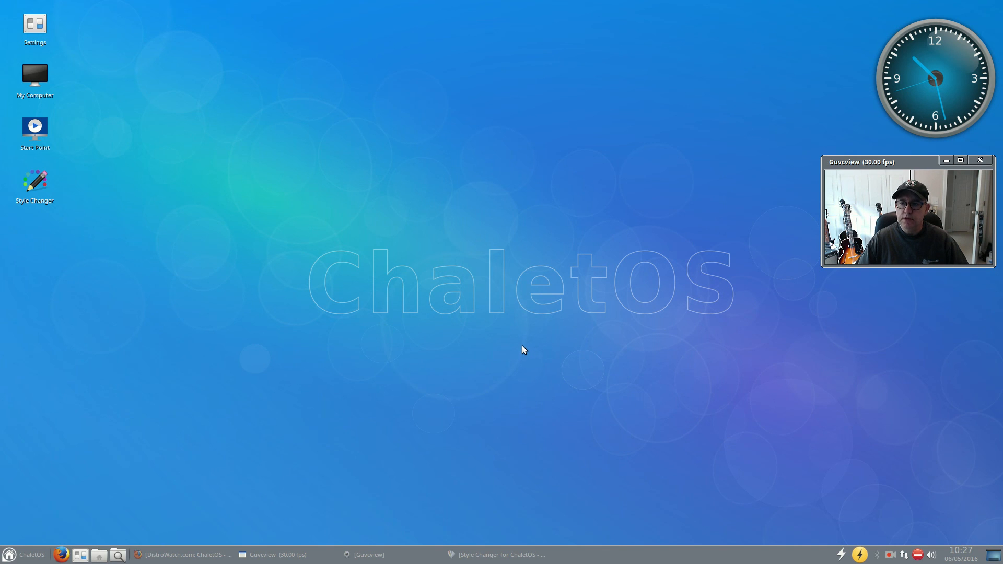